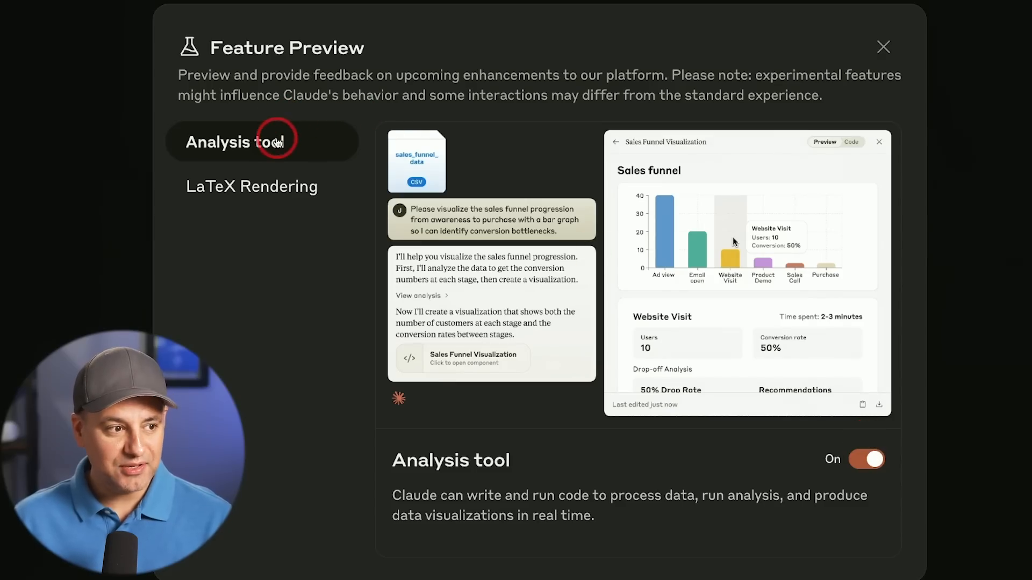
mouse_move(670, 283)
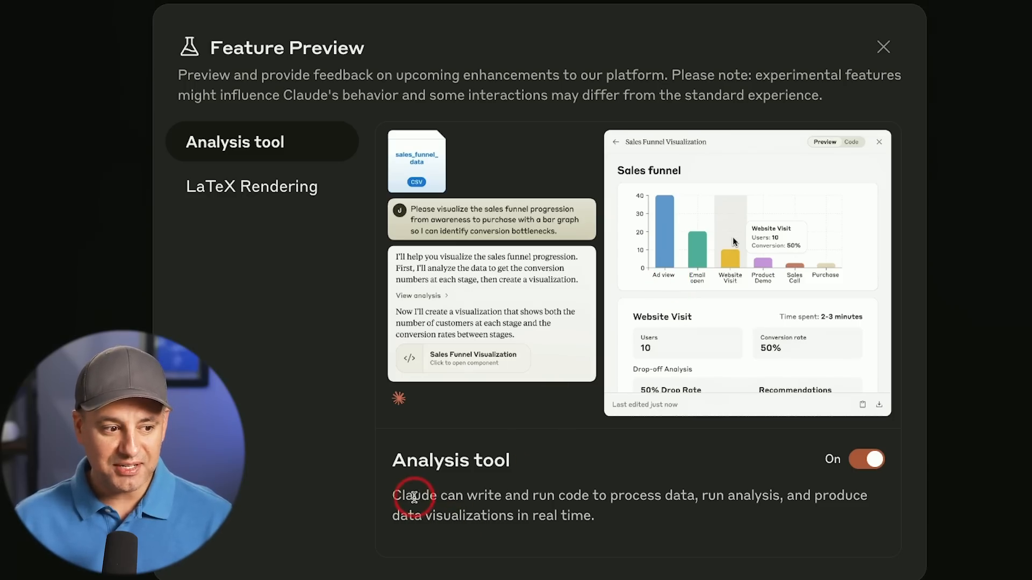
mouse_move(510, 499)
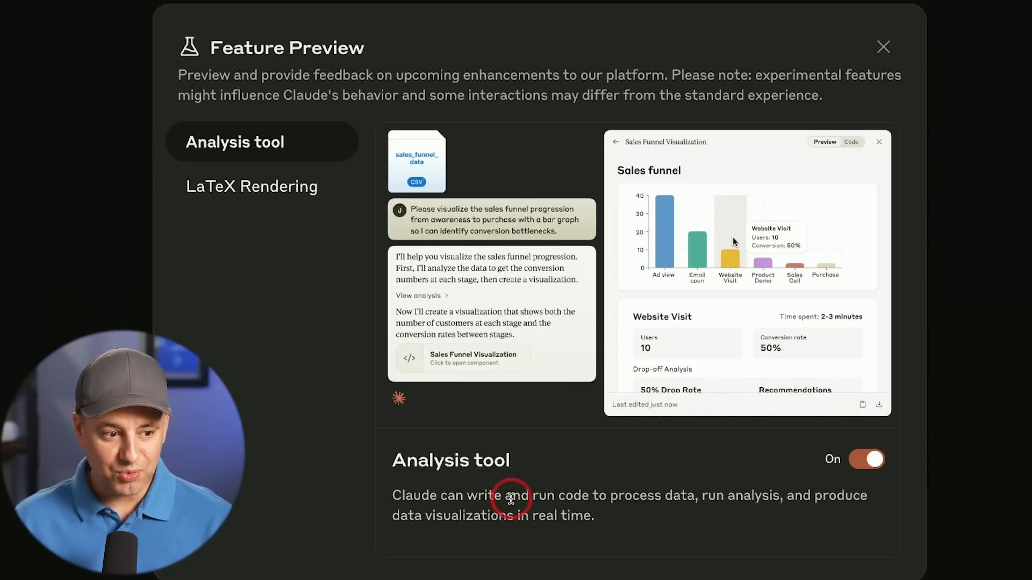
mouse_move(688, 501)
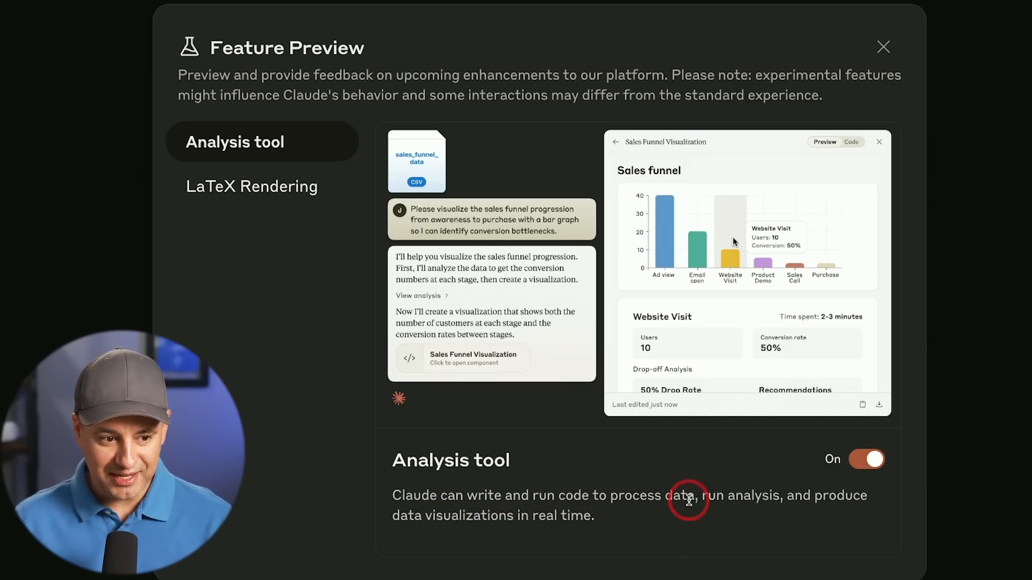
mouse_move(443, 521)
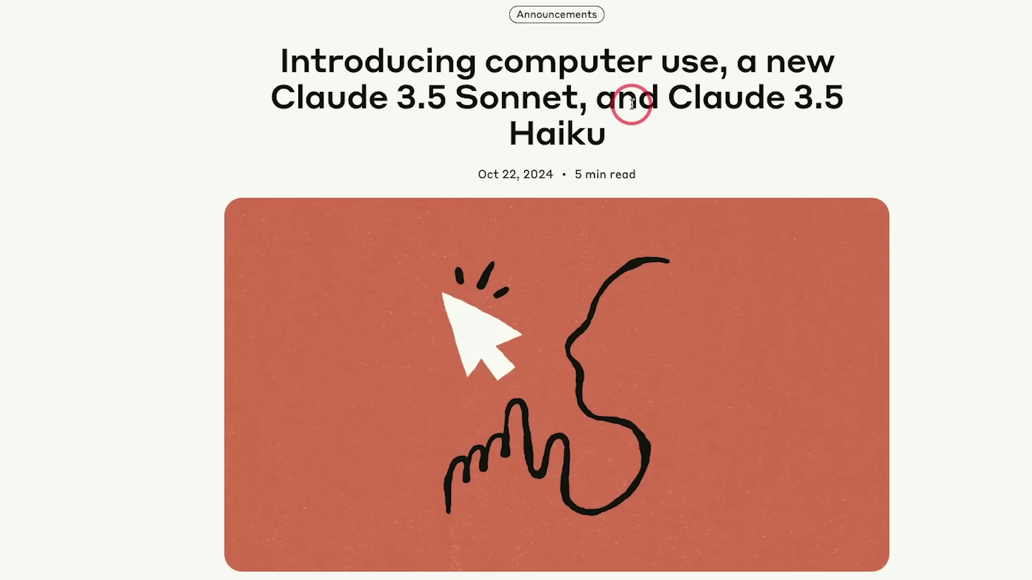
mouse_move(545, 100)
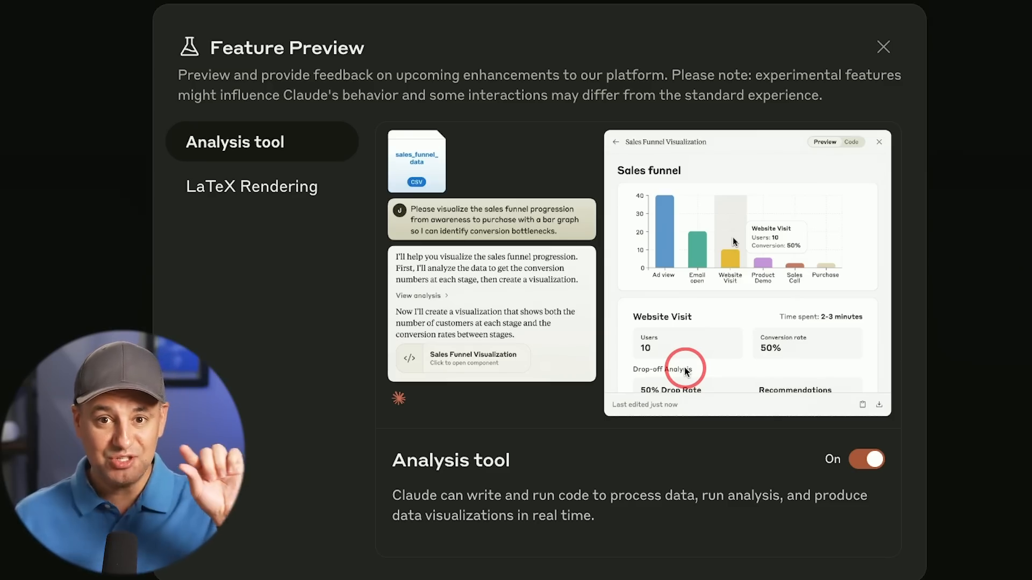
mouse_move(207, 219)
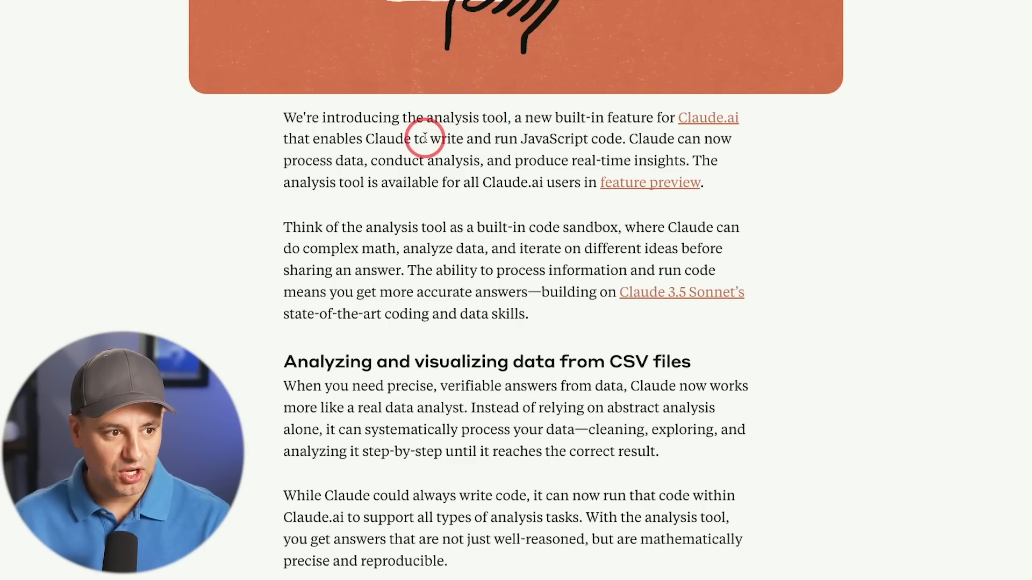
mouse_move(531, 141)
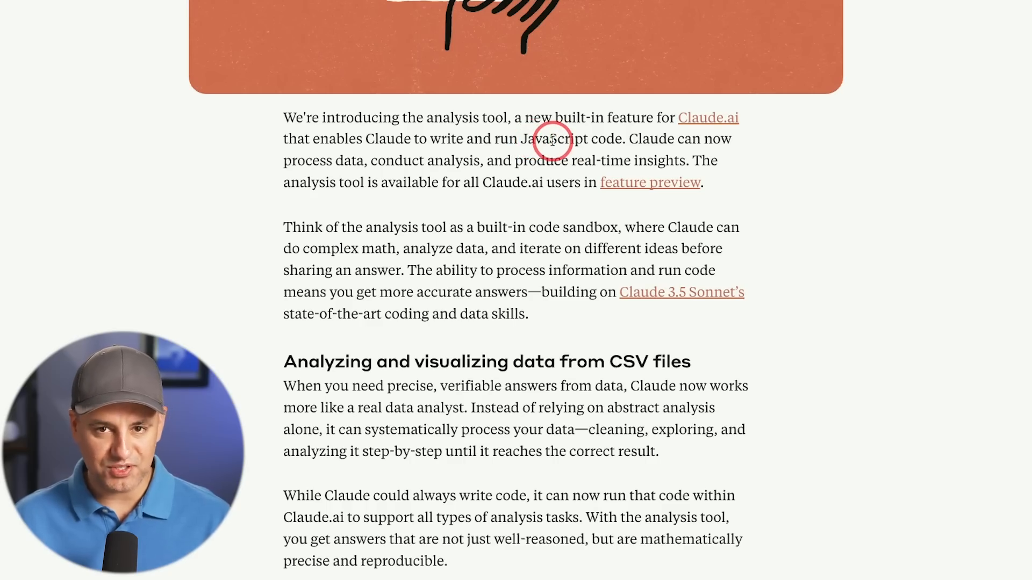
mouse_move(322, 163)
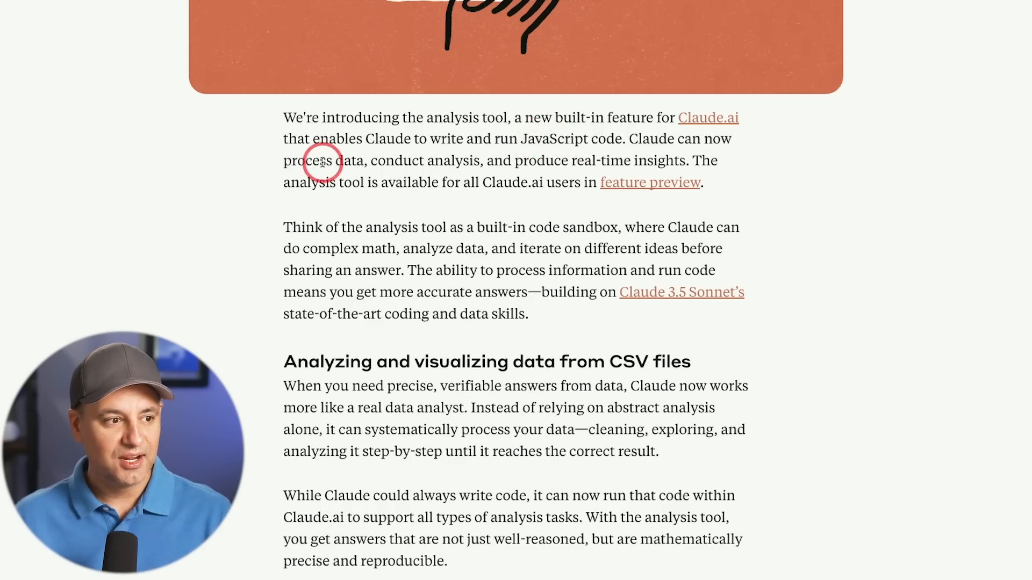
mouse_move(446, 162)
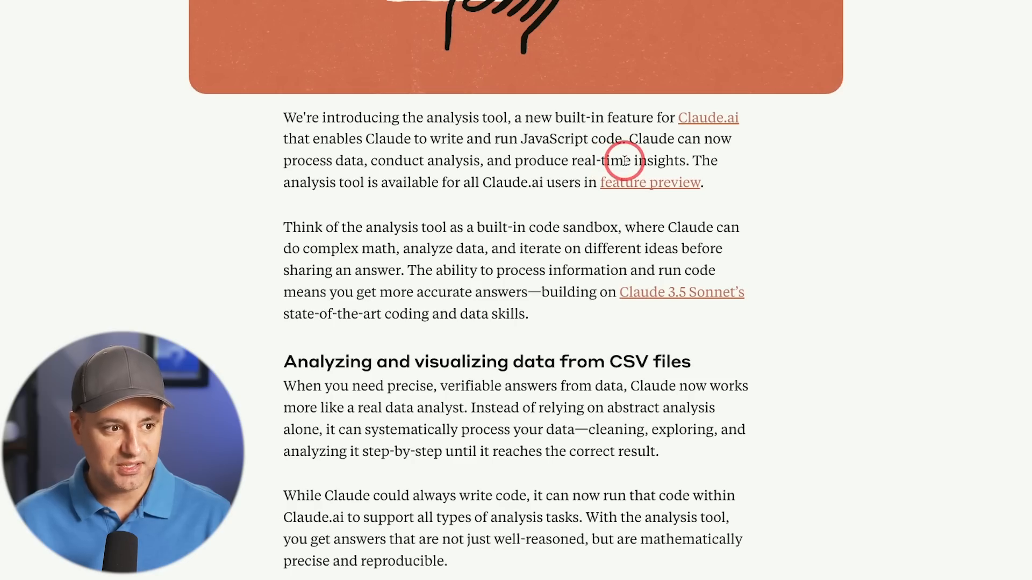
mouse_move(481, 185)
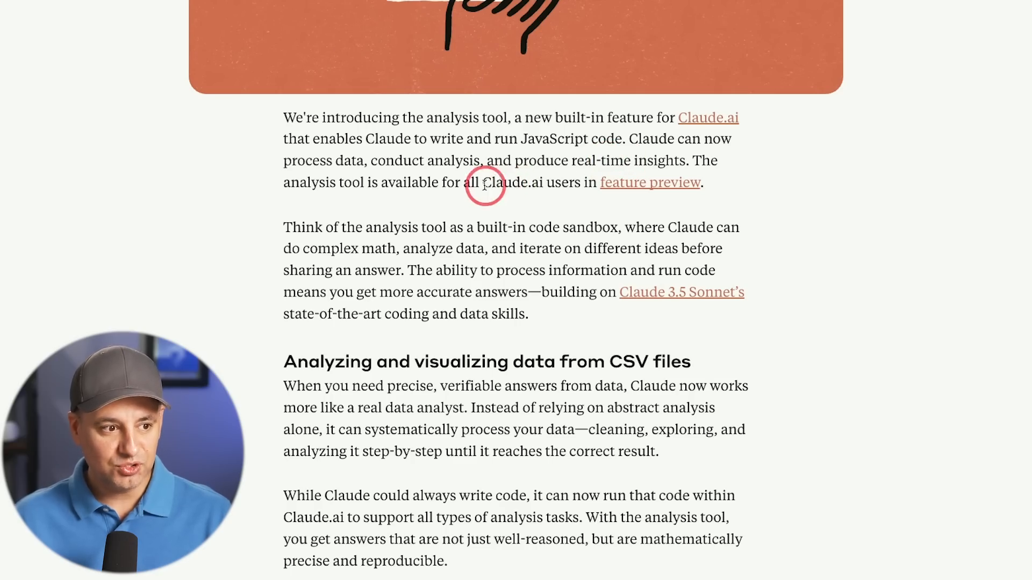
mouse_move(616, 187)
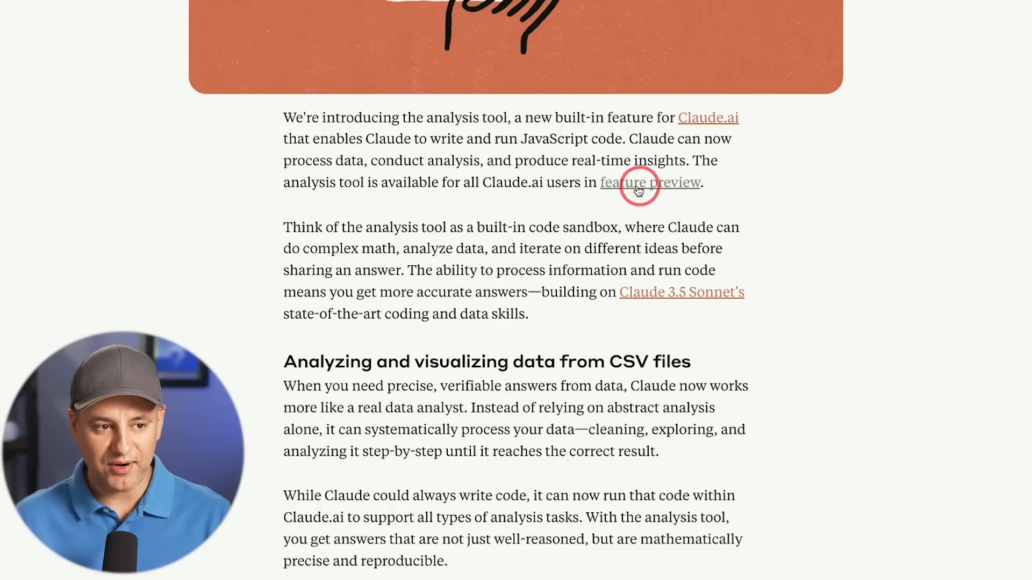
mouse_move(533, 183)
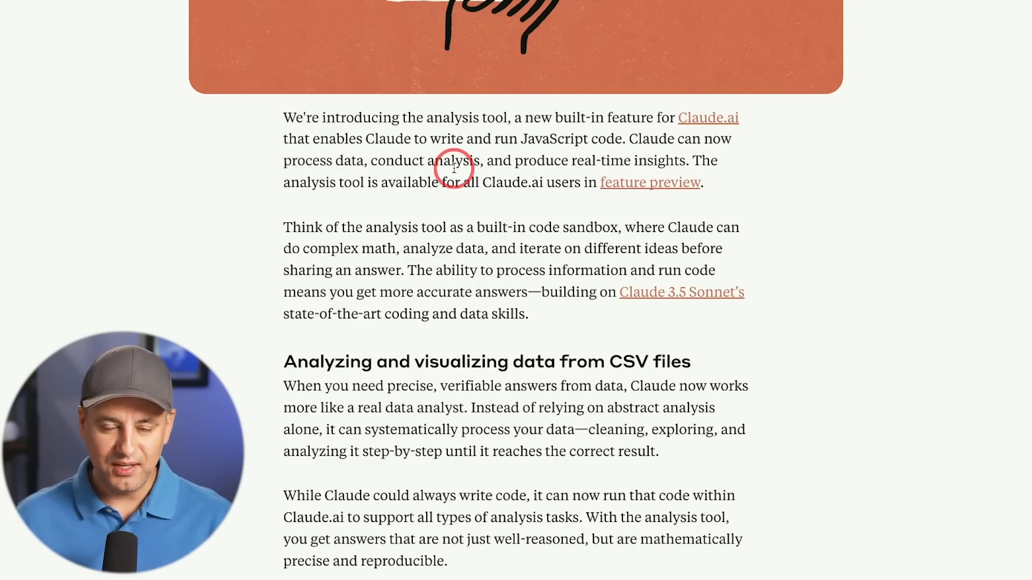
mouse_move(490, 140)
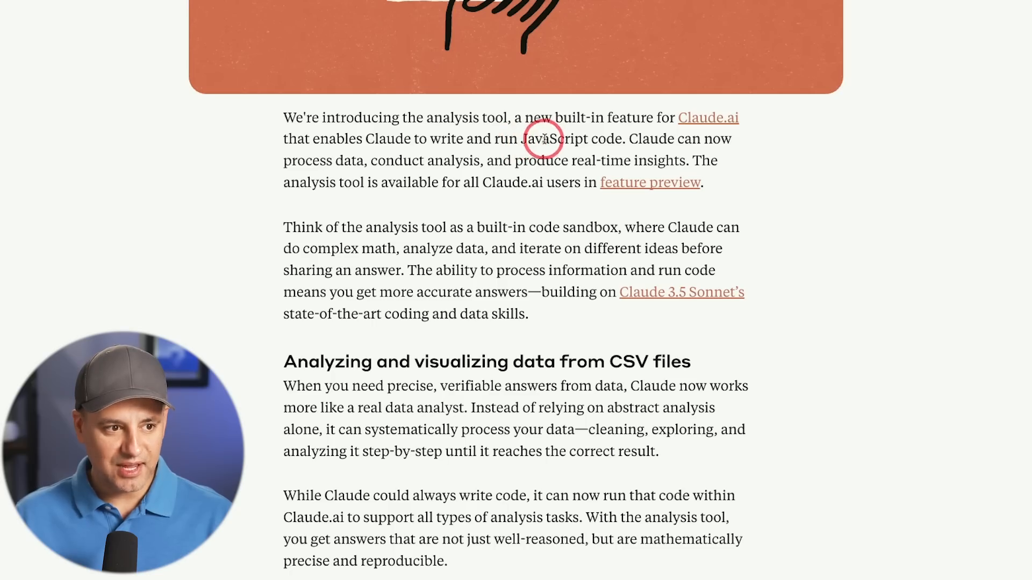
mouse_move(562, 144)
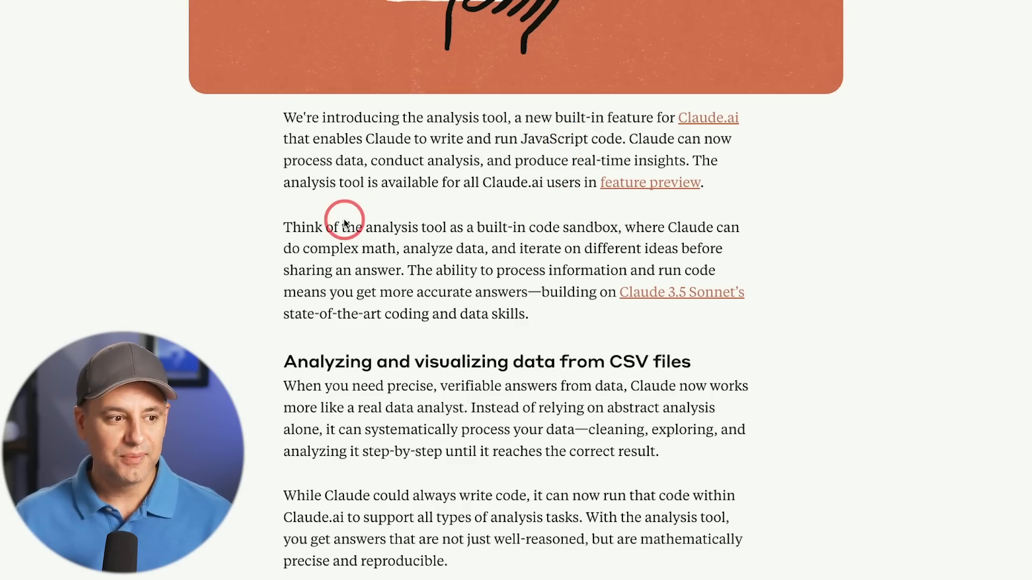
mouse_move(431, 228)
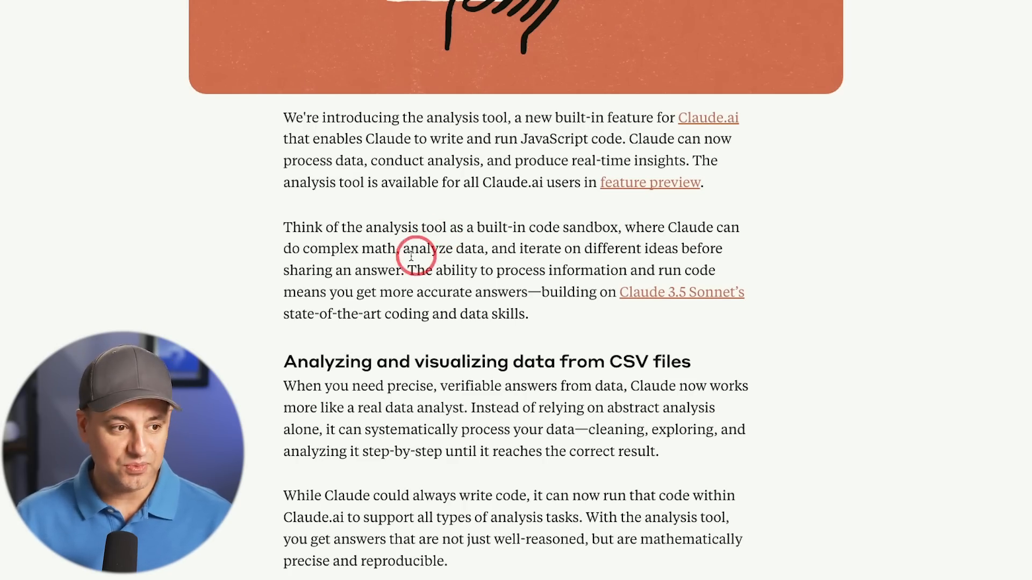
mouse_move(385, 235)
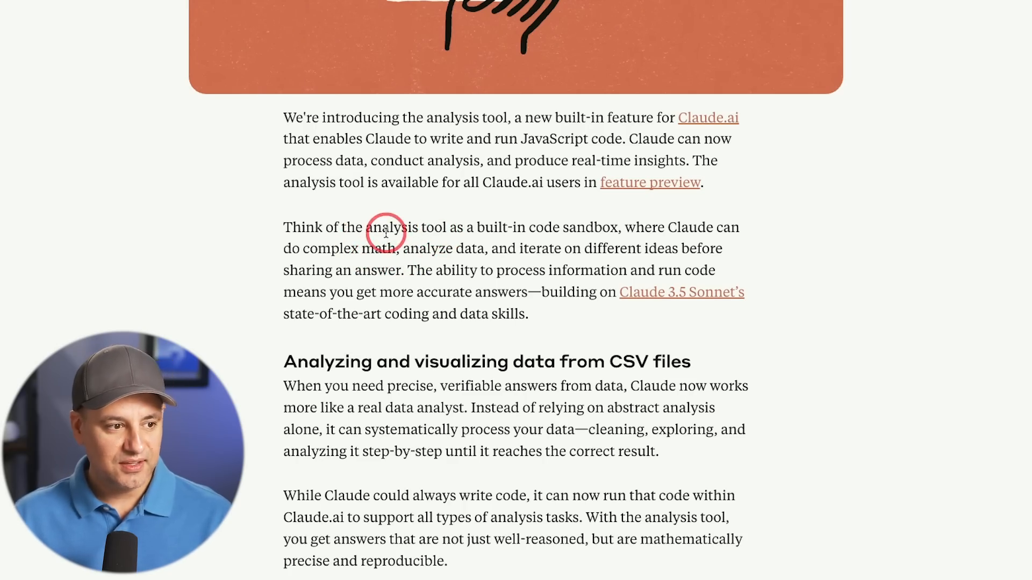
mouse_move(503, 228)
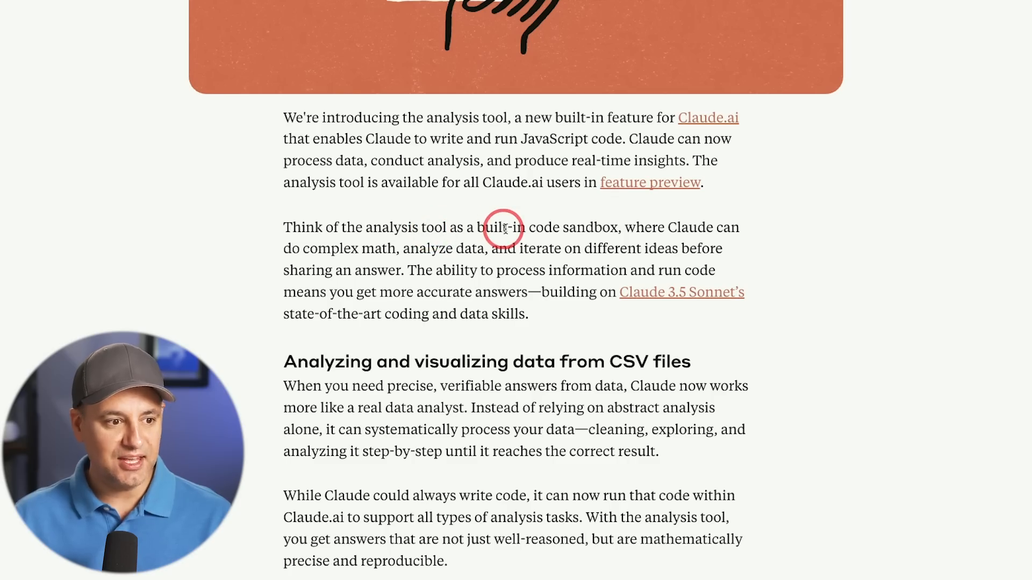
mouse_move(677, 228)
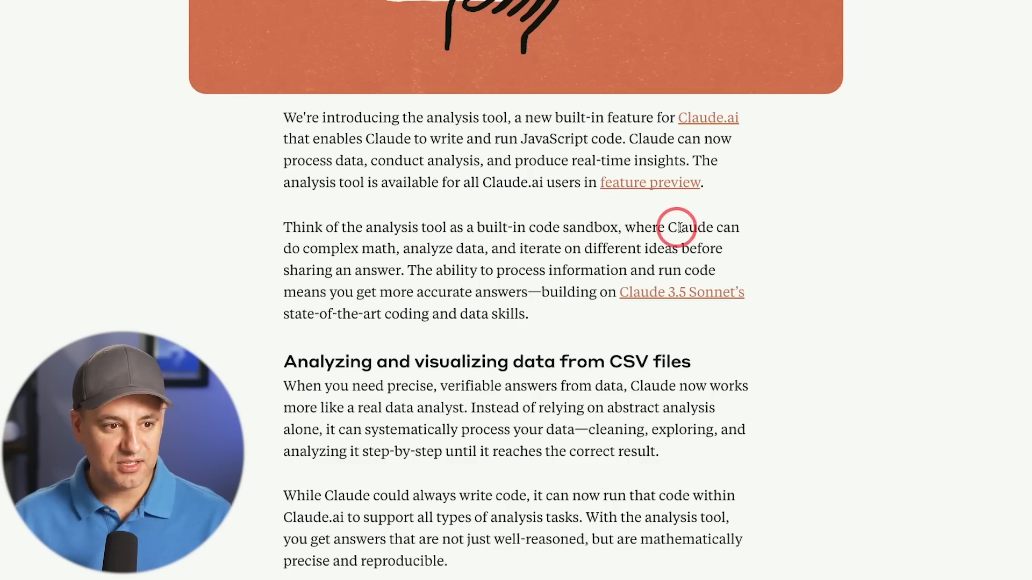
mouse_move(377, 249)
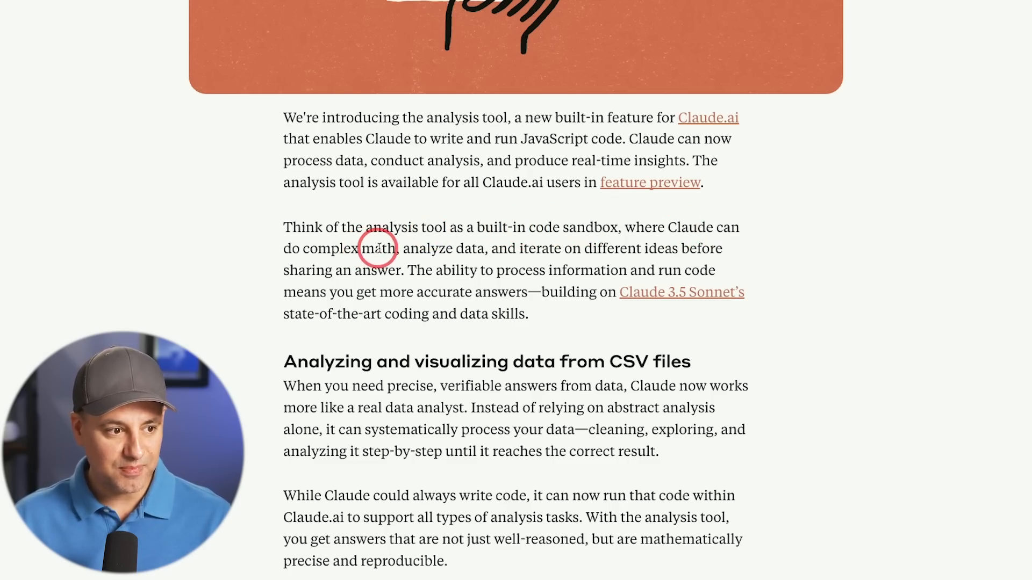
mouse_move(486, 253)
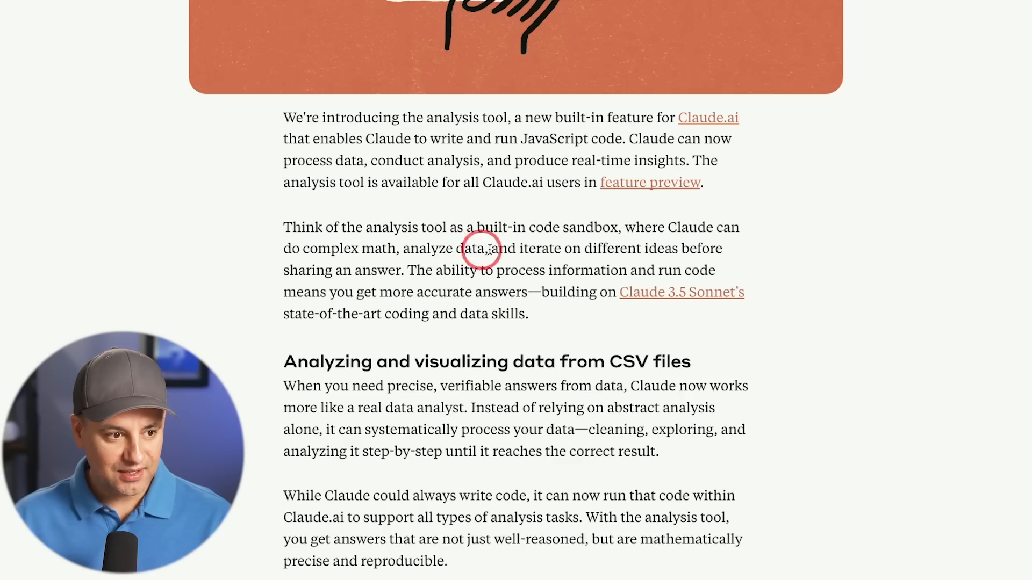
mouse_move(593, 249)
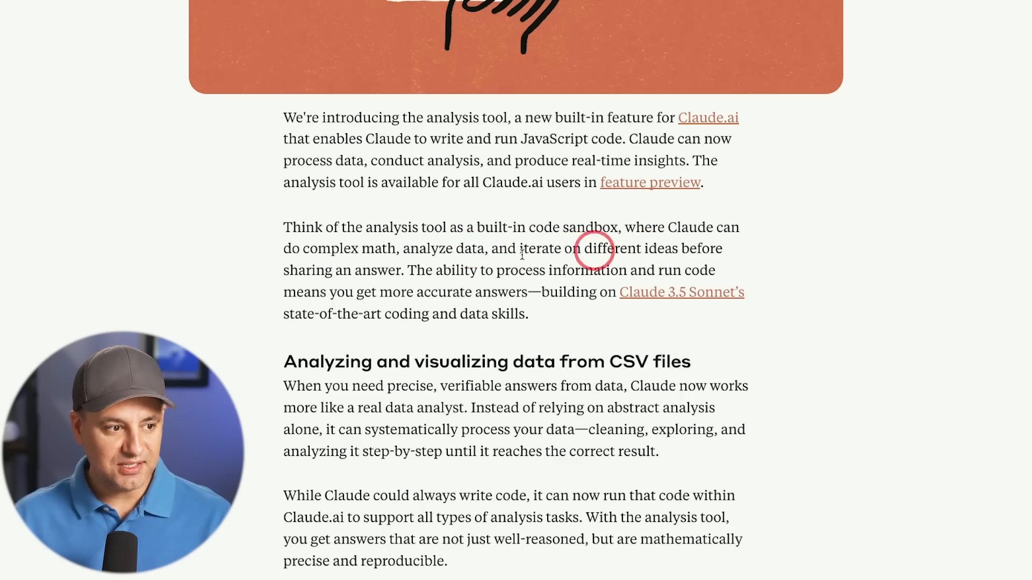
mouse_move(369, 271)
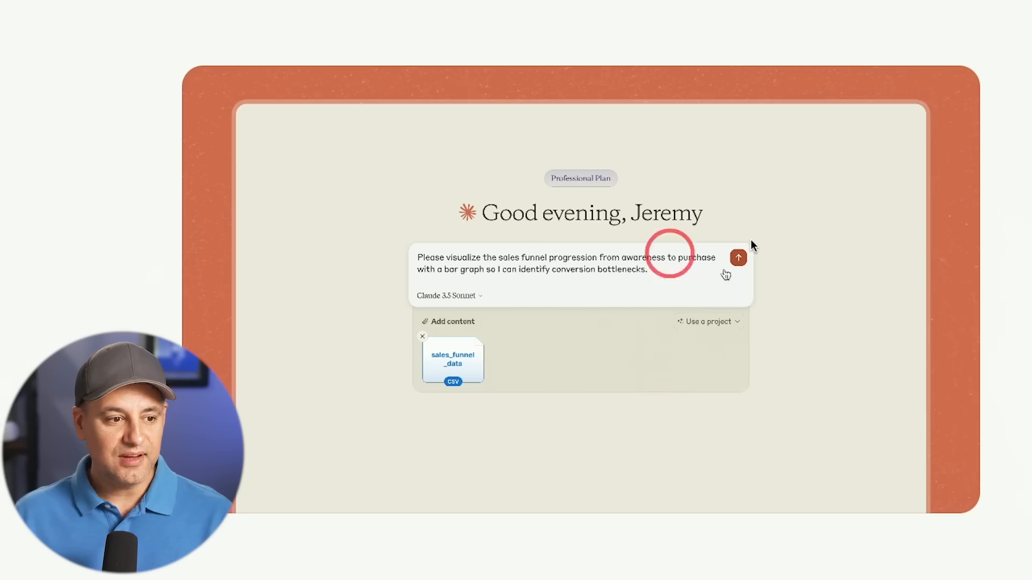
- Toggle the Analysis tool off and back on in Feature Preview, then reopen it from the account menu
click(737, 258)
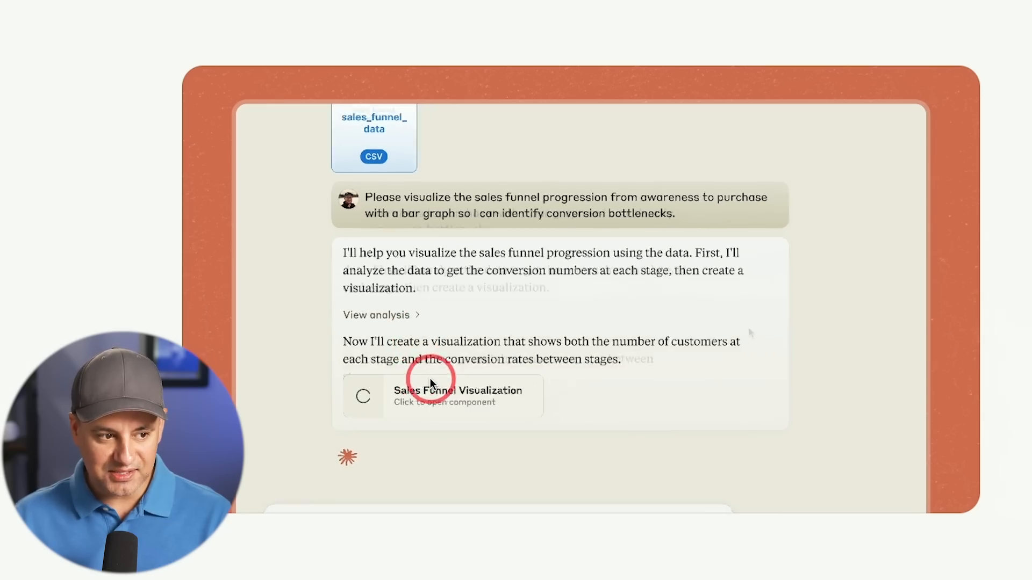
click(440, 396)
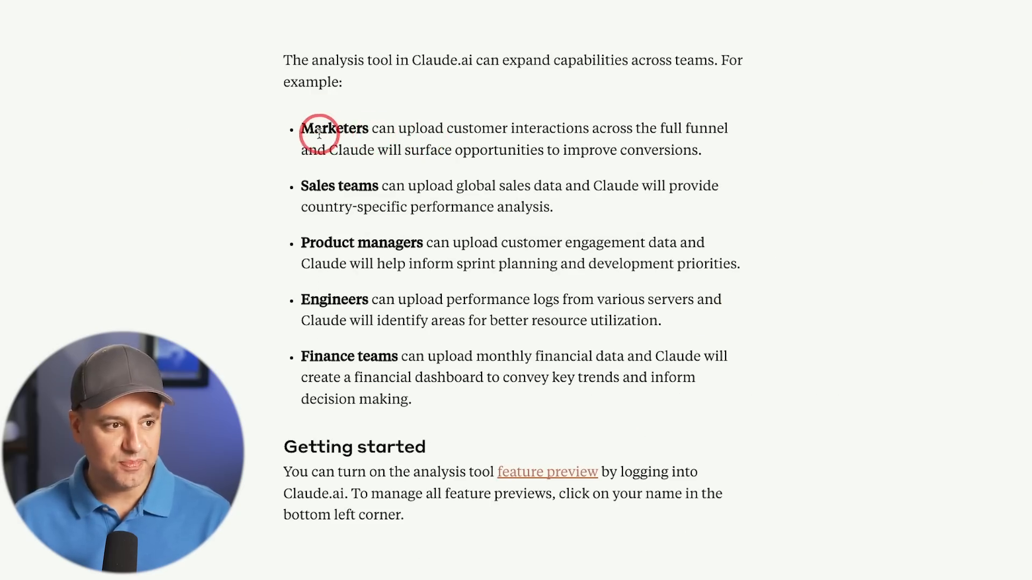
mouse_move(486, 135)
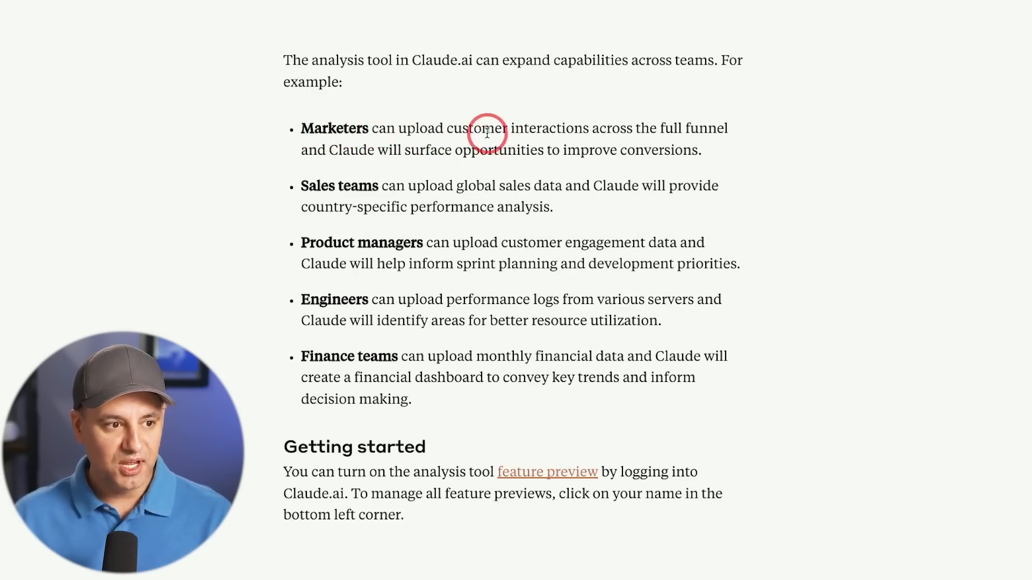
mouse_move(577, 130)
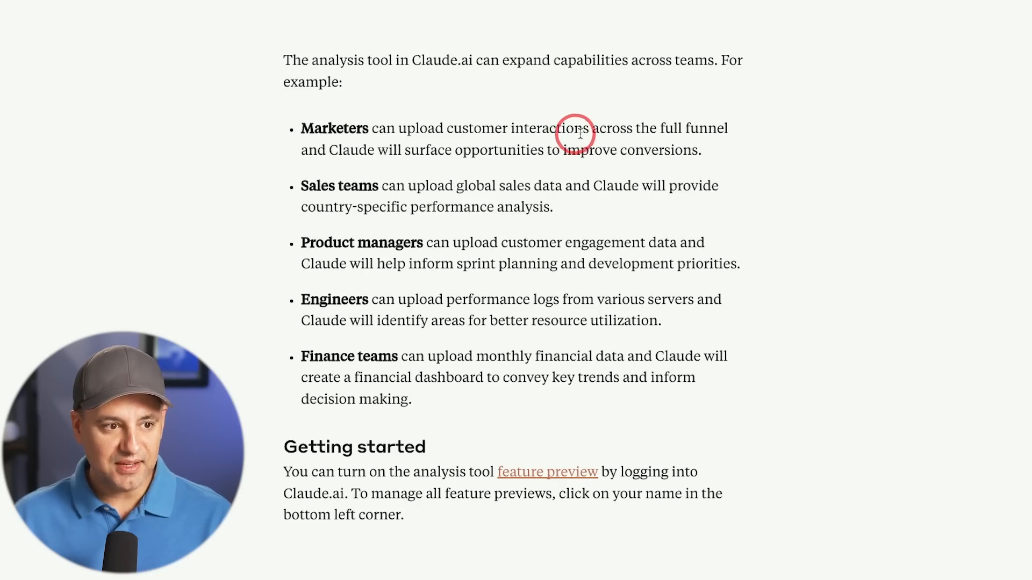
mouse_move(318, 191)
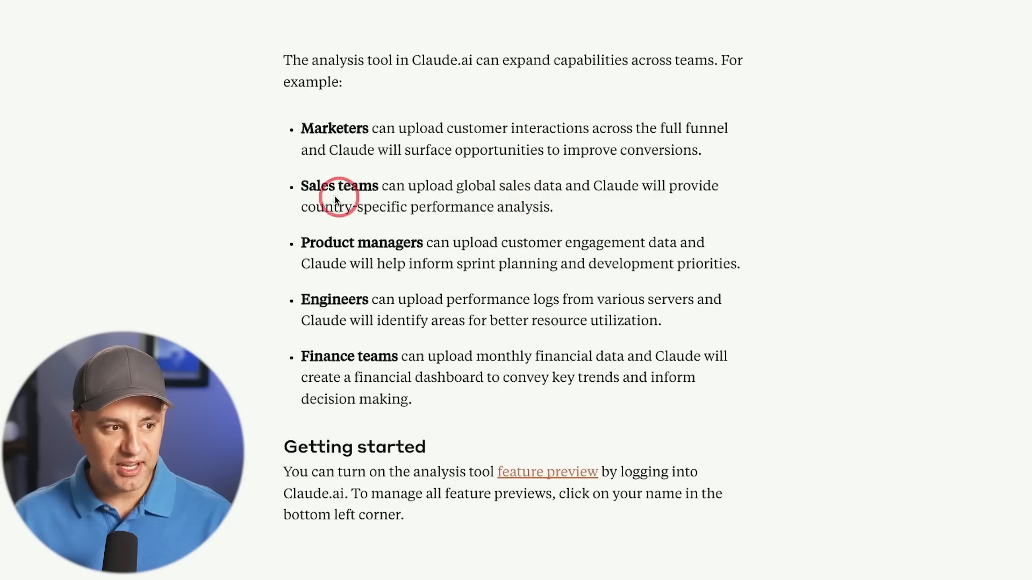
mouse_move(551, 245)
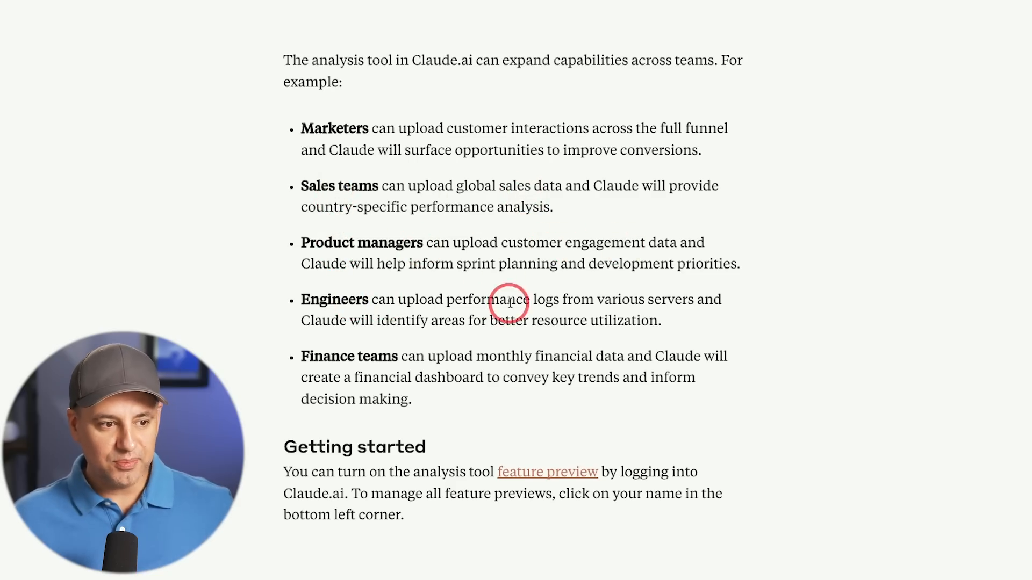
mouse_move(336, 367)
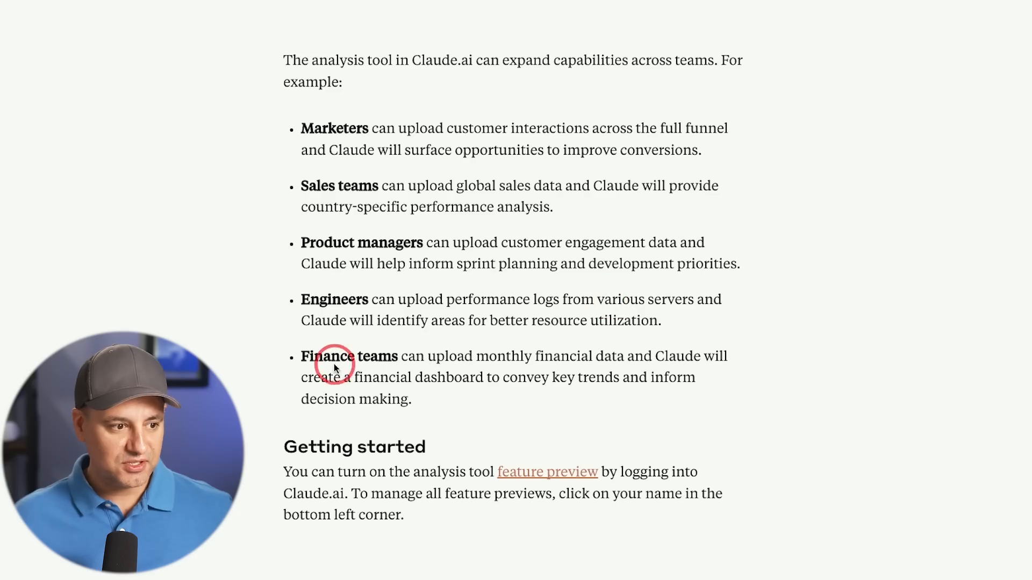
mouse_move(512, 371)
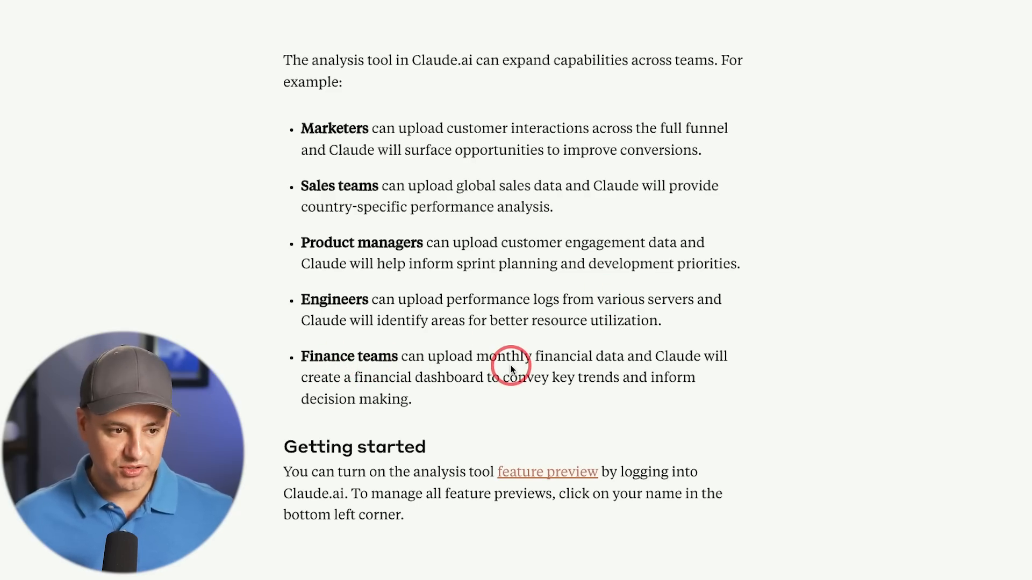
mouse_move(539, 355)
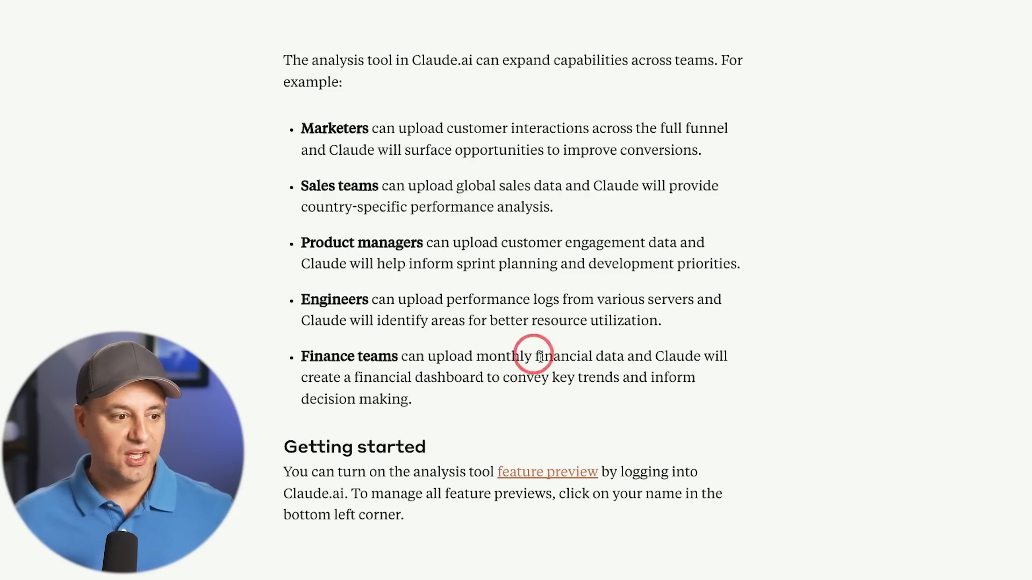
mouse_move(525, 383)
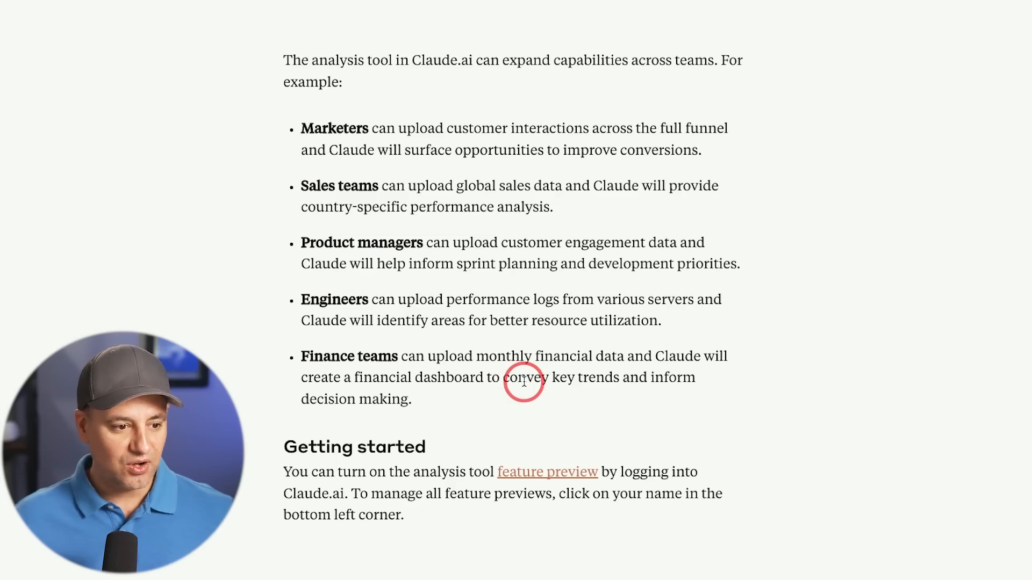
mouse_move(447, 356)
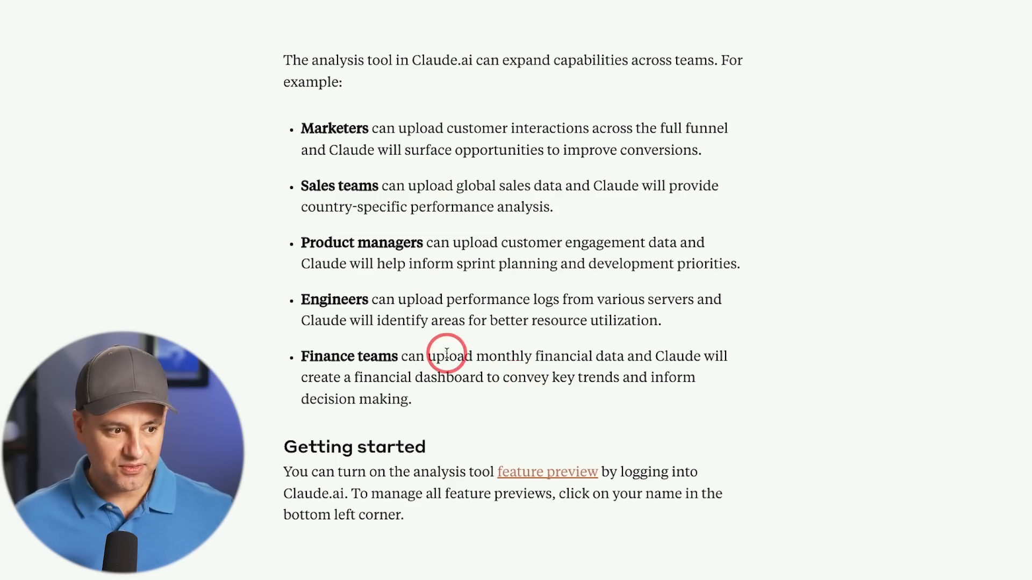
mouse_move(600, 376)
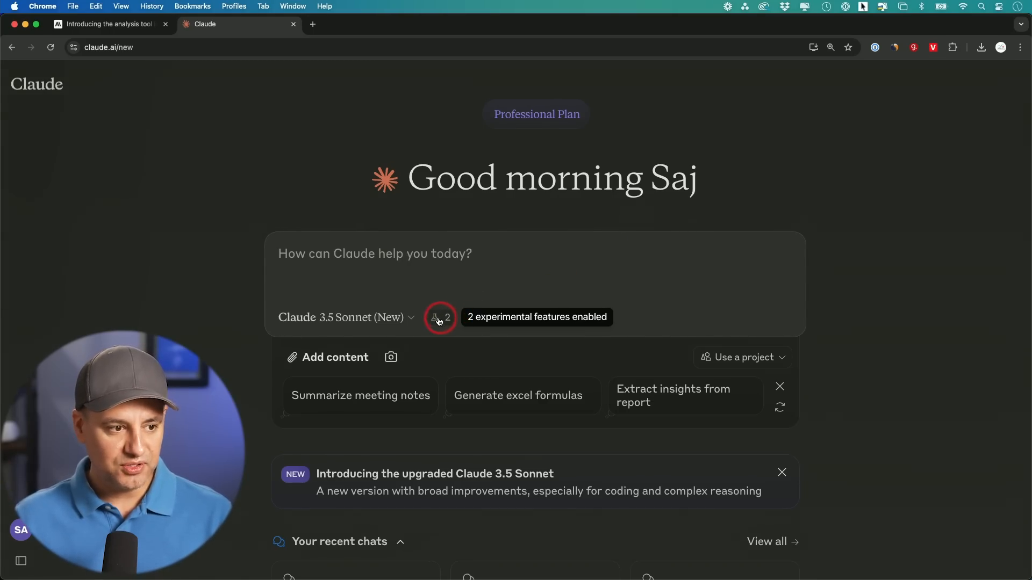
click(437, 317)
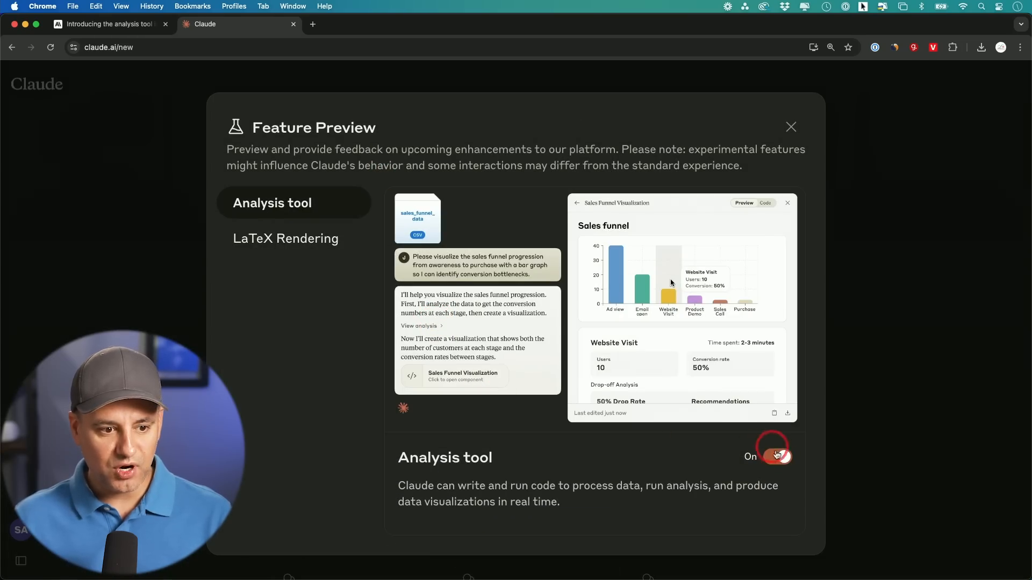
click(770, 456)
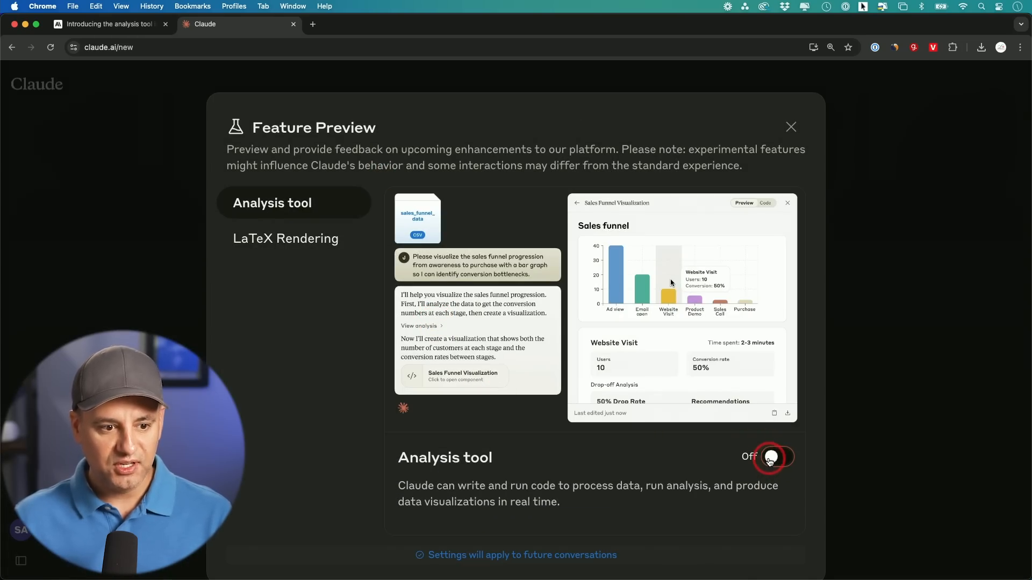
click(775, 456)
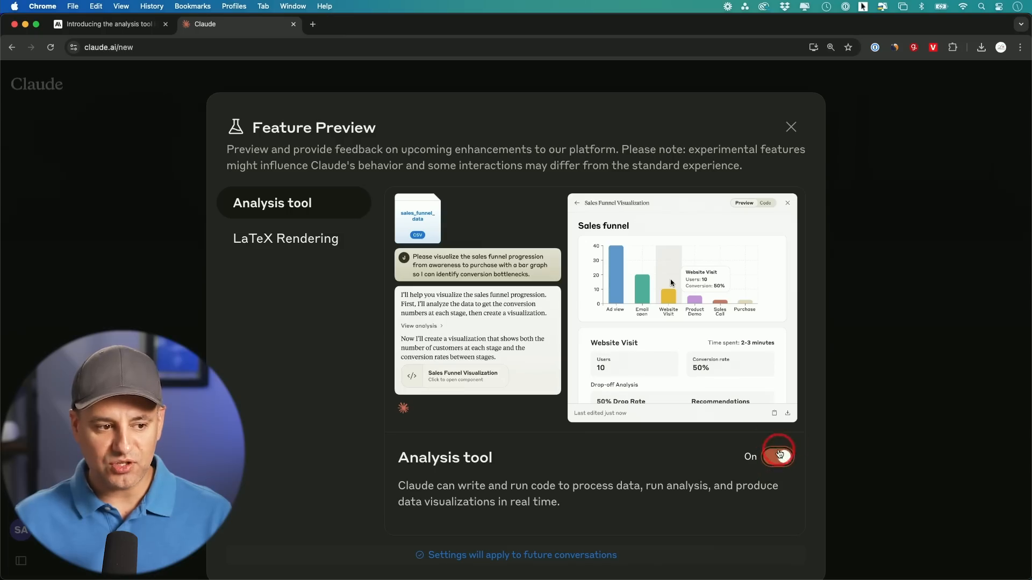
click(791, 127)
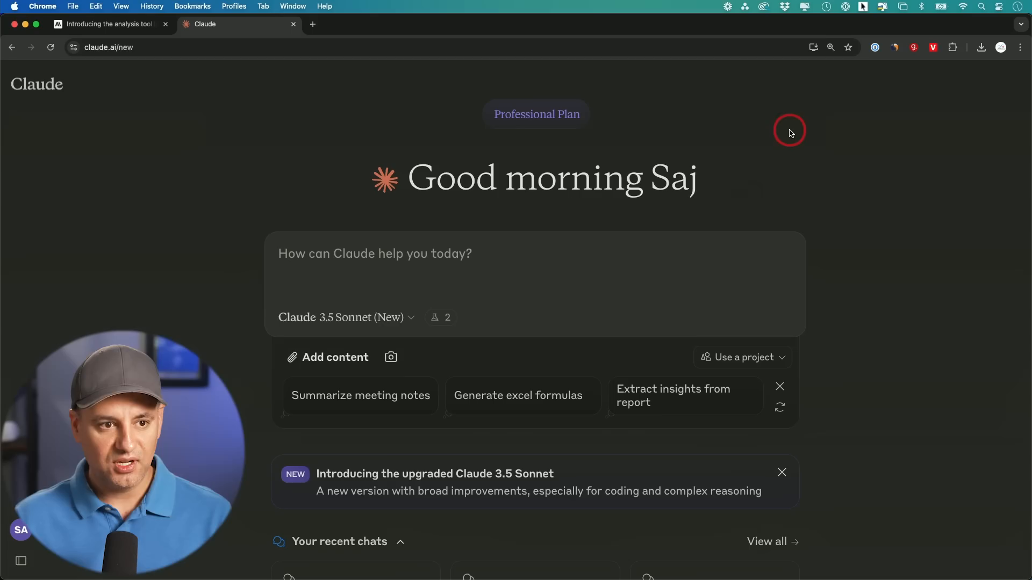
click(26, 561)
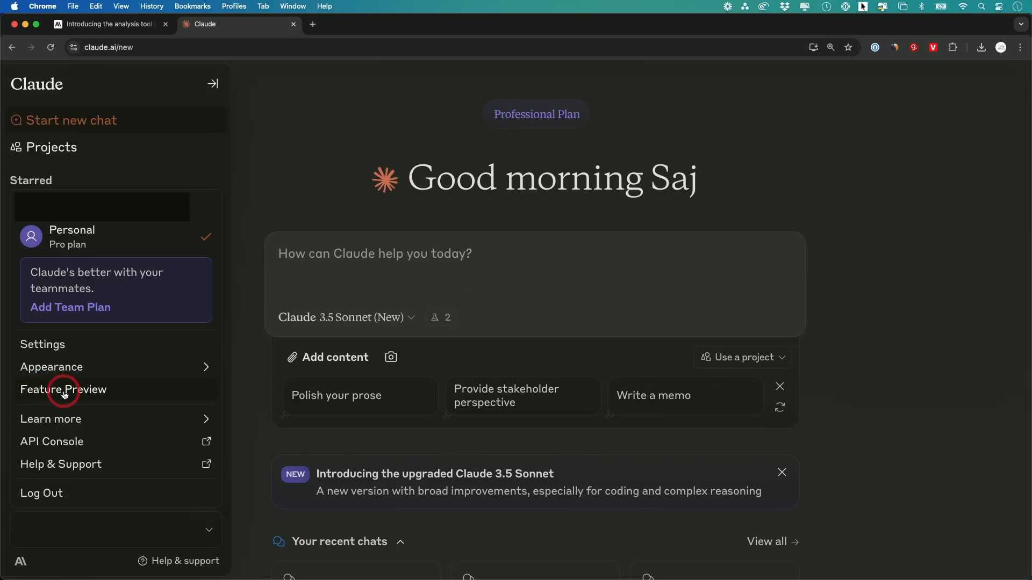
click(63, 391)
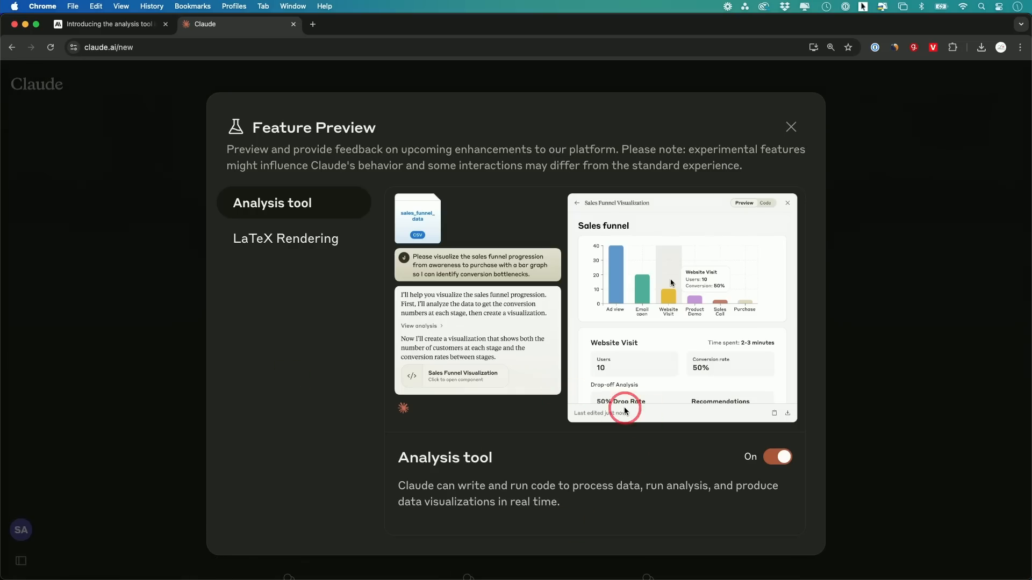
mouse_move(821, 455)
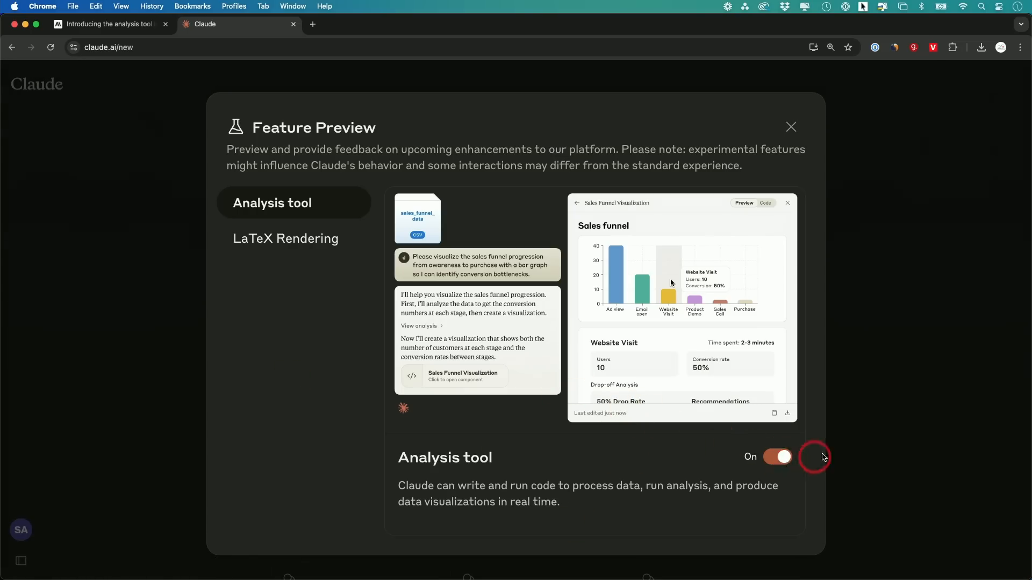
- Send 'analyze this' with the viewer-age CSV and view the Viewer Demographics age and watch-time charts
click(791, 127)
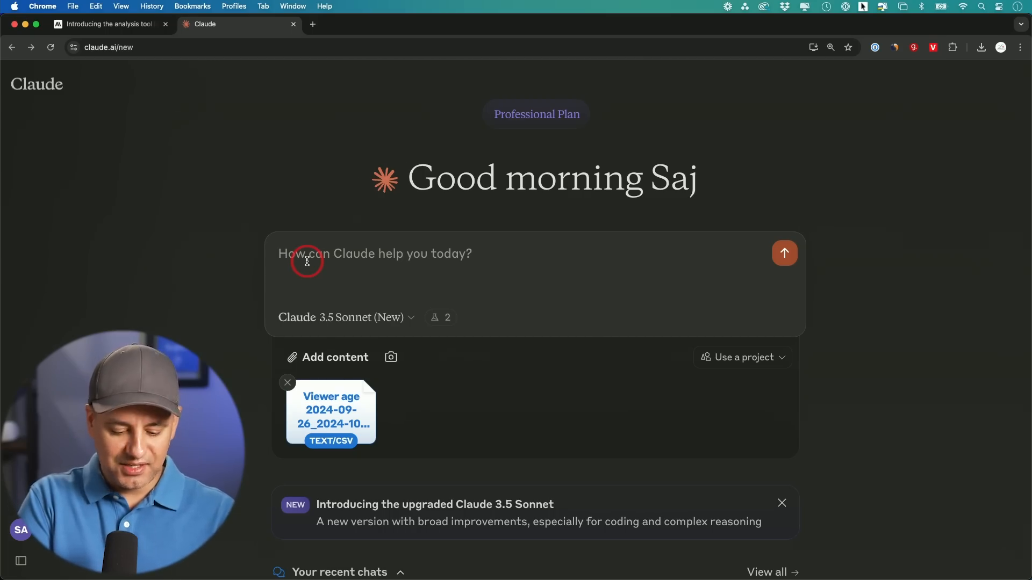
text(analyze this)
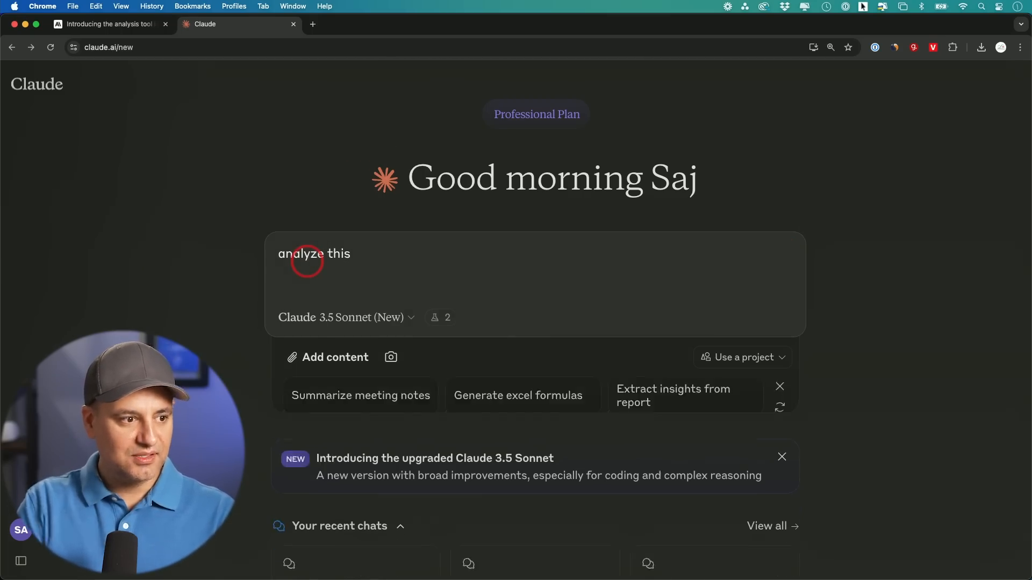
key(Enter)
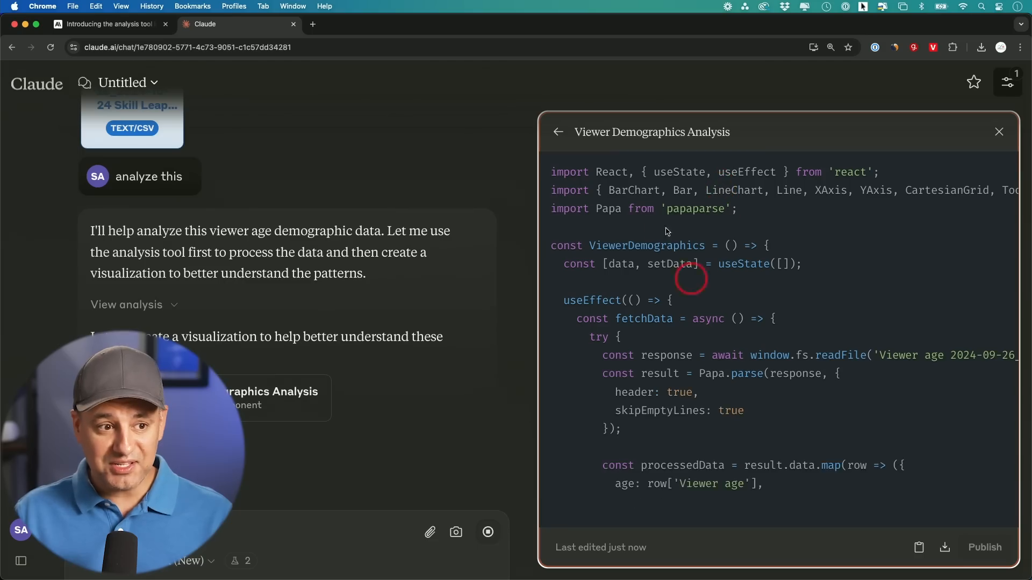
scroll(down, 3)
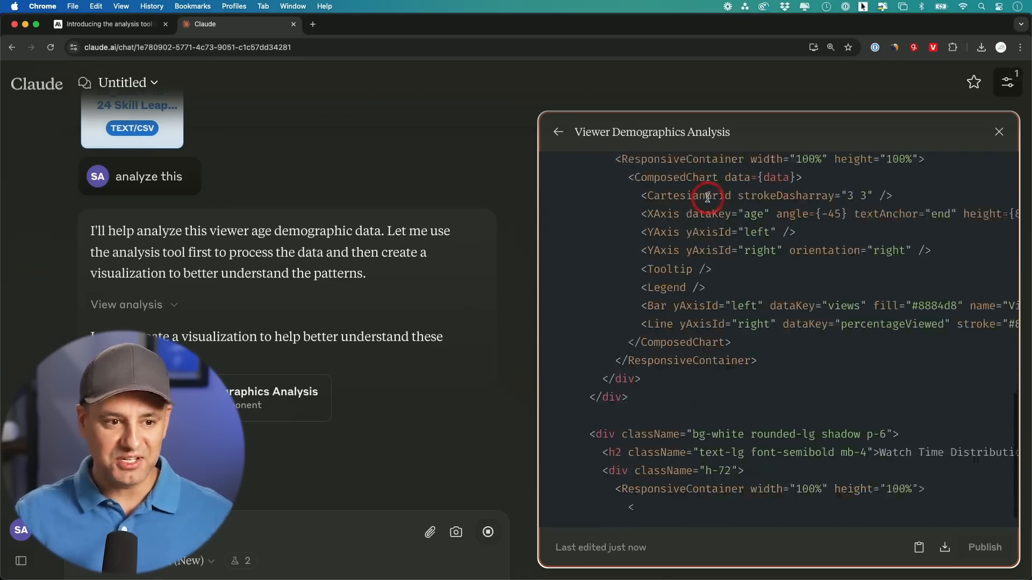
click(915, 131)
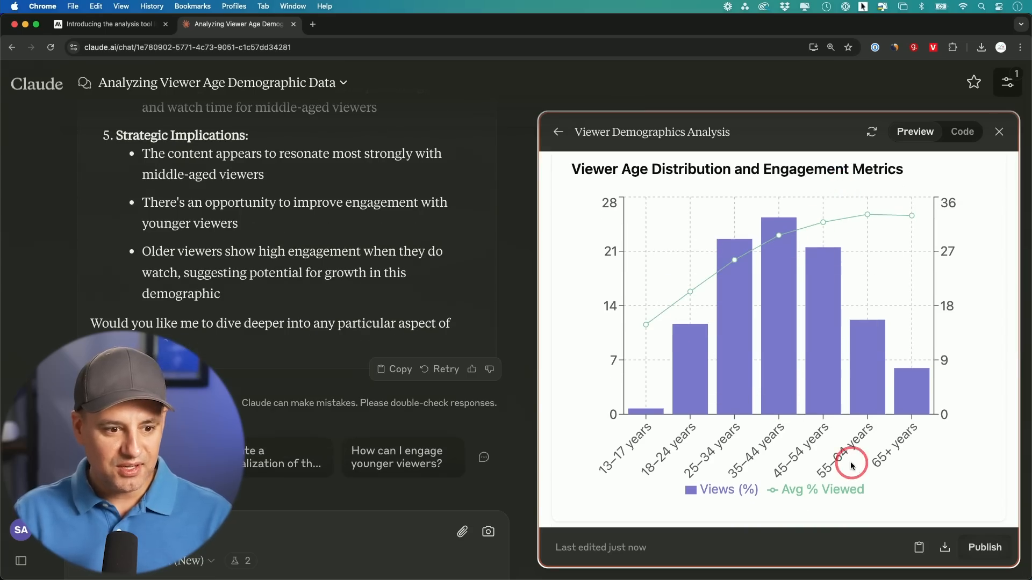
mouse_move(763, 456)
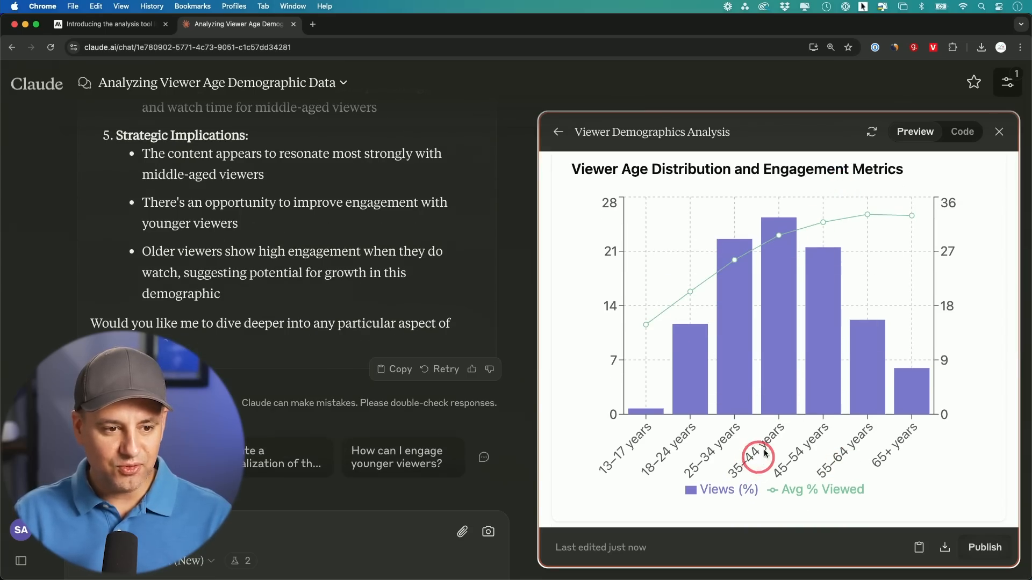
mouse_move(782, 387)
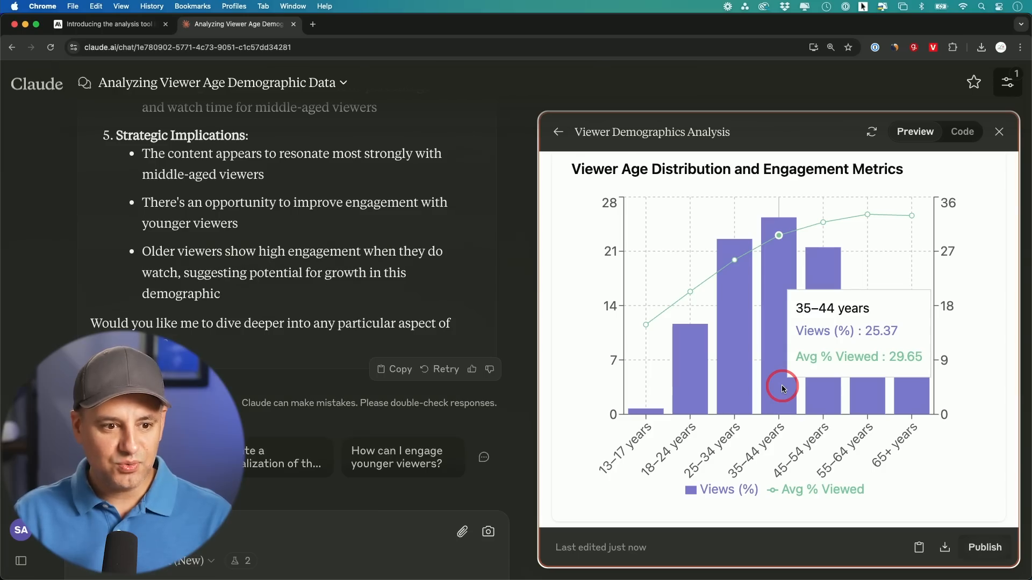
scroll(down, 3)
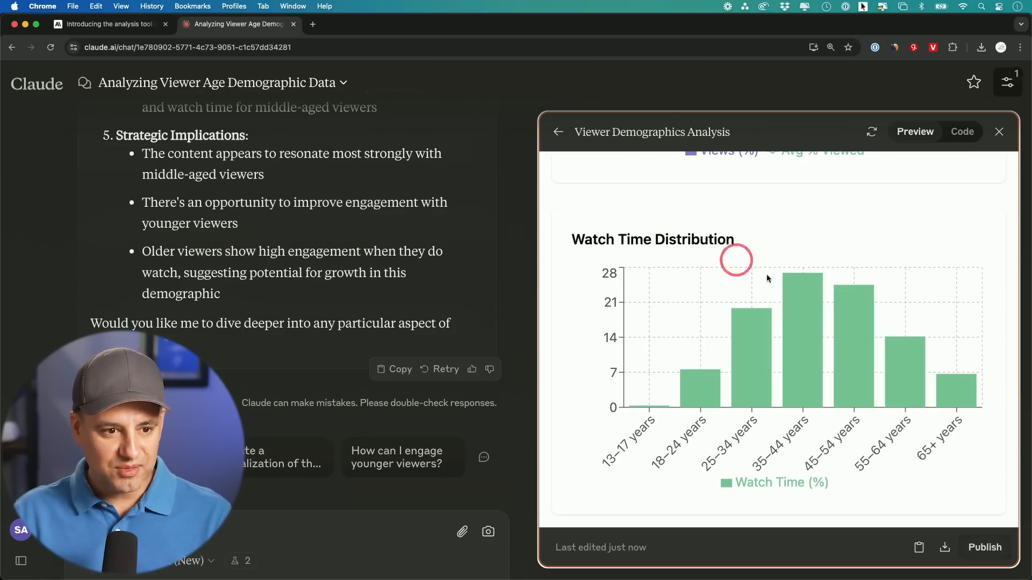
mouse_move(817, 316)
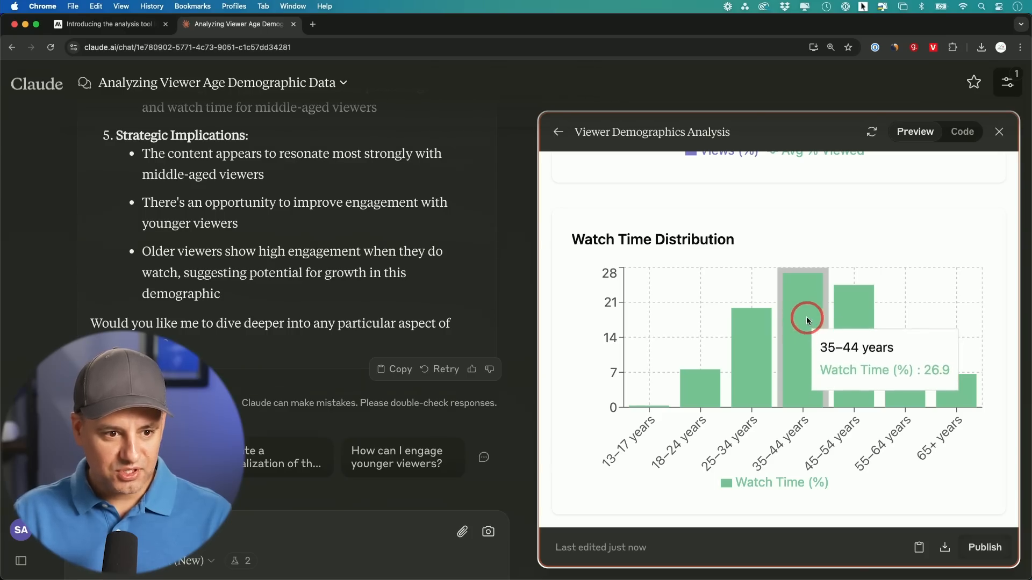
mouse_move(802, 329)
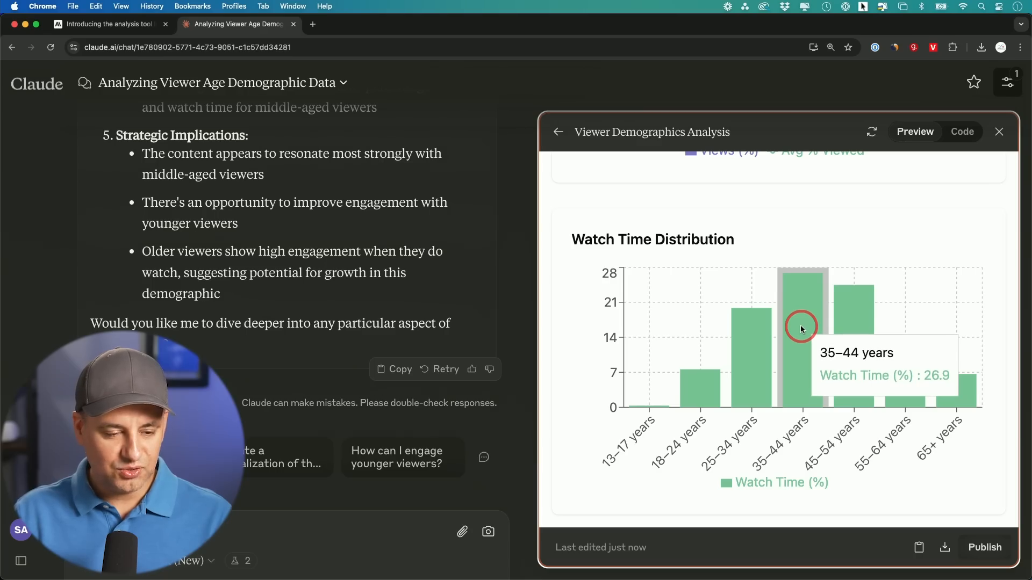
mouse_move(565, 340)
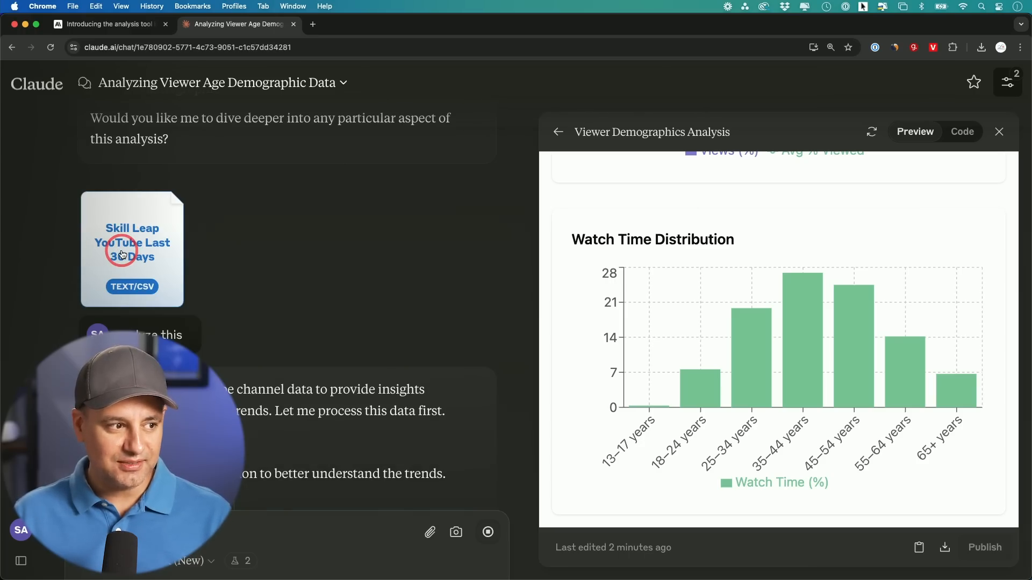
- Review the YouTube Channel Analytics Dashboard's top-videos, content-theme and views-vs-CTR charts
click(962, 131)
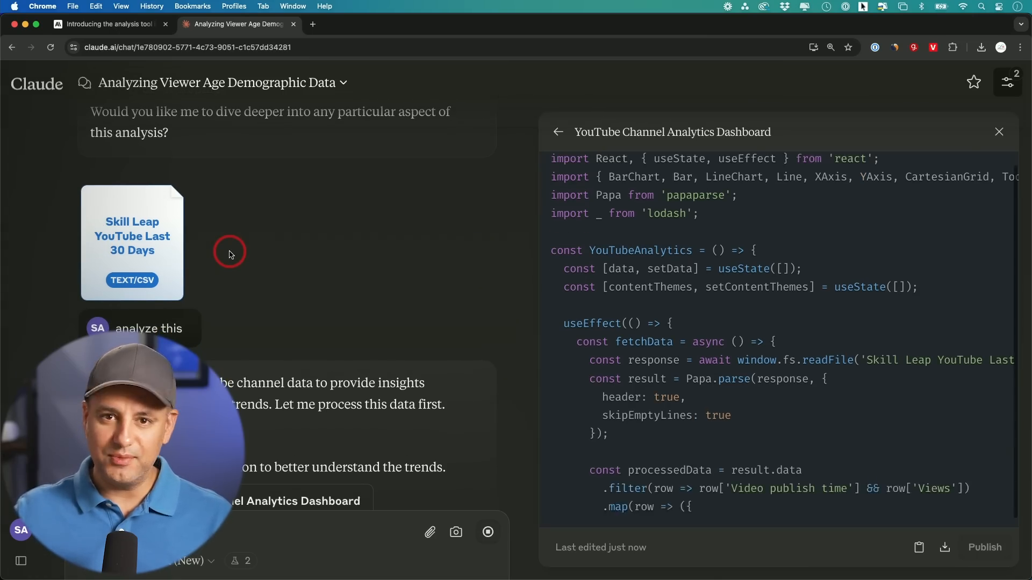
scroll(down, 3)
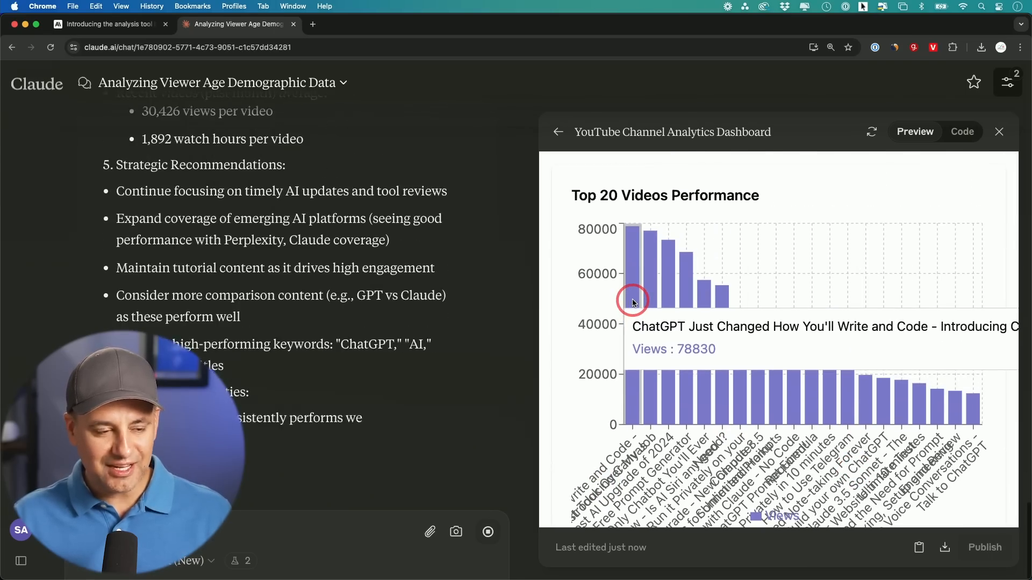
scroll(down, 3)
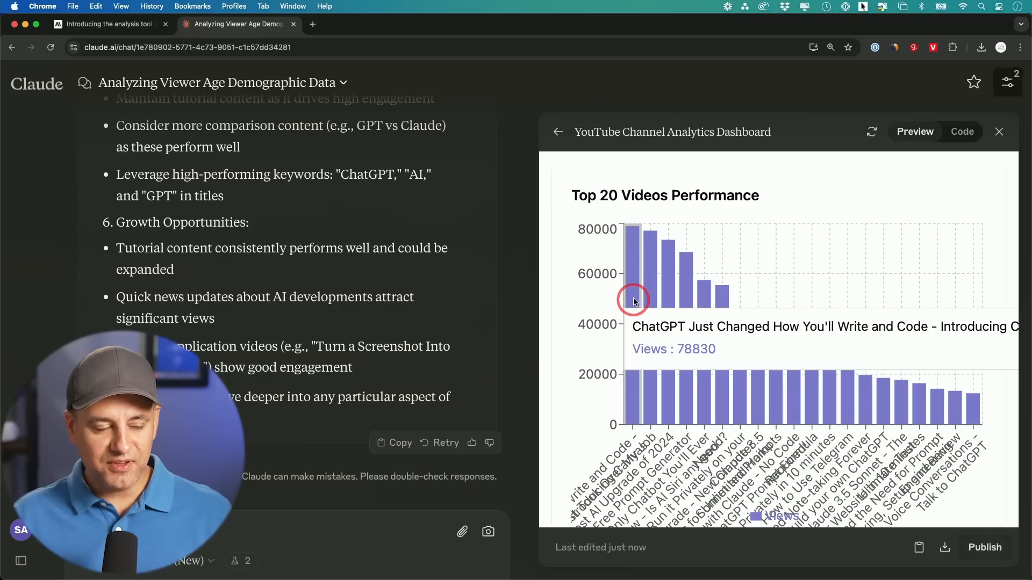
mouse_move(652, 294)
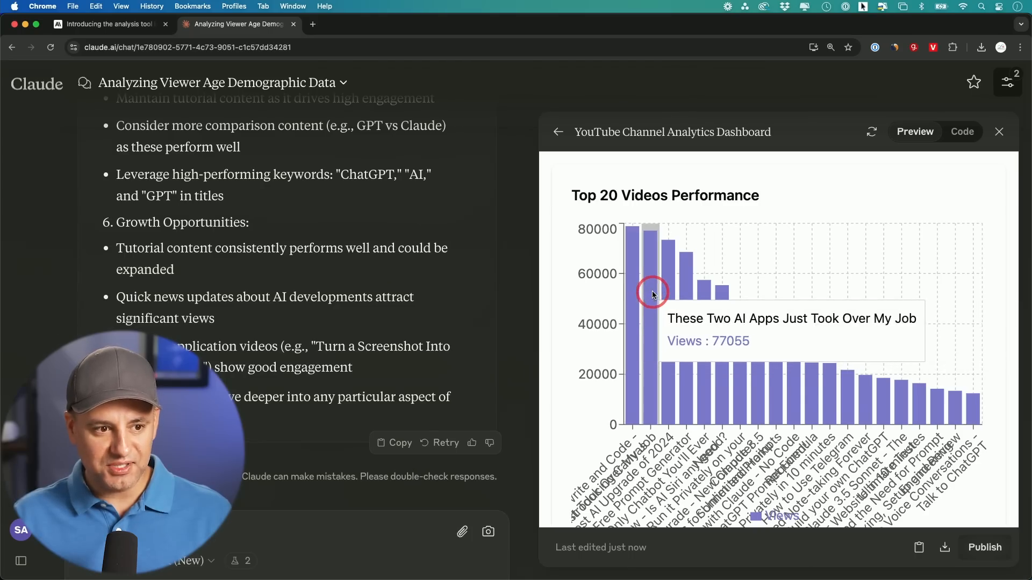
mouse_move(632, 292)
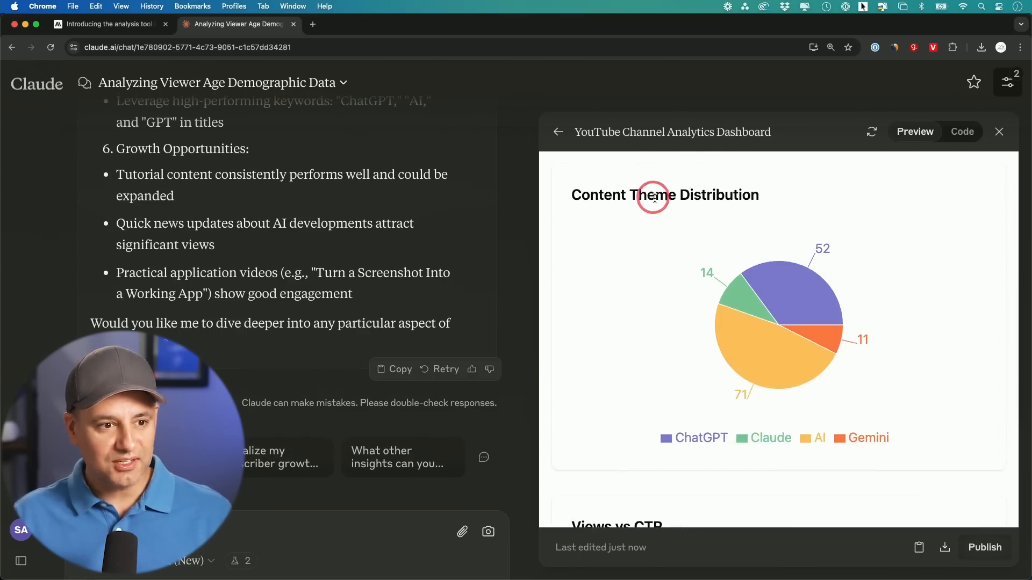
mouse_move(686, 454)
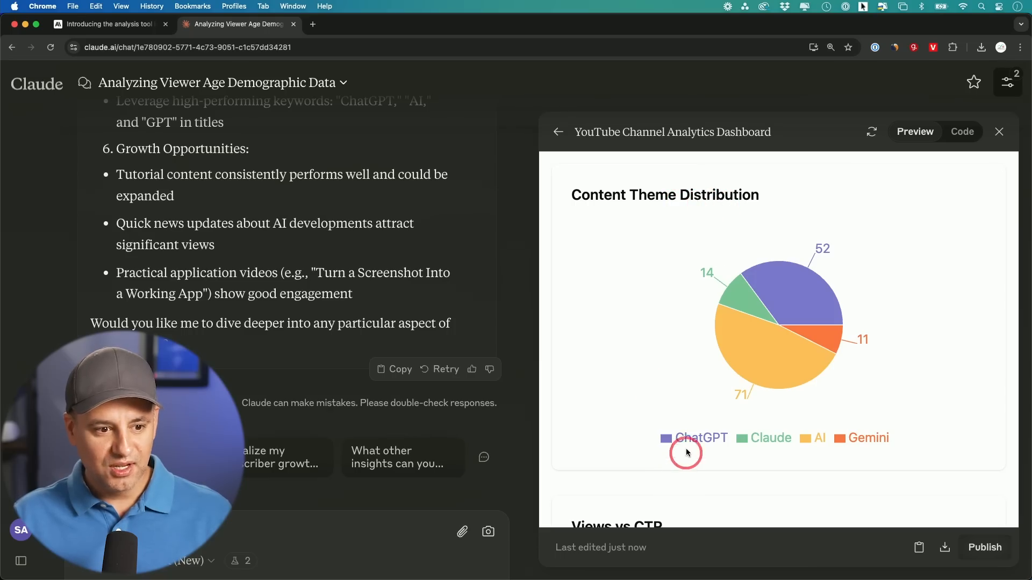
mouse_move(767, 370)
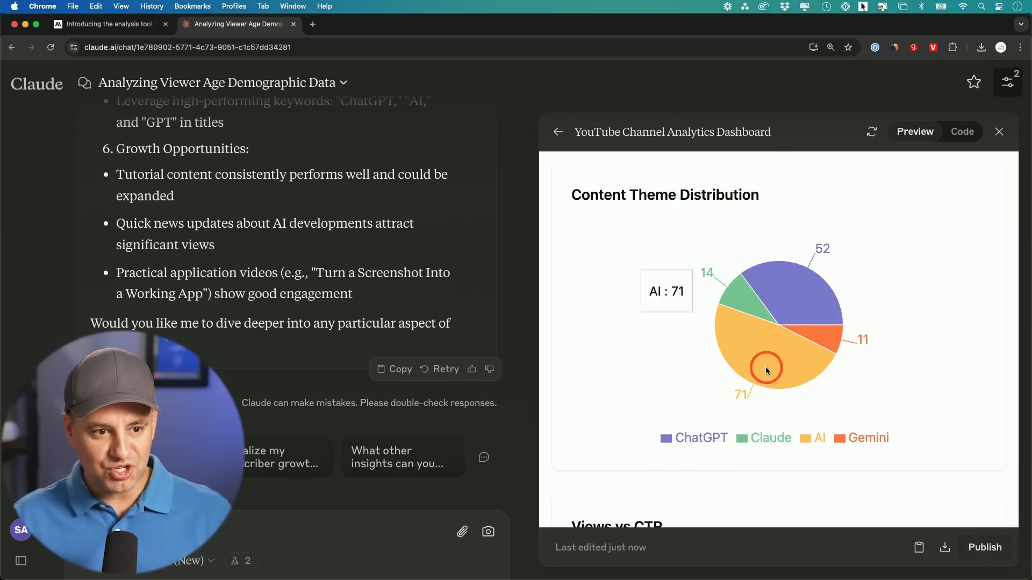
mouse_move(809, 310)
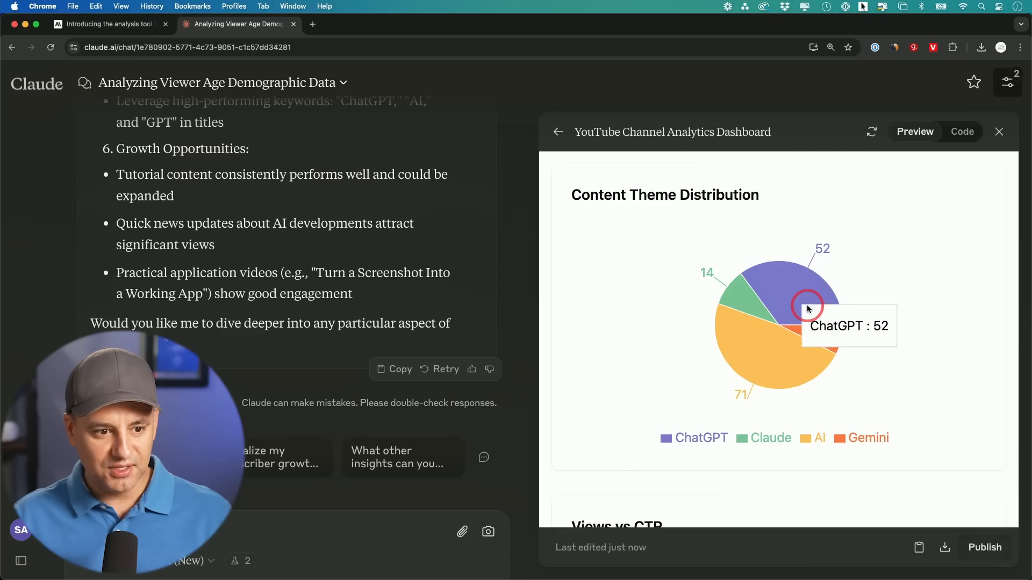
scroll(down, 3)
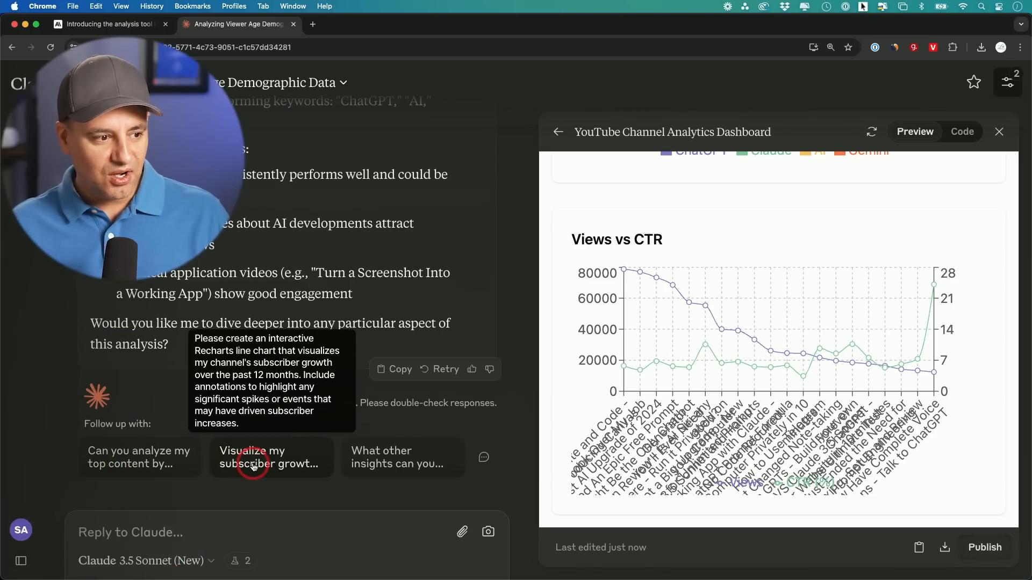
mouse_move(253, 466)
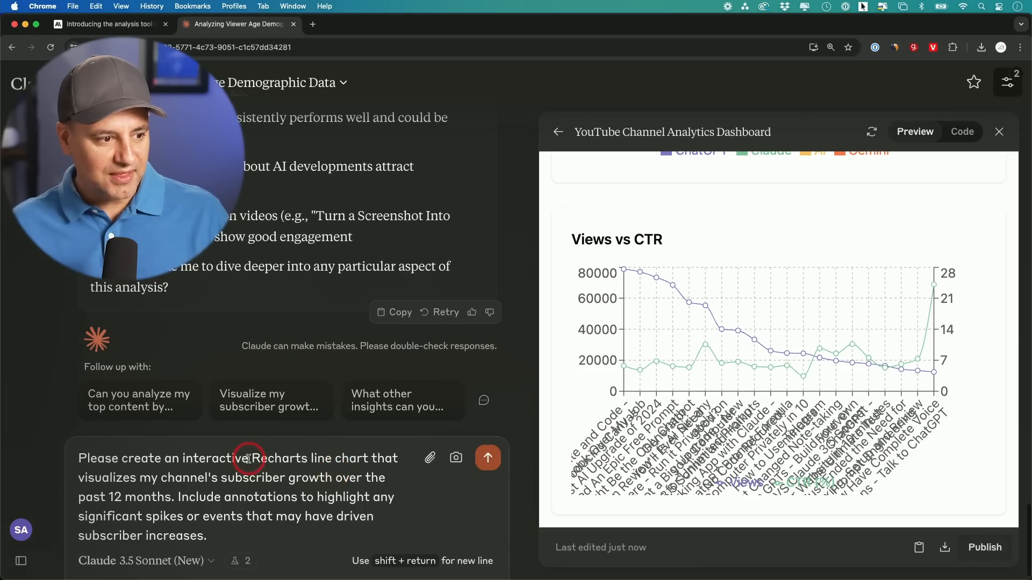
click(488, 458)
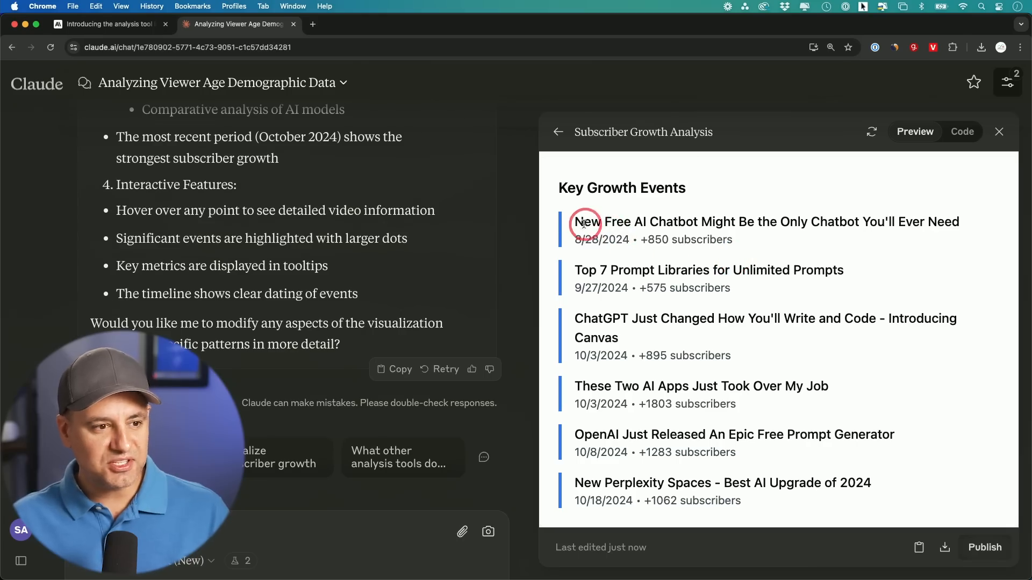
drag(583, 221, 948, 222)
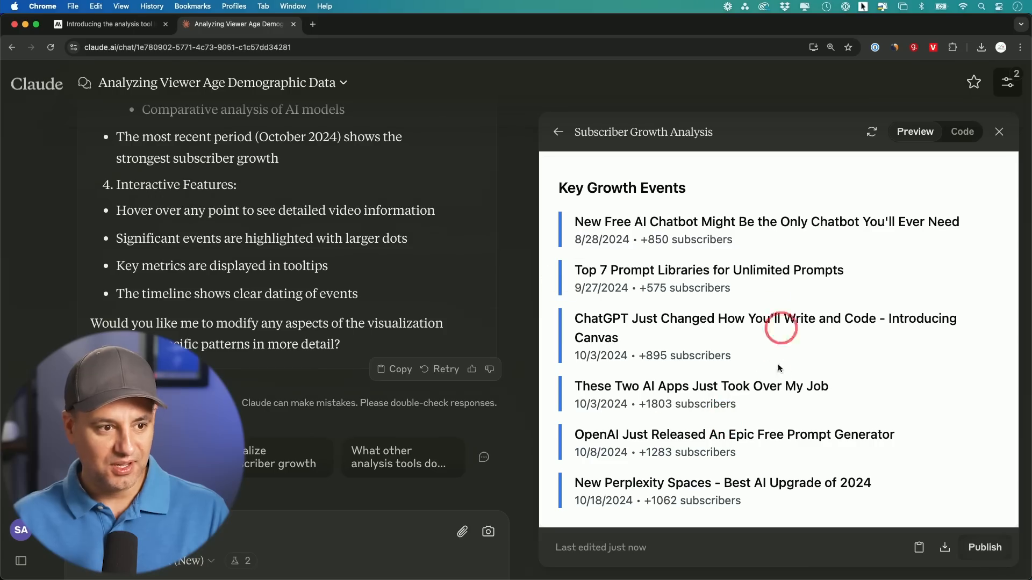
mouse_move(645, 202)
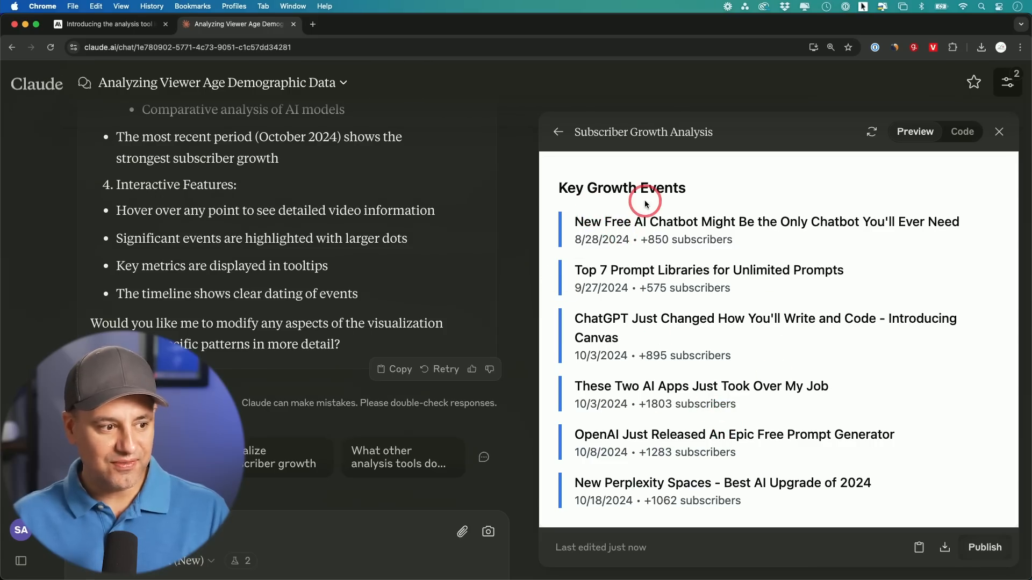
mouse_move(432, 456)
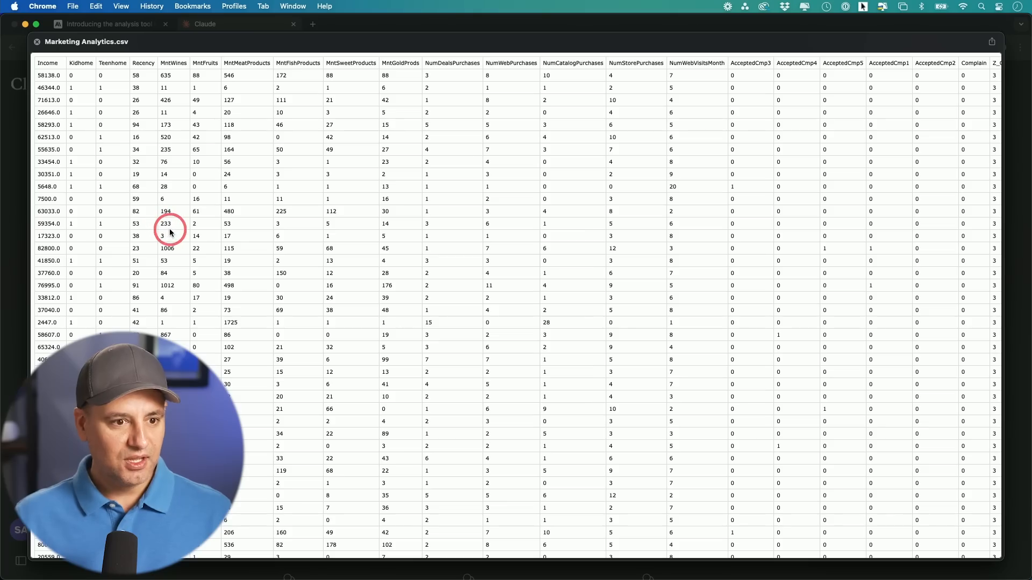
- Scroll through the Marketing Analytics CSV rows in the Quick Look preview
scroll(down, 3)
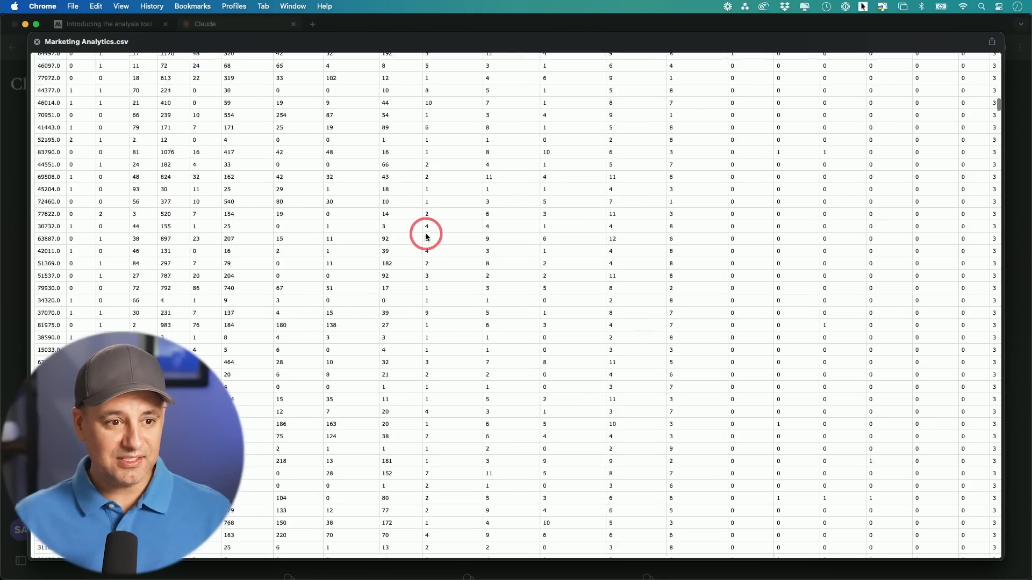
scroll(down, 3)
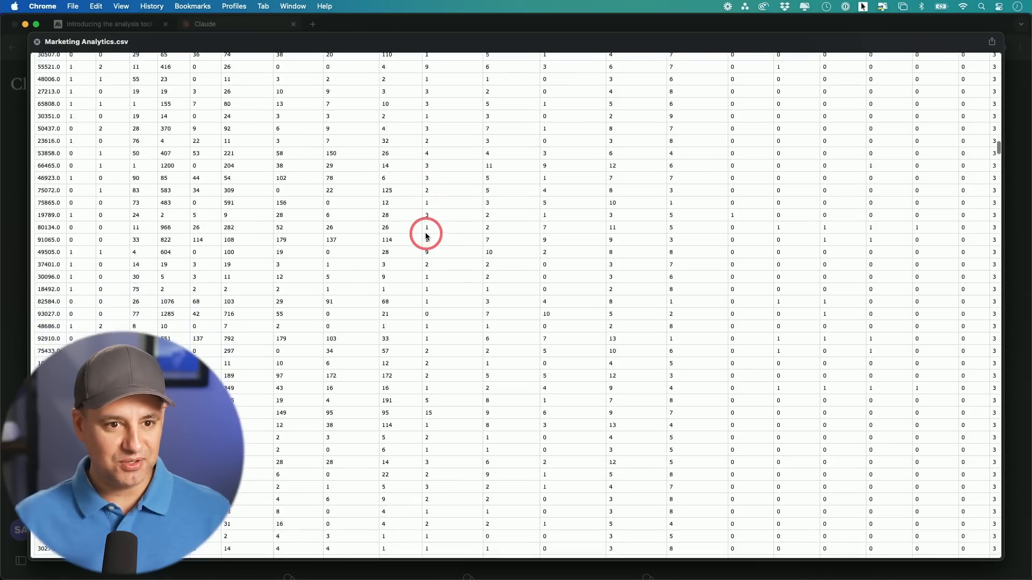
scroll(down, 3)
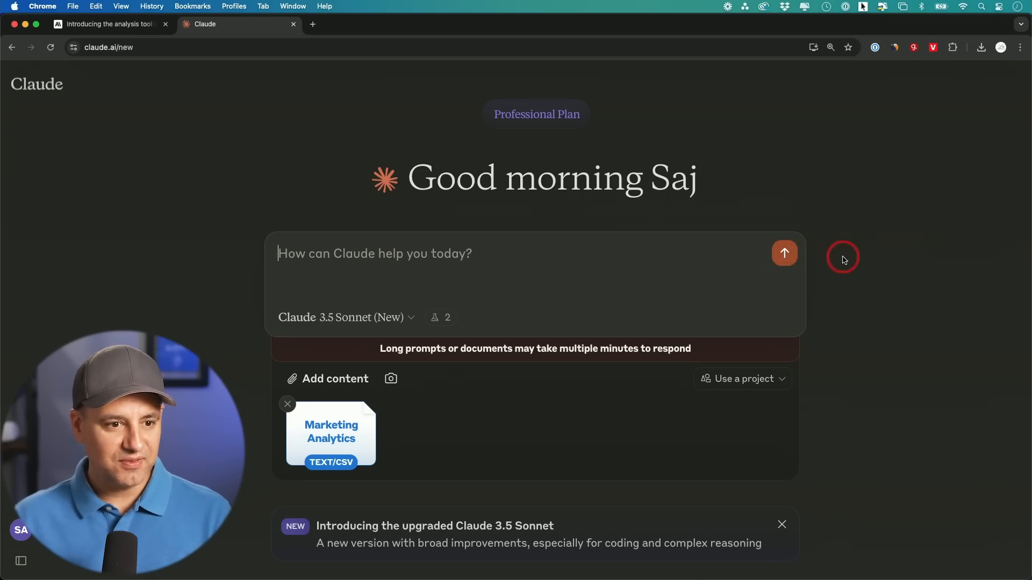
- Attempt to send the Marketing Analytics CSV, which is refused for exceeding the length limit
click(785, 252)
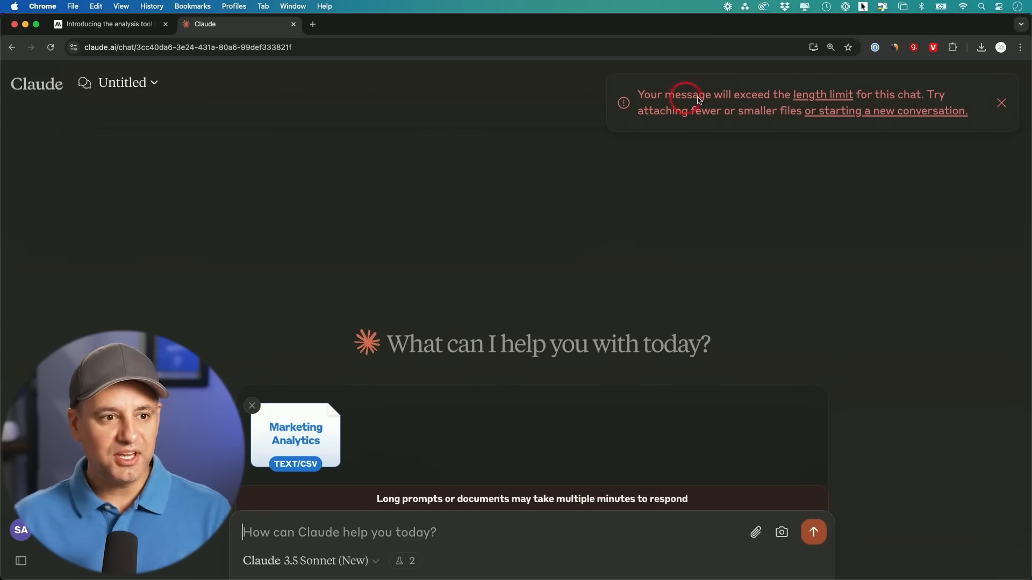
mouse_move(849, 104)
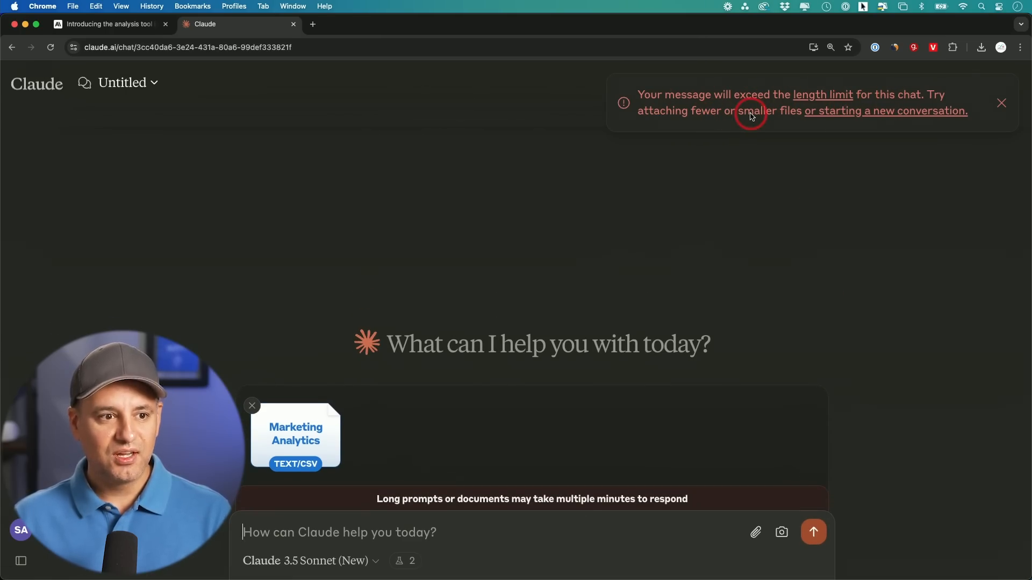
mouse_move(817, 125)
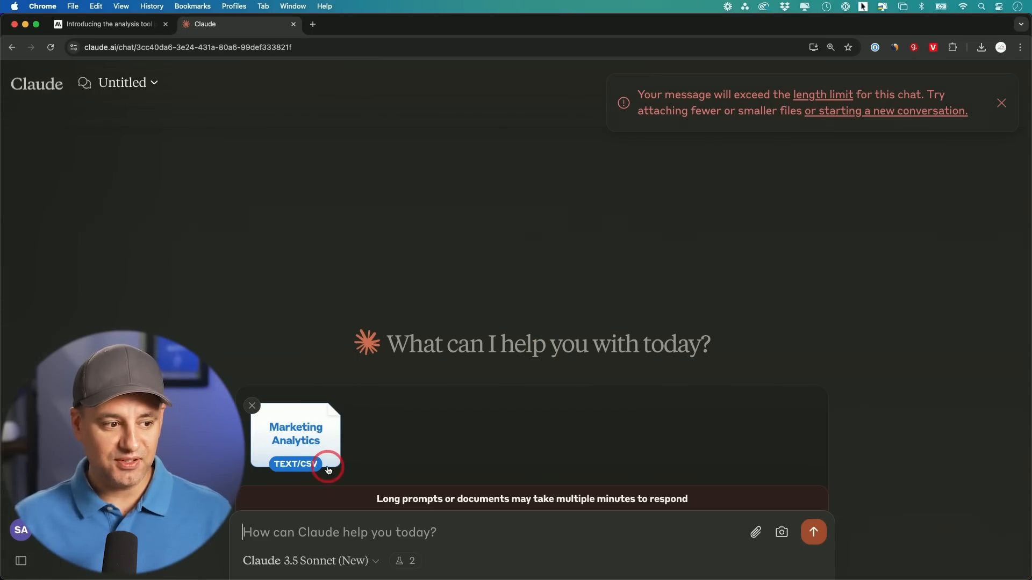
click(1001, 103)
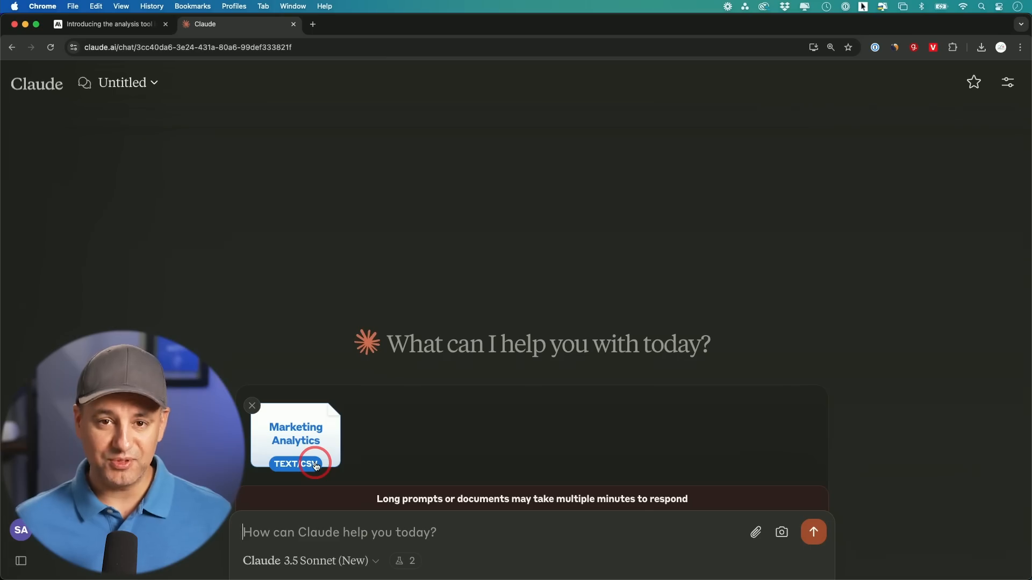
mouse_move(290, 440)
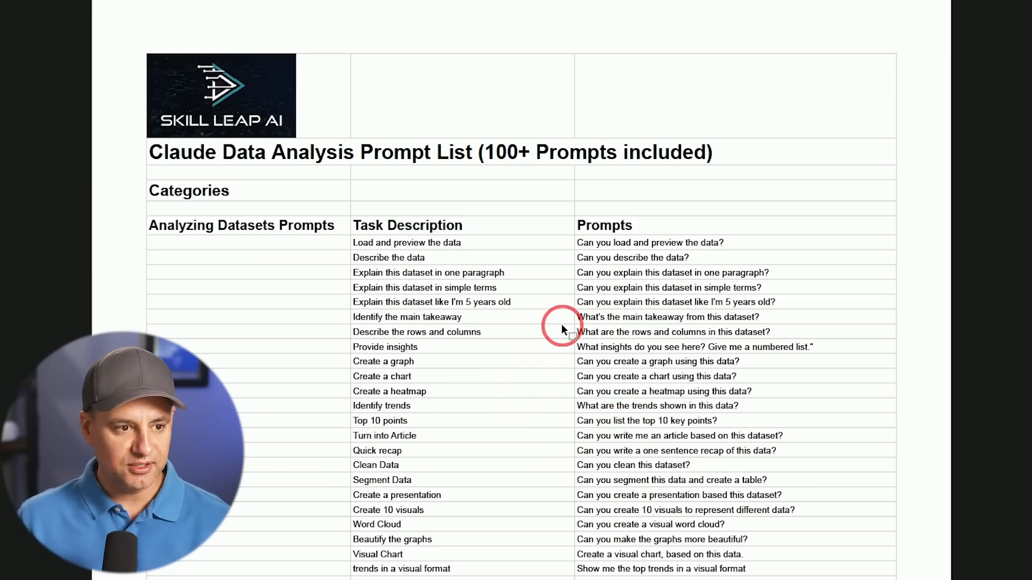
mouse_move(616, 436)
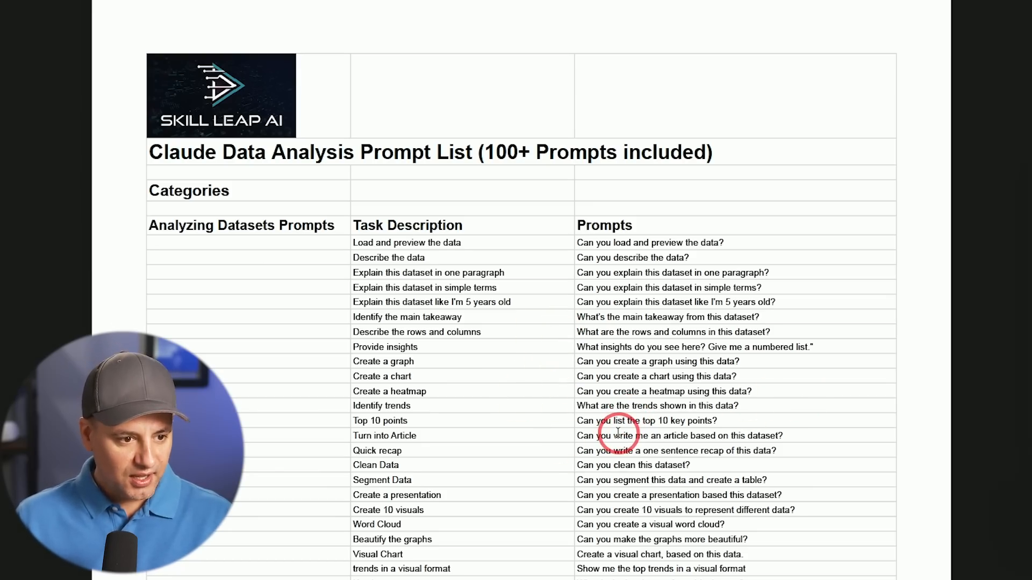
mouse_move(954, 480)
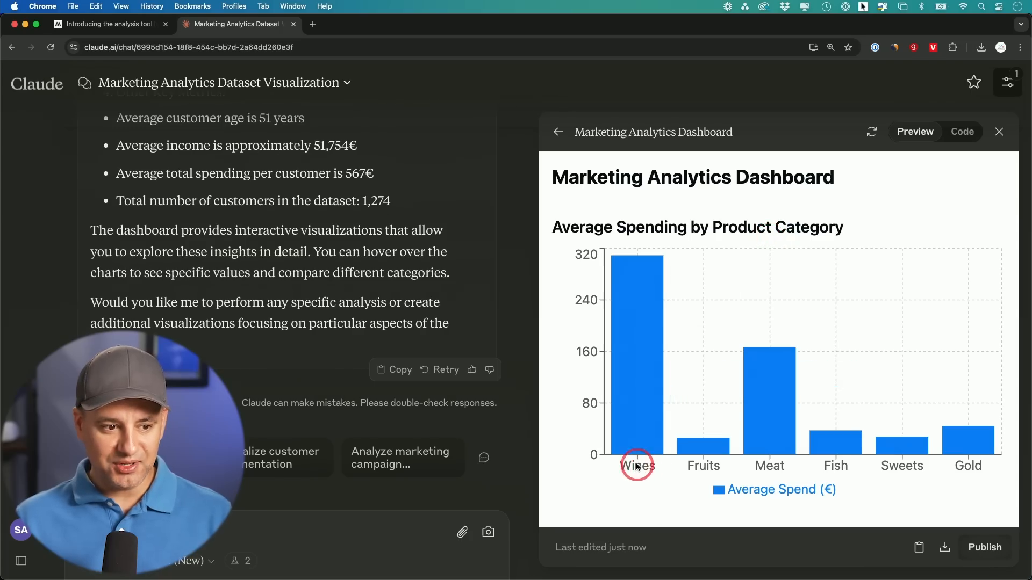
mouse_move(679, 481)
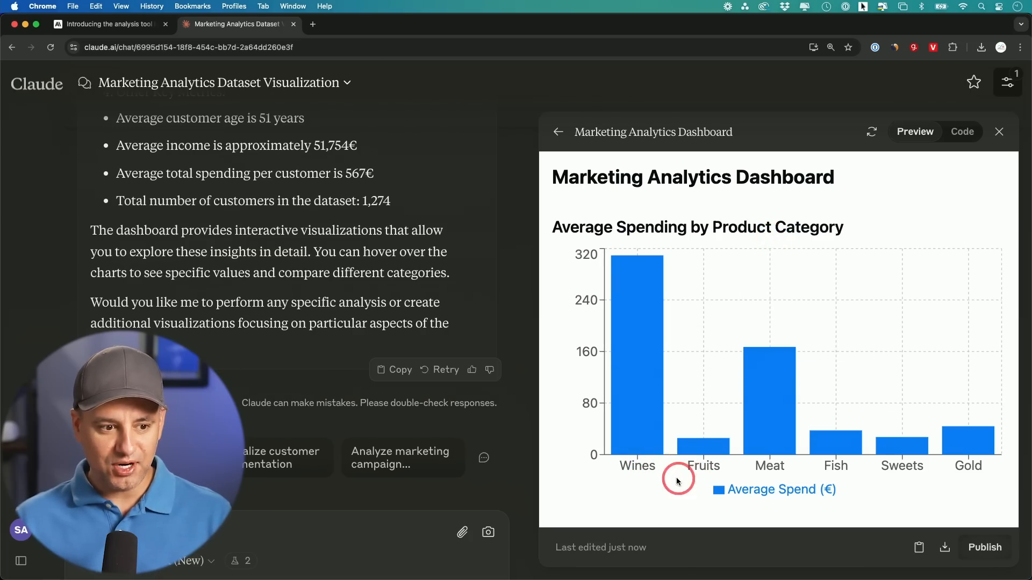
mouse_move(779, 453)
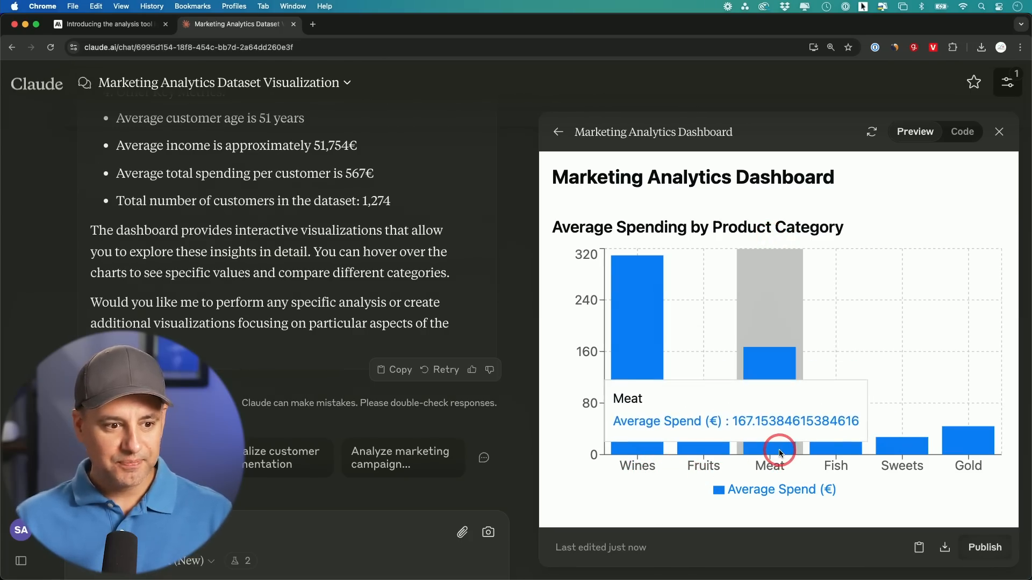
mouse_move(768, 449)
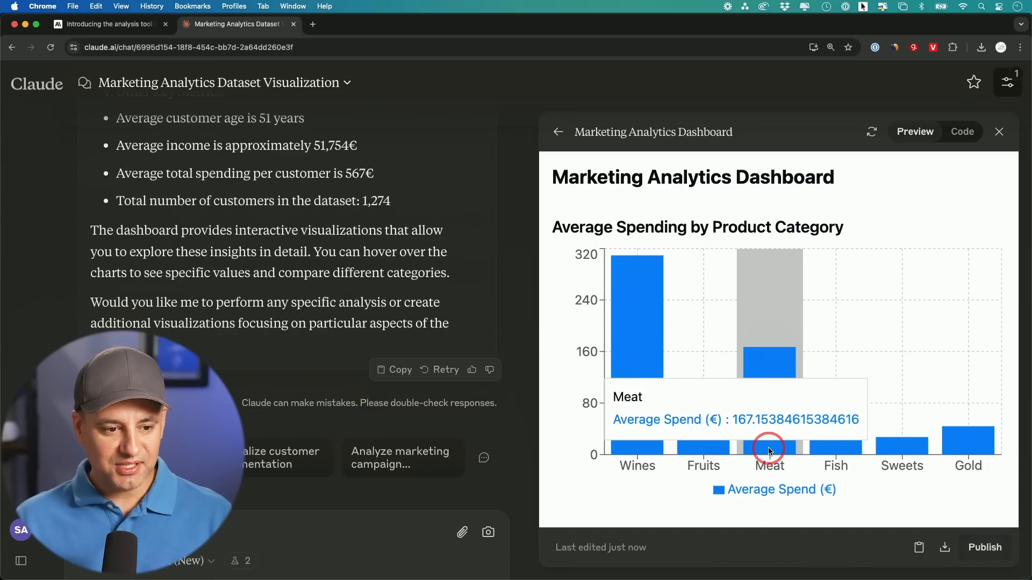
- Scroll the Marketing Analytics Dashboard to campaign acceptance rates, spending segments and key insights
scroll(down, 3)
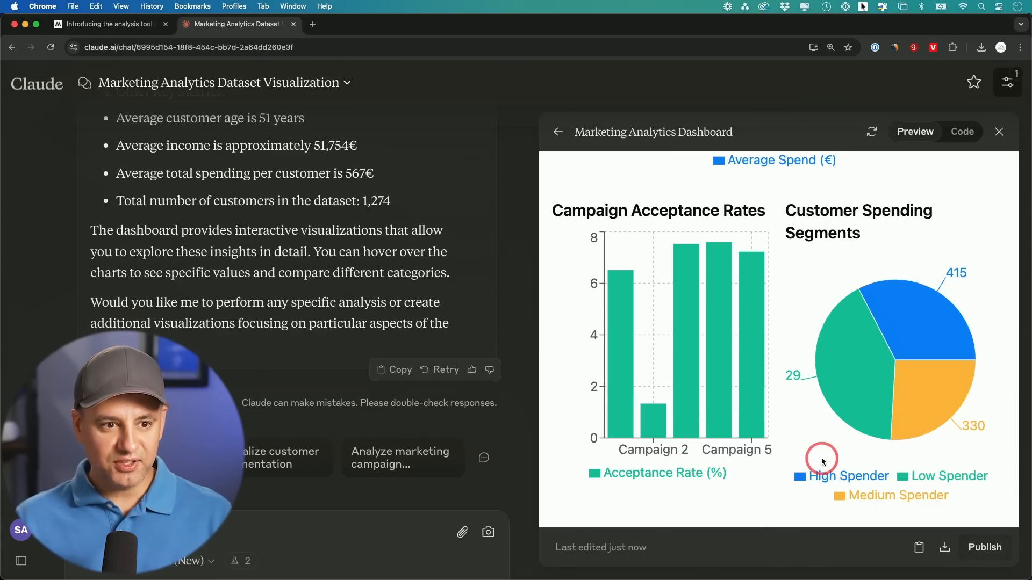
mouse_move(924, 310)
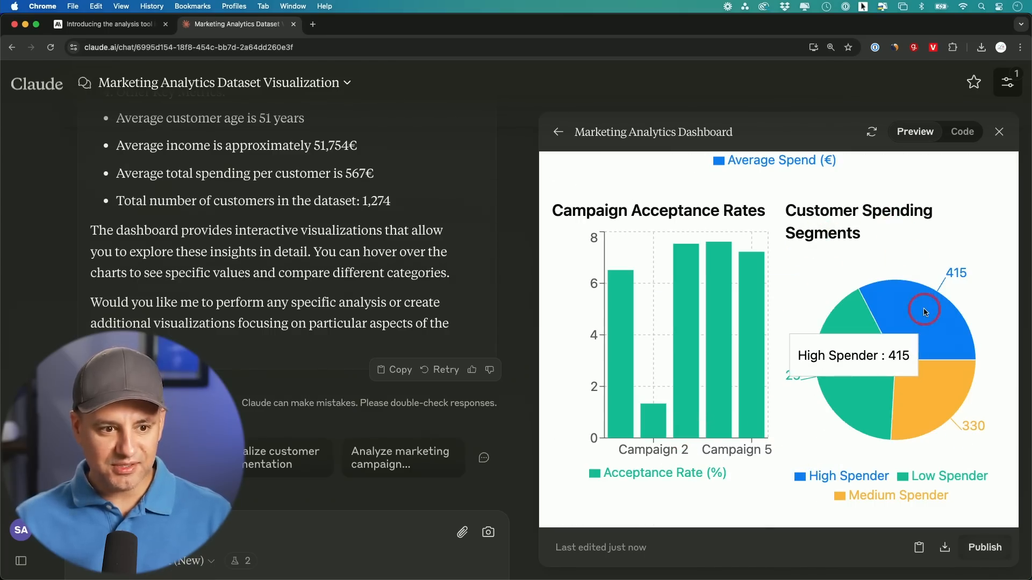
mouse_move(831, 348)
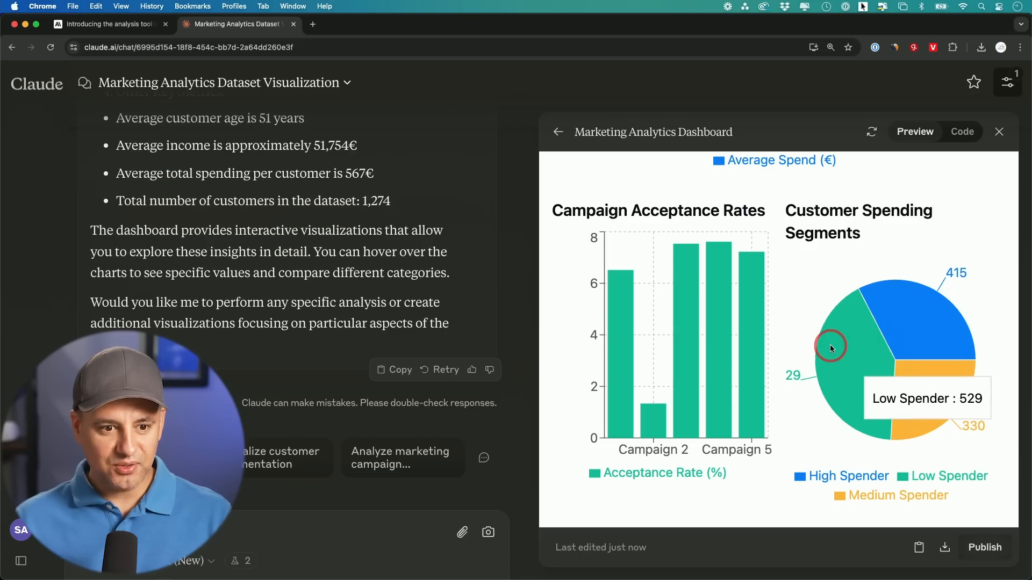
scroll(down, 3)
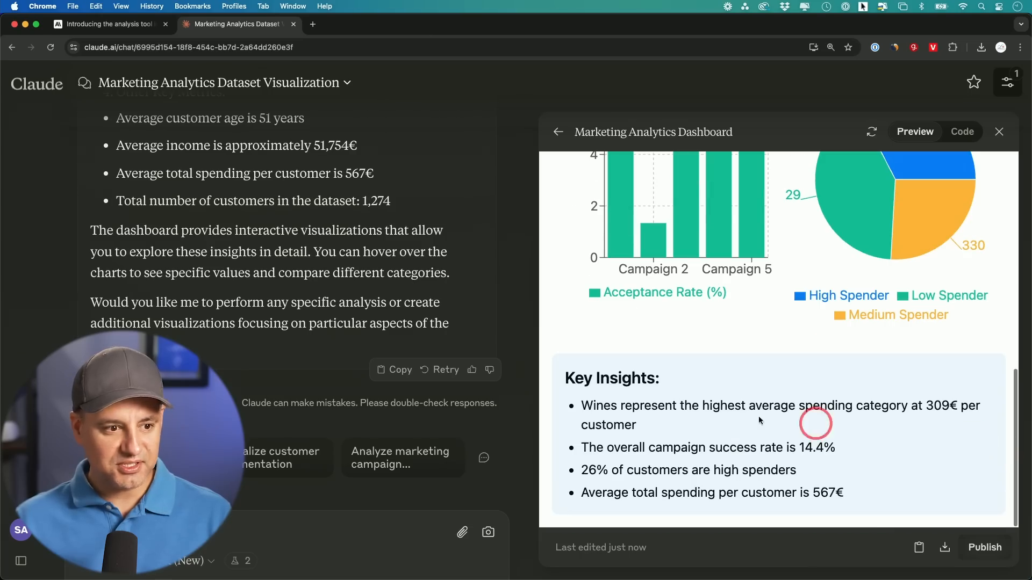
mouse_move(715, 417)
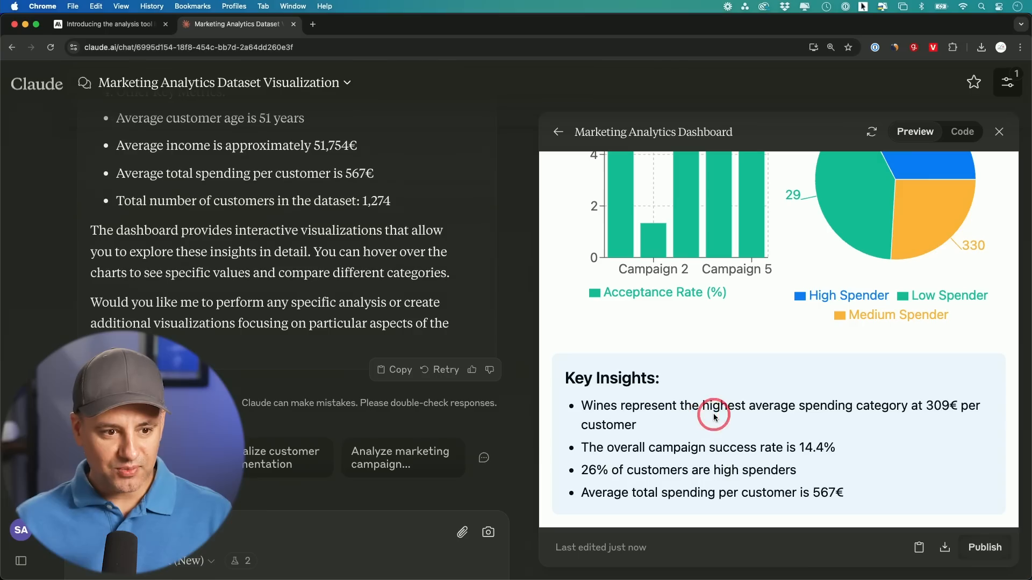
mouse_move(938, 417)
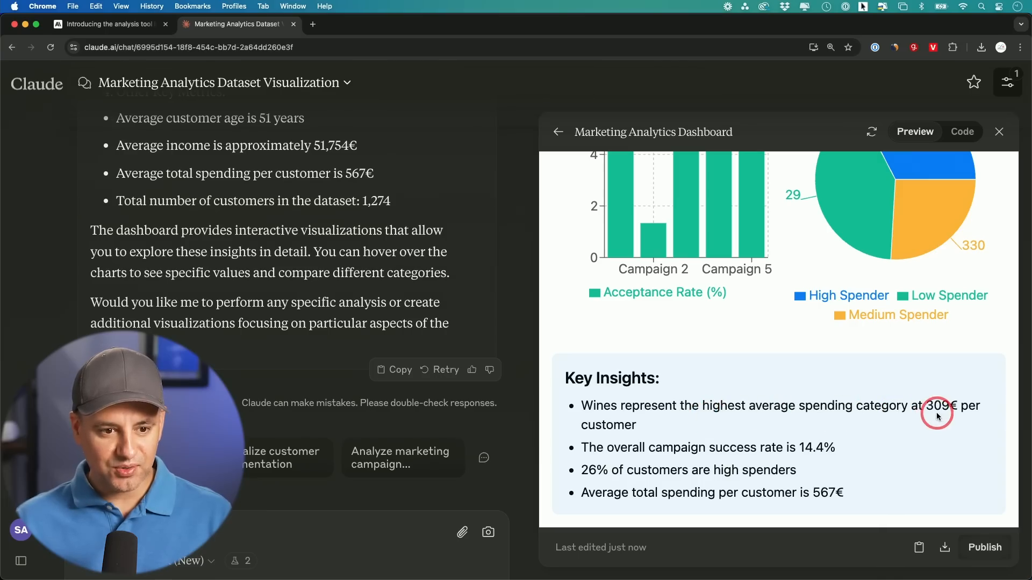
mouse_move(746, 471)
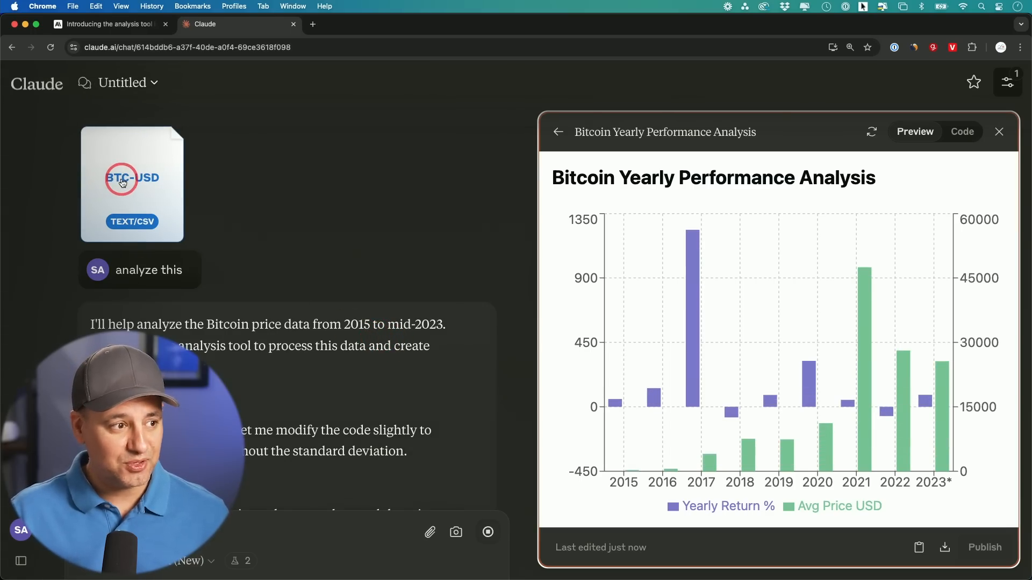
mouse_move(470, 327)
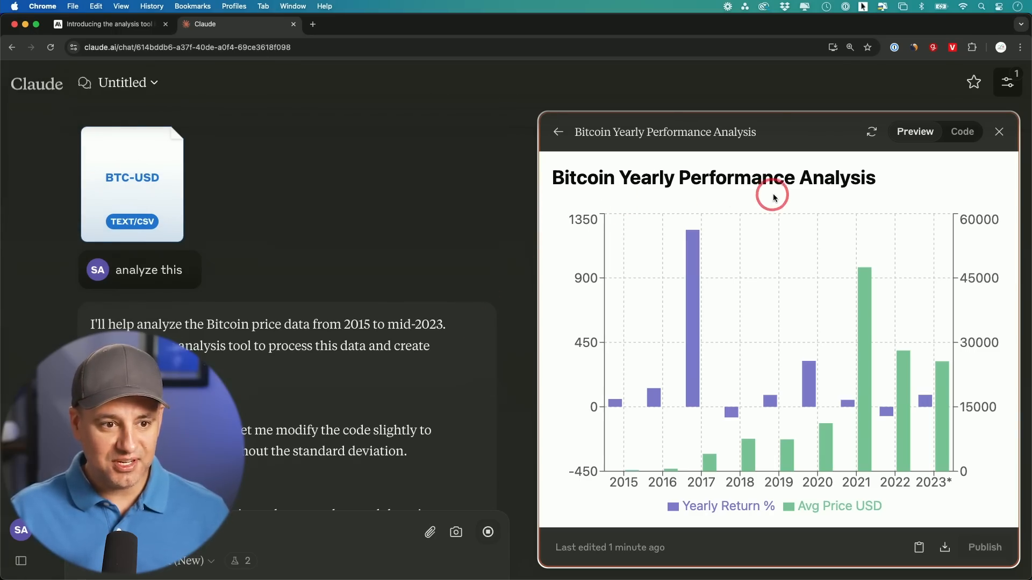
mouse_move(735, 418)
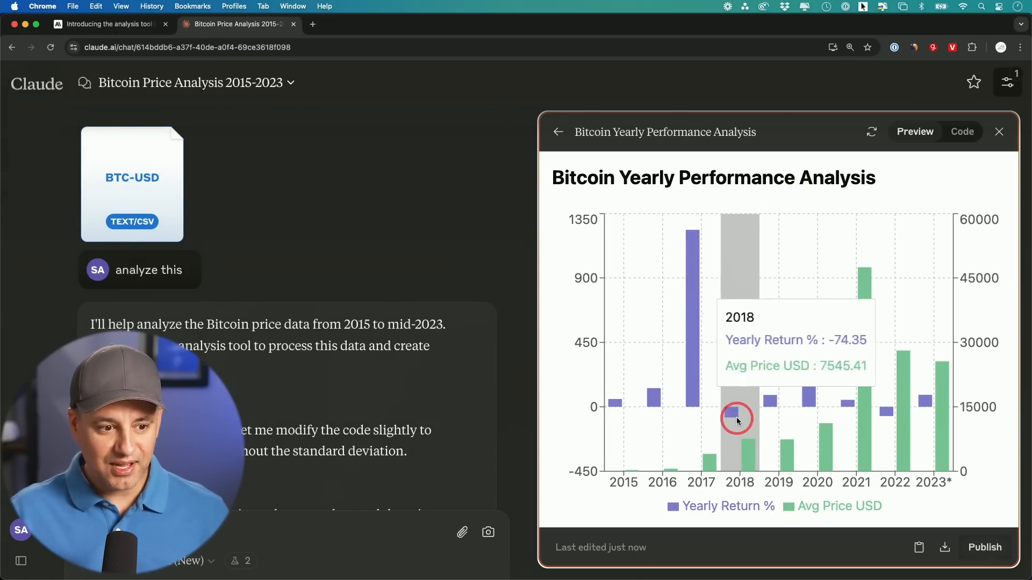
mouse_move(625, 477)
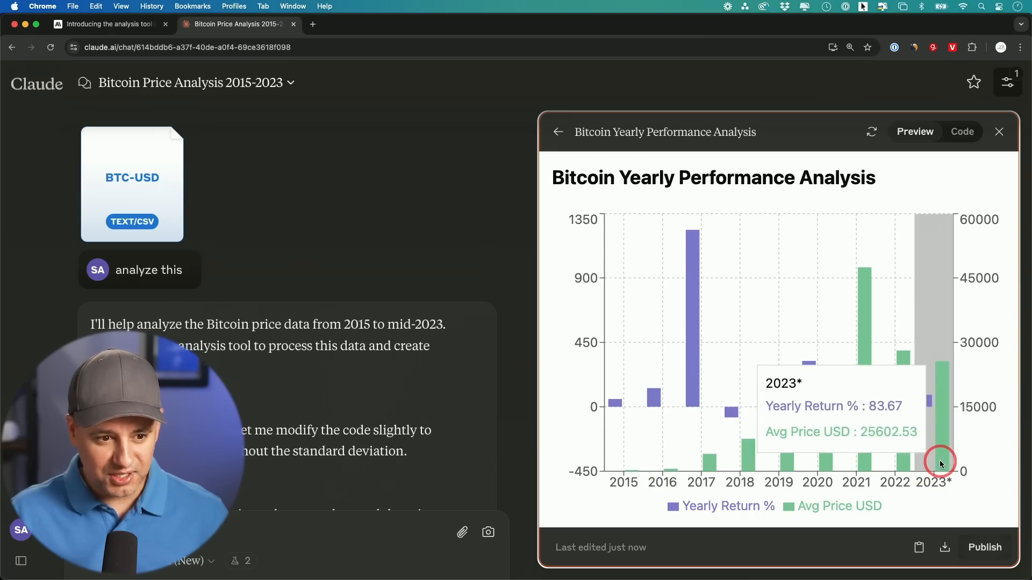
- Scroll the Bitcoin Yearly Performance artifact down to its key milestones and notable years
scroll(down, 3)
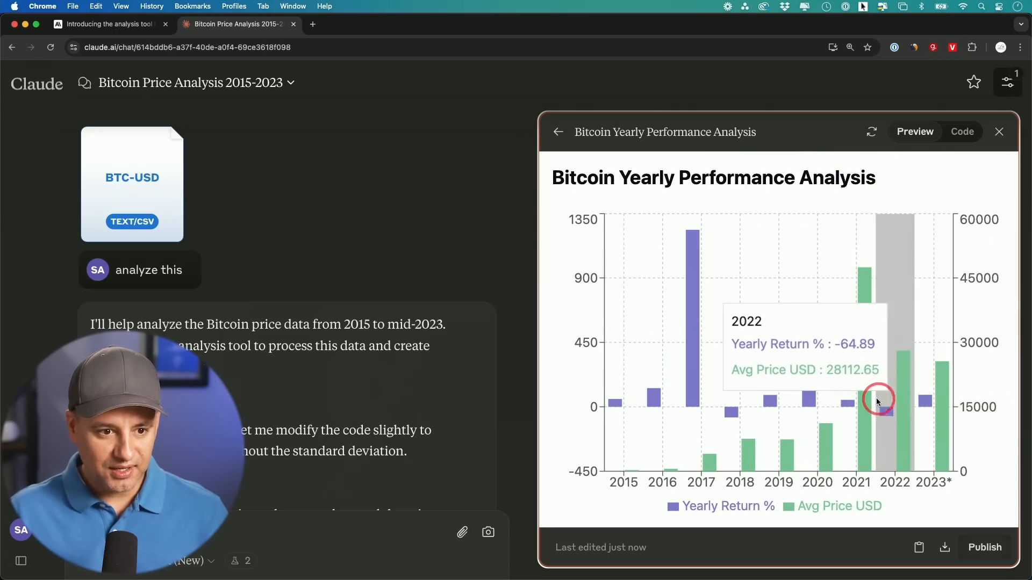
mouse_move(672, 401)
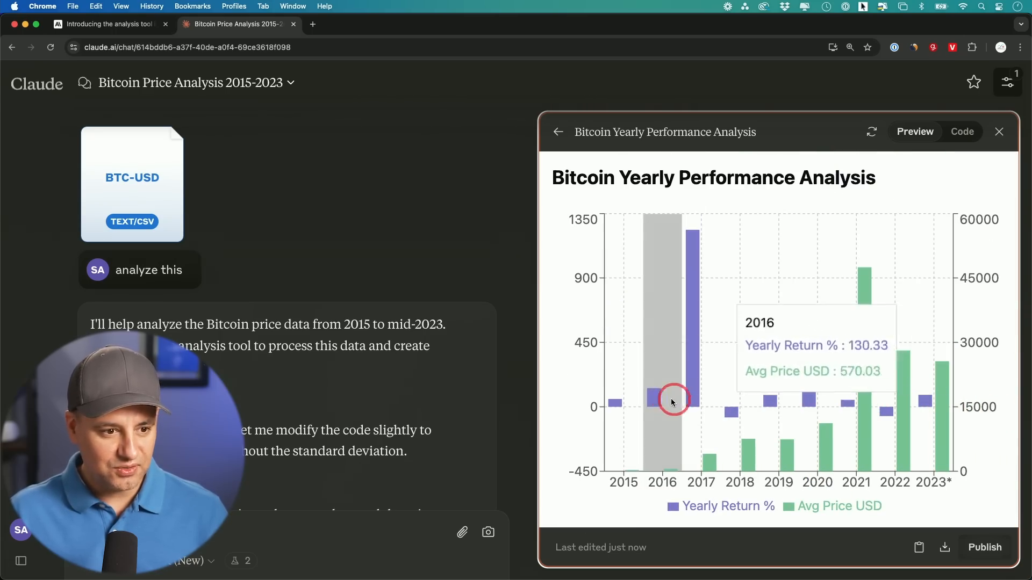
scroll(down, 3)
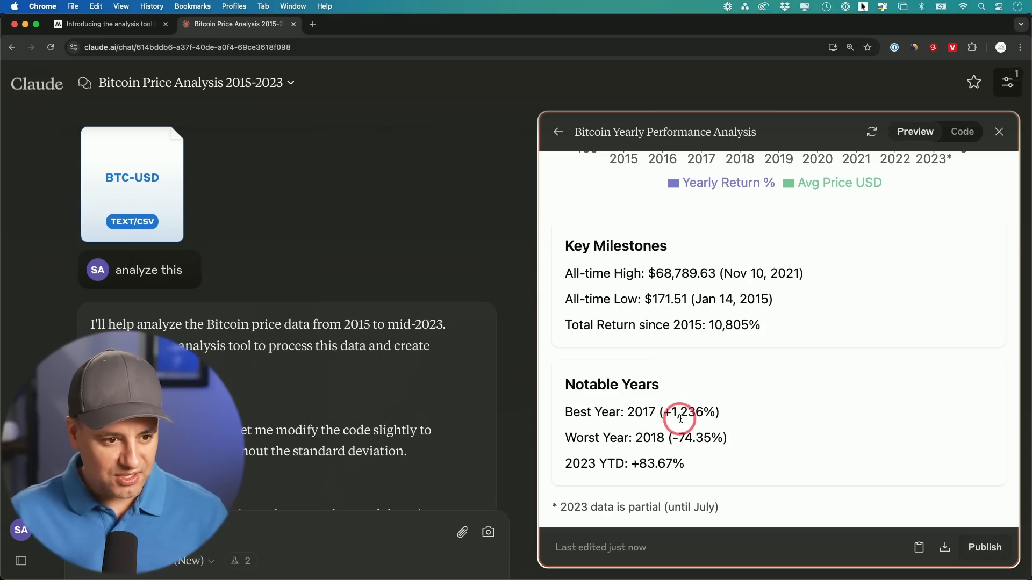
mouse_move(670, 449)
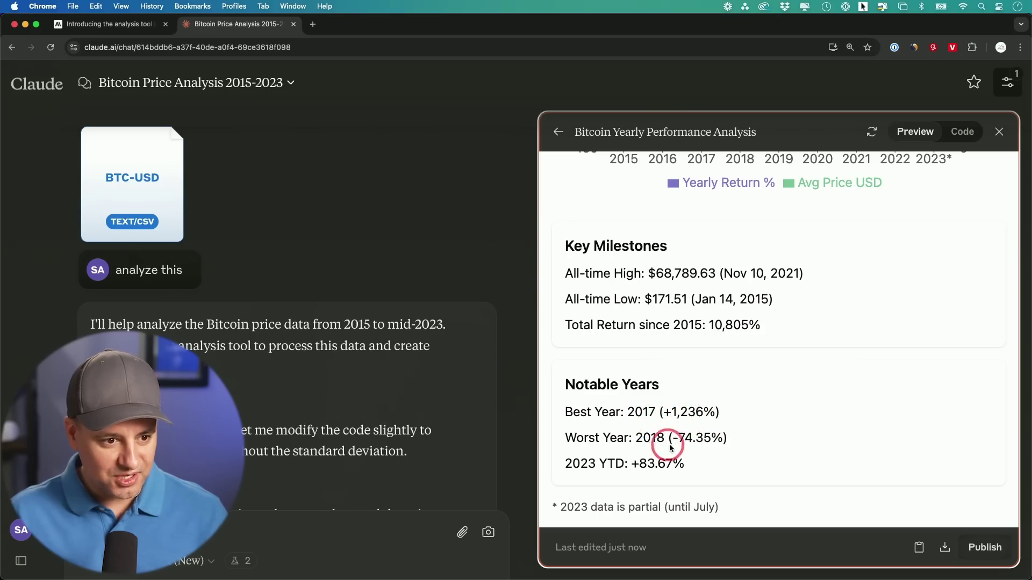
mouse_move(822, 443)
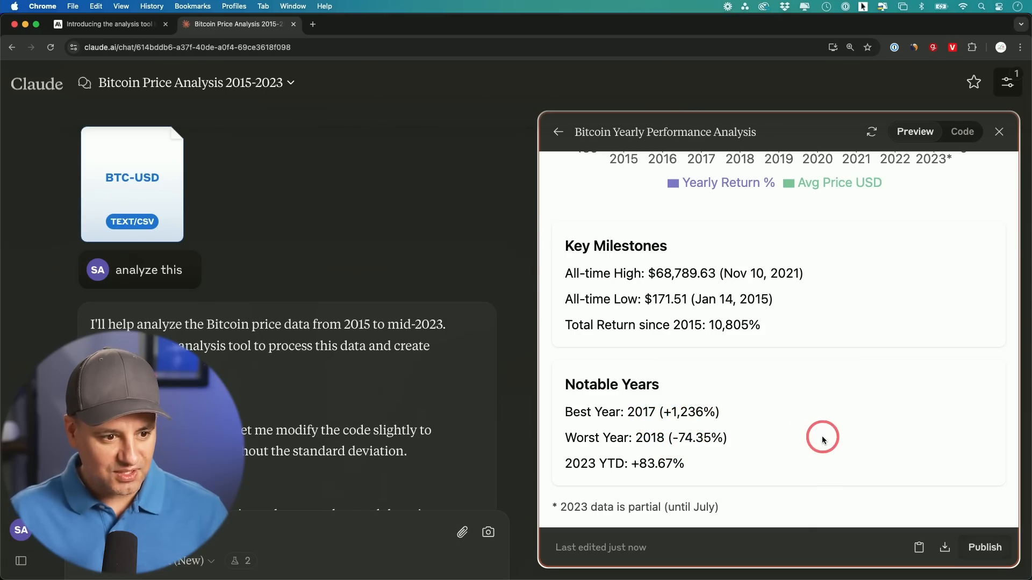
- Request a Bitcoin price projection for October 24, 2024, check Google's live price, then review the three projection cases
text(can you make a projection of the price using historical data for October 24, 2024)
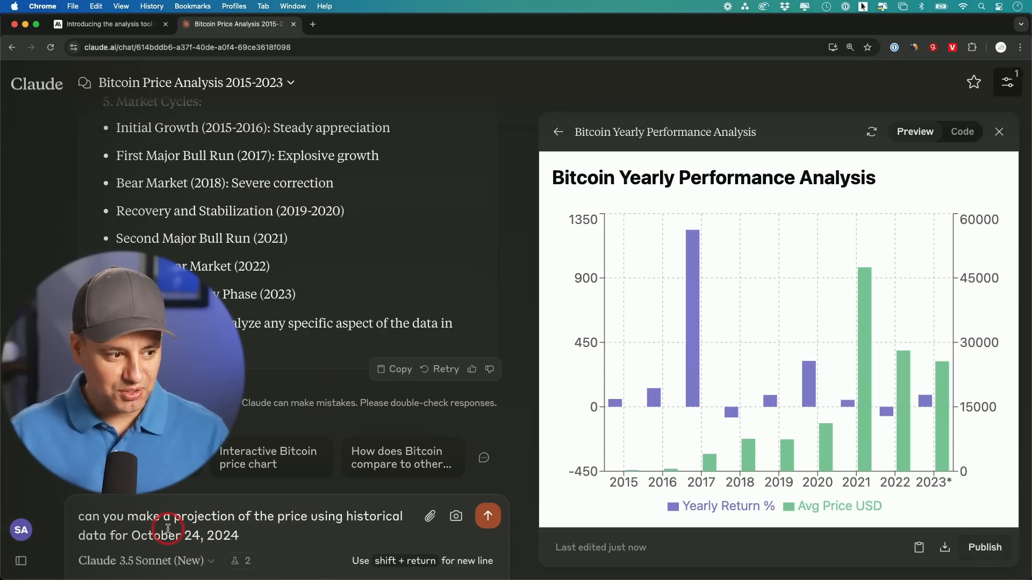
mouse_move(350, 530)
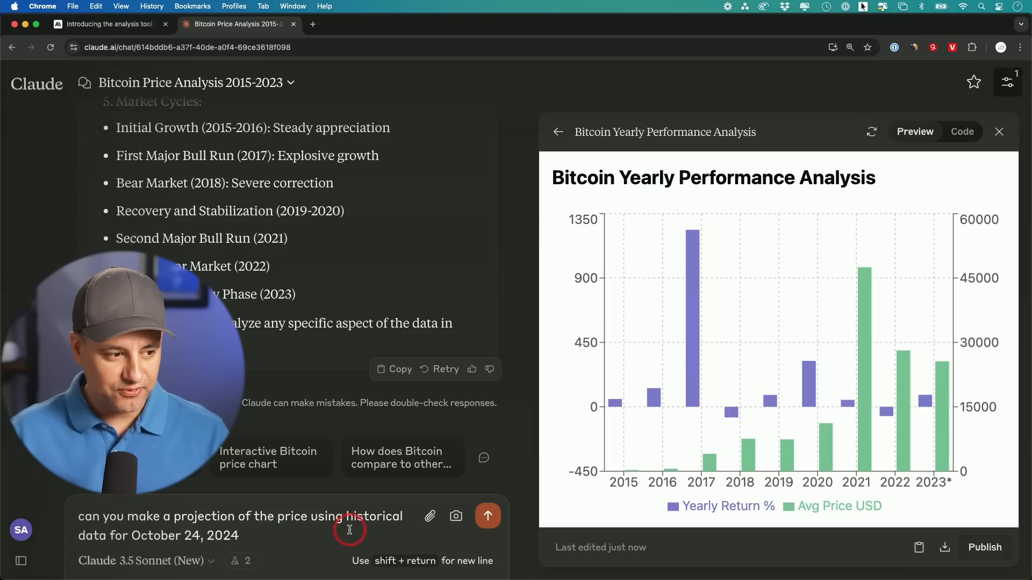
click(488, 516)
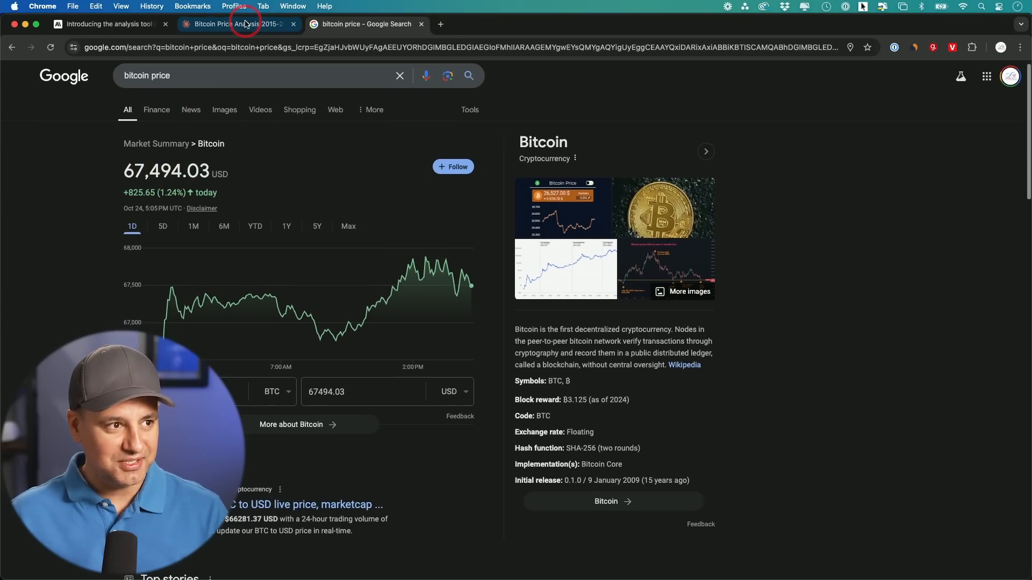
click(242, 24)
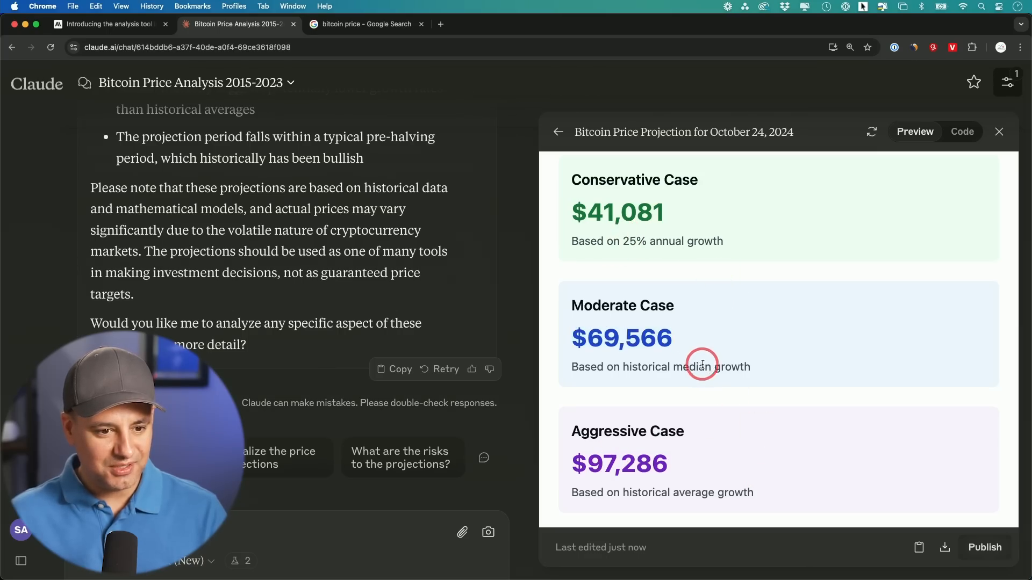
scroll(down, 3)
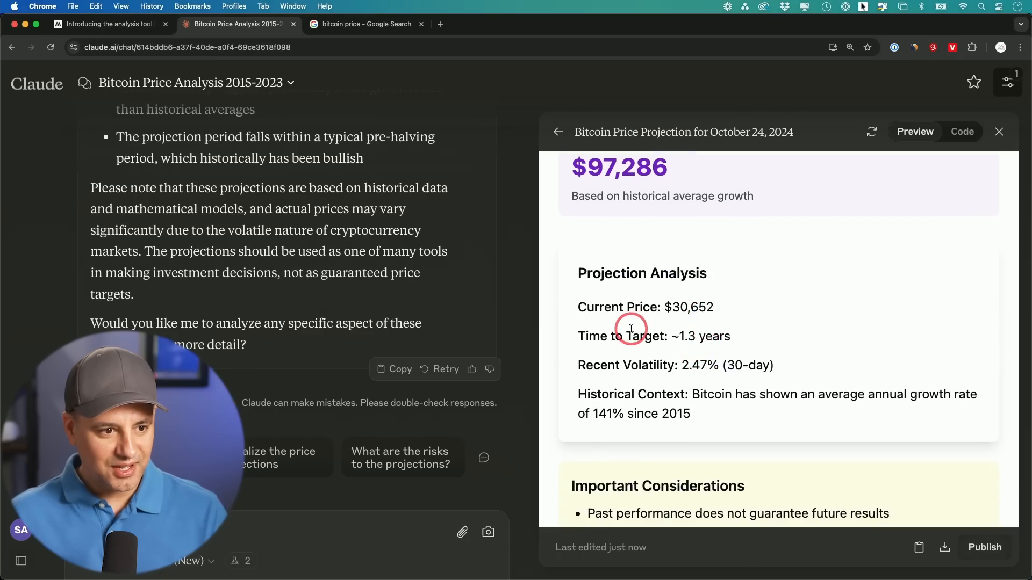
mouse_move(675, 314)
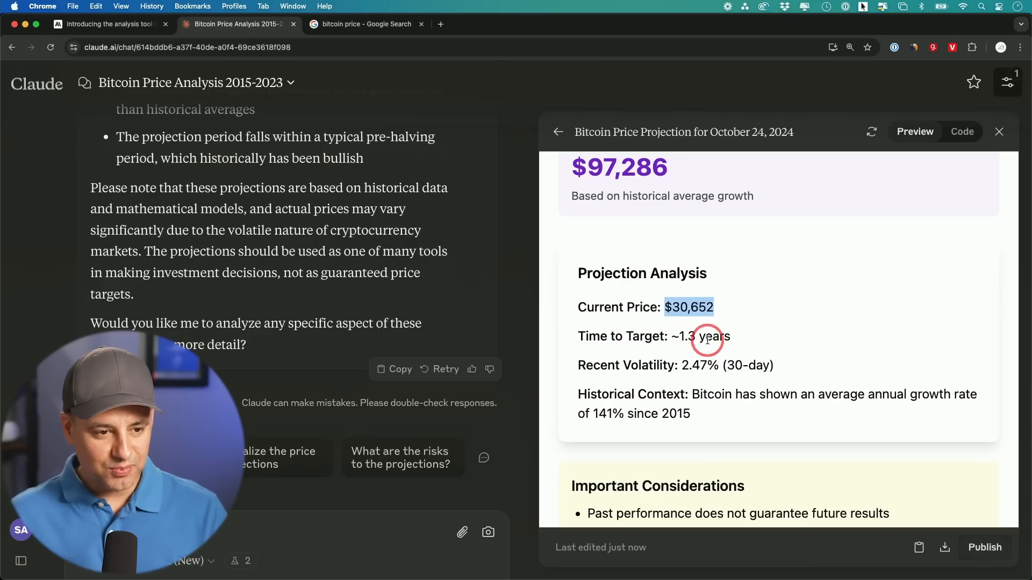
mouse_move(650, 368)
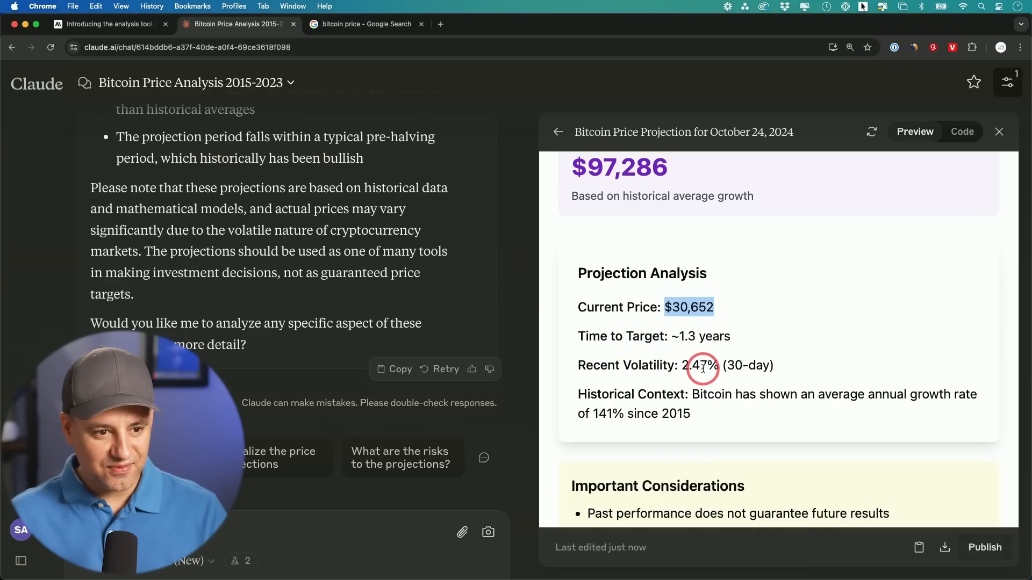
scroll(down, 3)
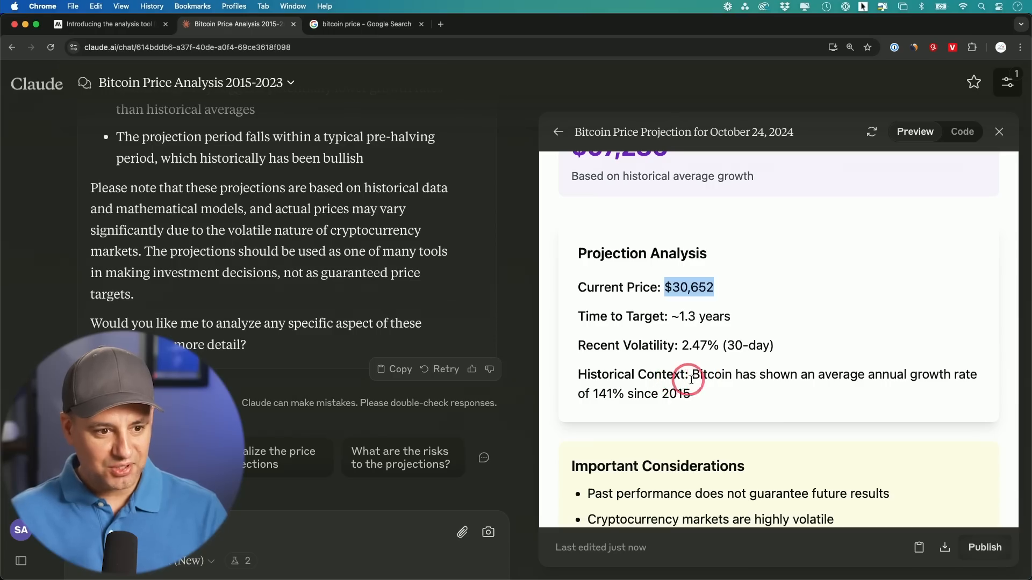
mouse_move(913, 380)
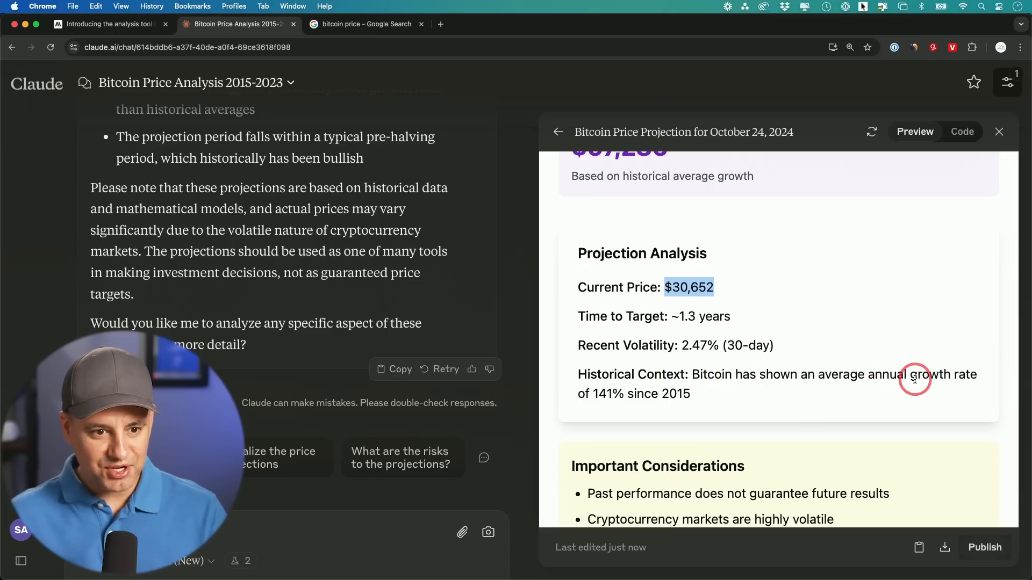
mouse_move(609, 398)
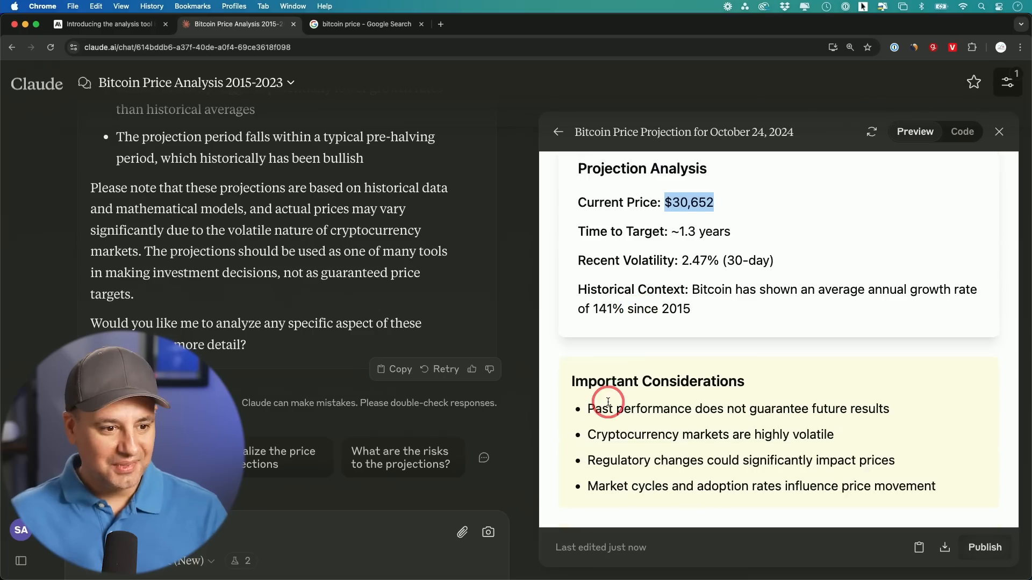
mouse_move(617, 415)
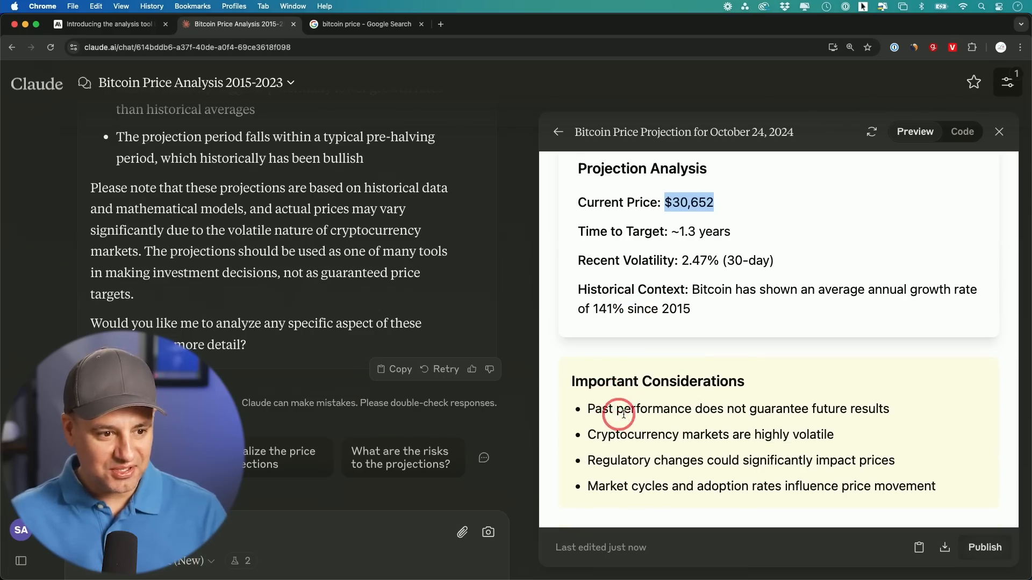
mouse_move(810, 416)
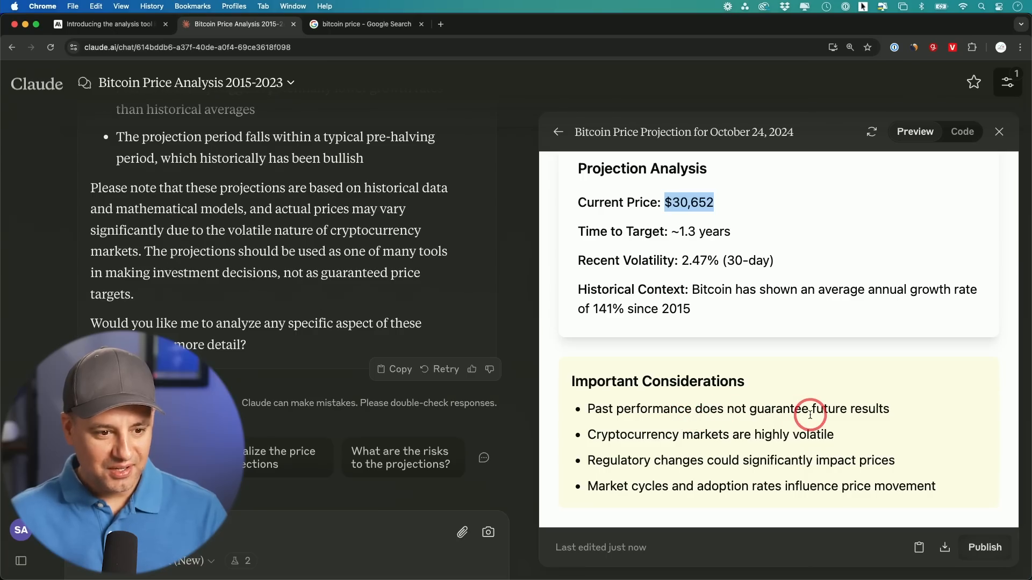
mouse_move(944, 432)
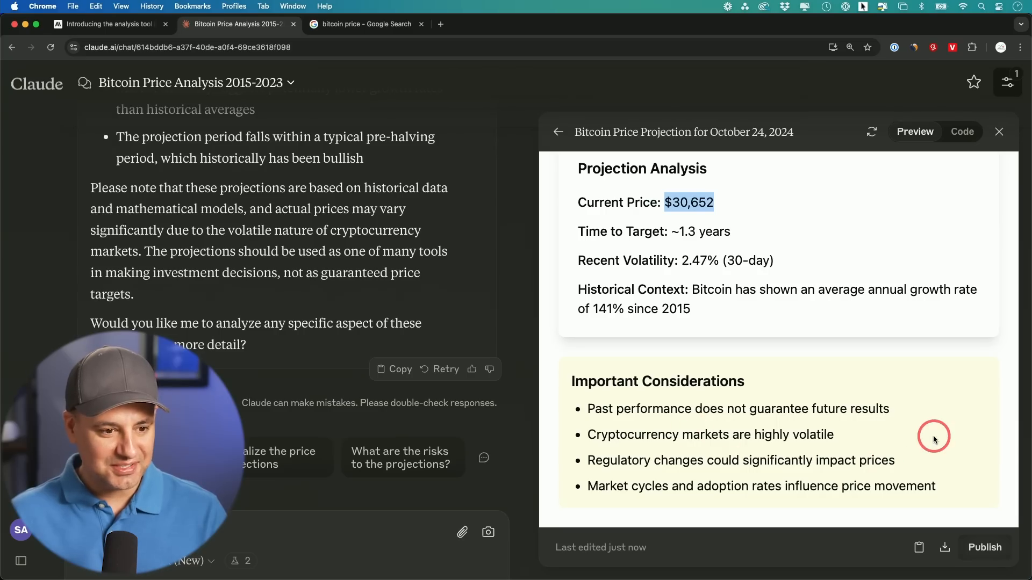
mouse_move(888, 443)
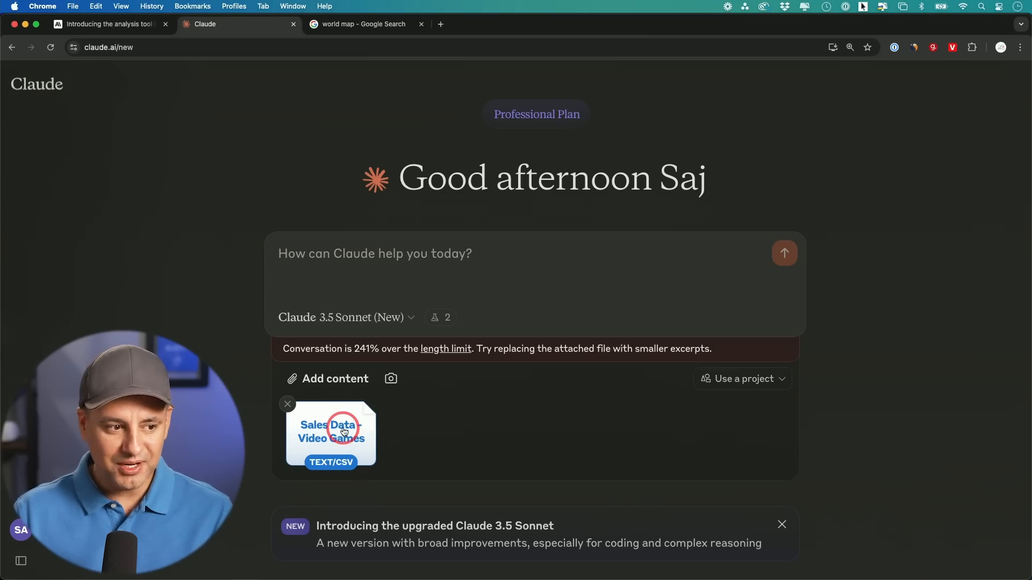
mouse_move(327, 436)
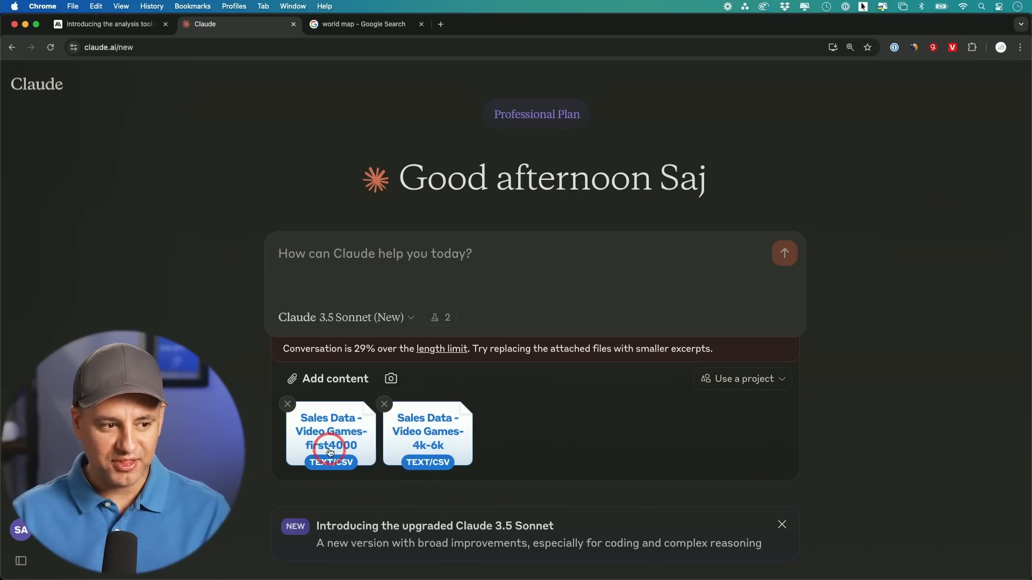
mouse_move(423, 447)
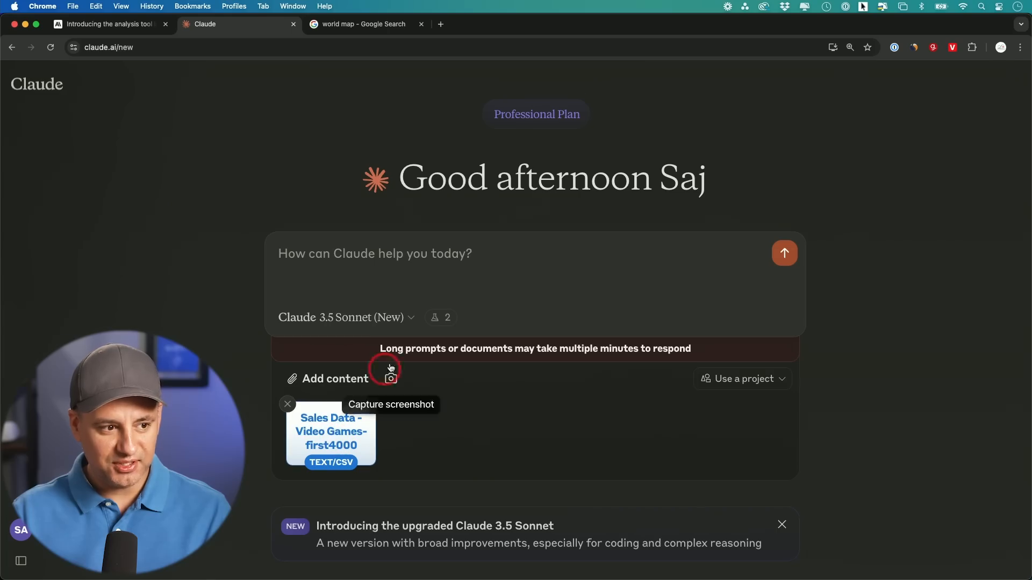
mouse_move(637, 359)
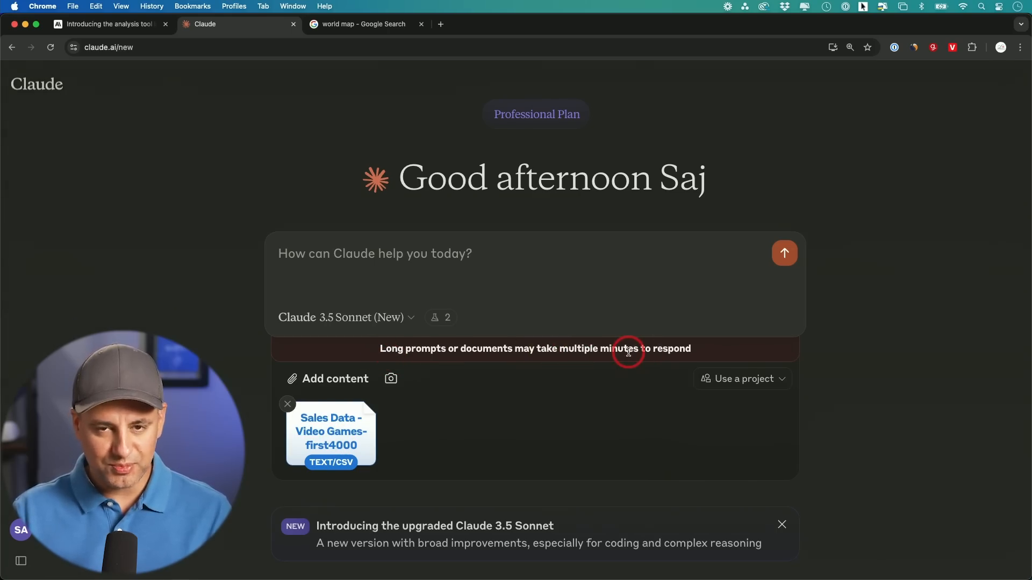
mouse_move(628, 359)
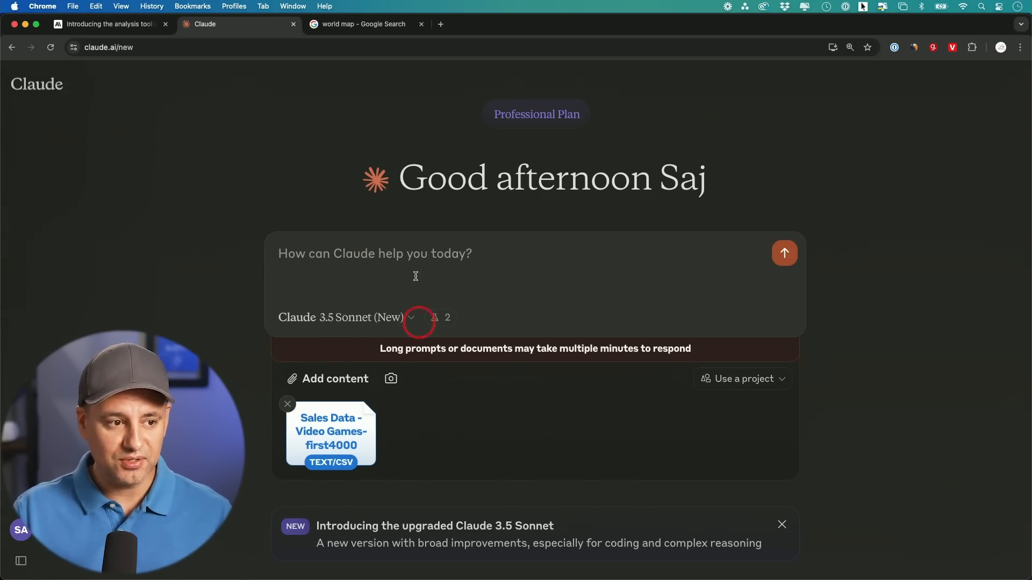
- Send the video game sales CSV prompt to generate the top-publishers dashboard
click(784, 253)
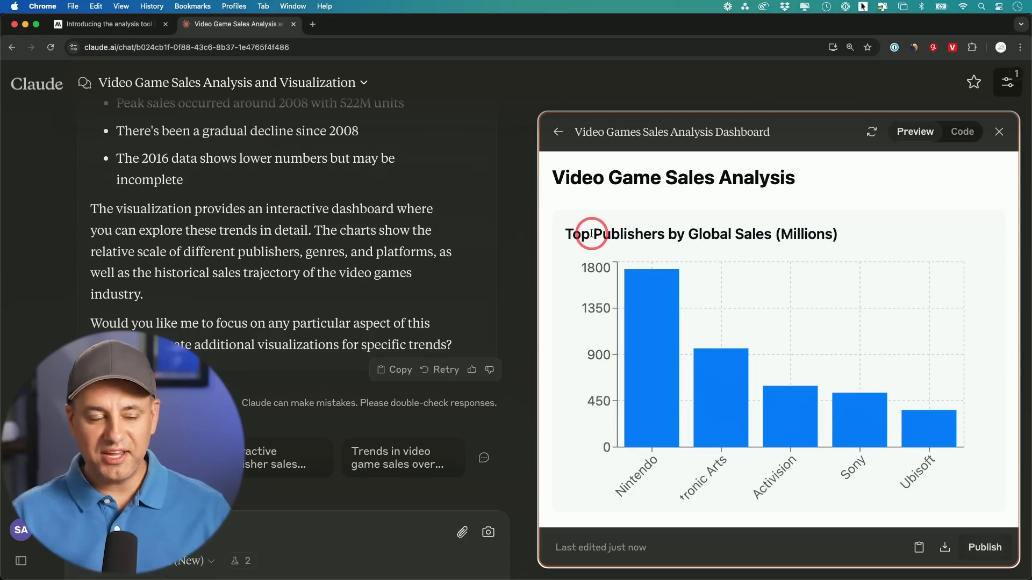
mouse_move(652, 345)
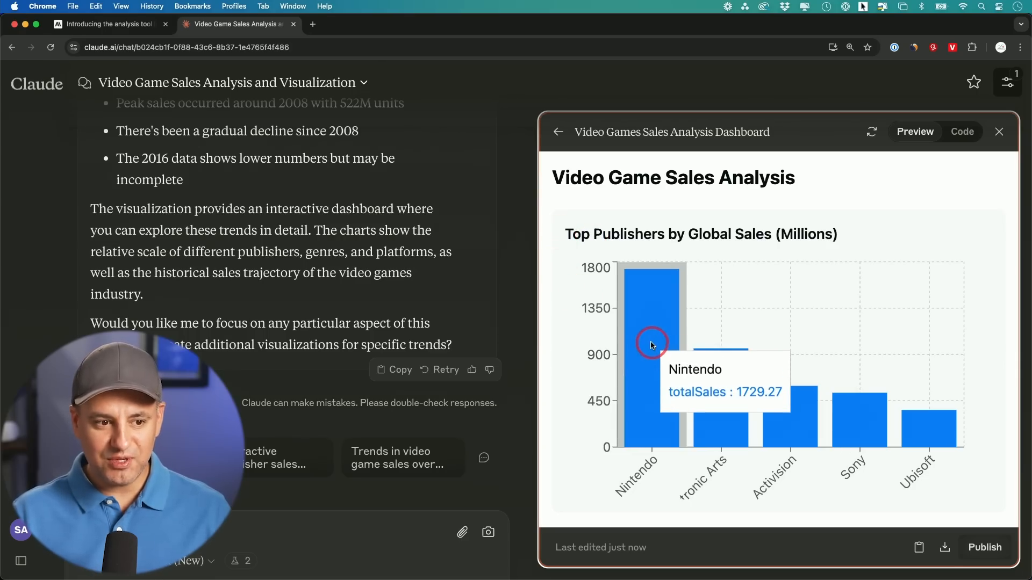
mouse_move(565, 258)
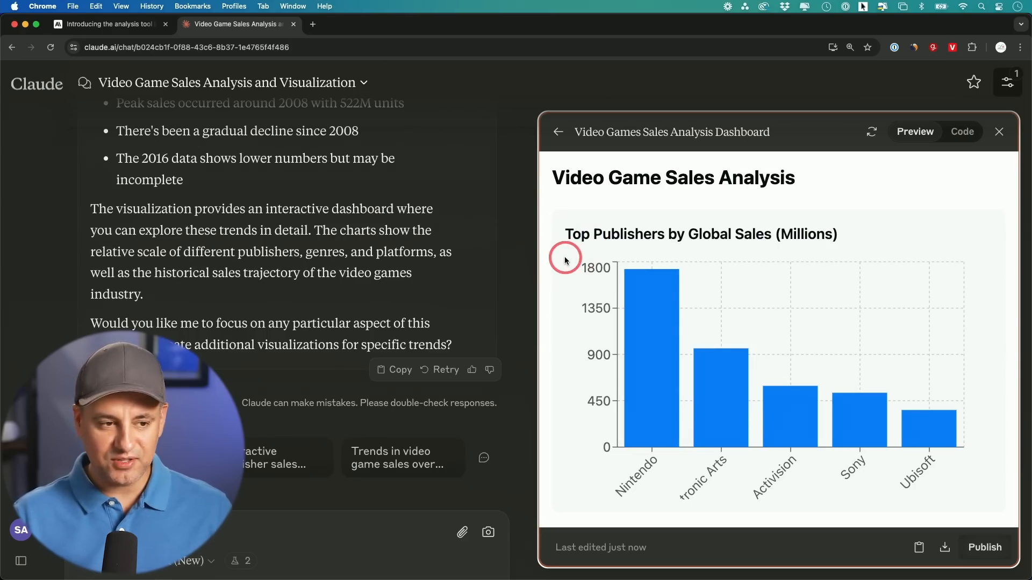
mouse_move(564, 325)
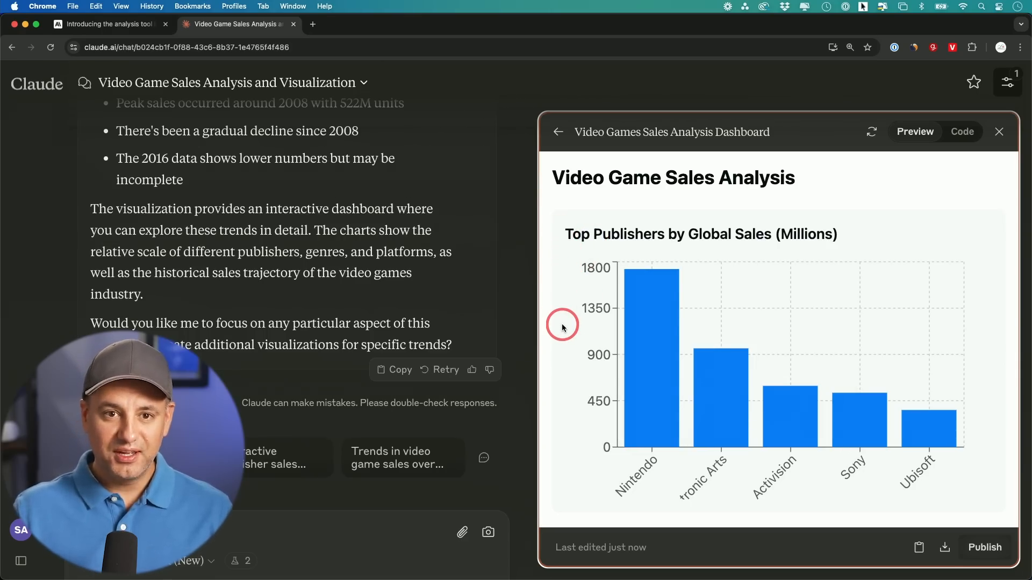
mouse_move(577, 269)
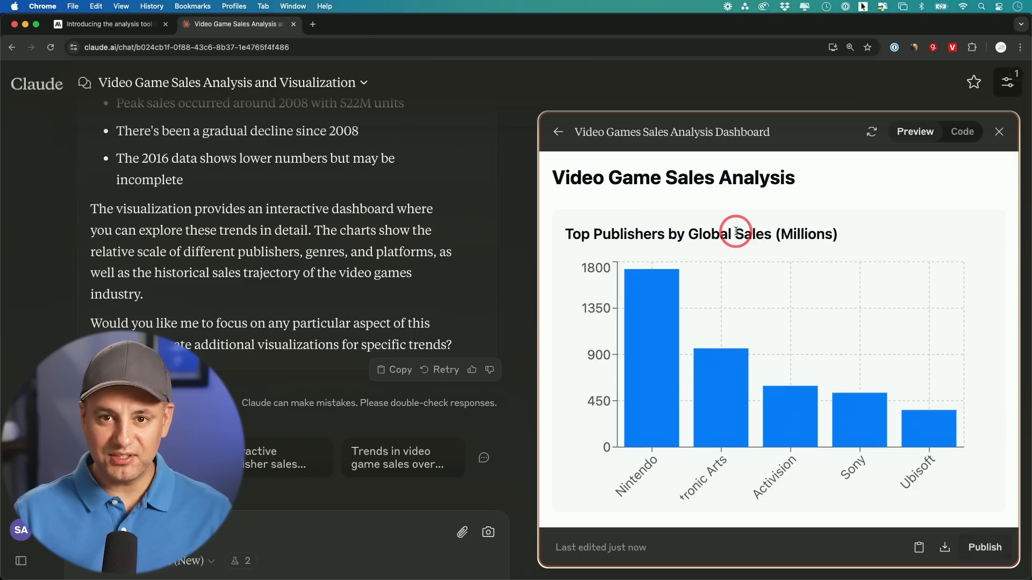
mouse_move(659, 306)
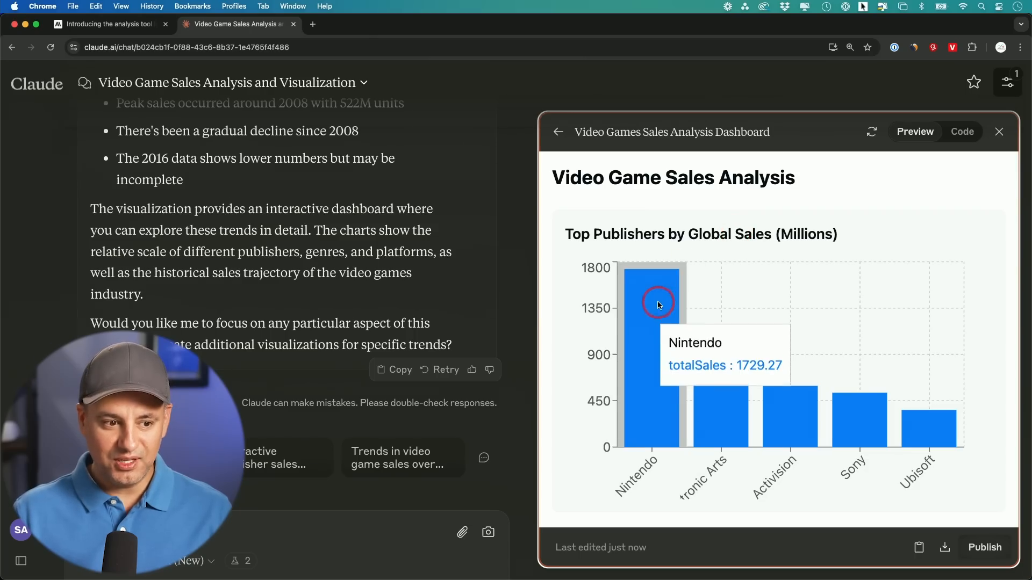
mouse_move(726, 415)
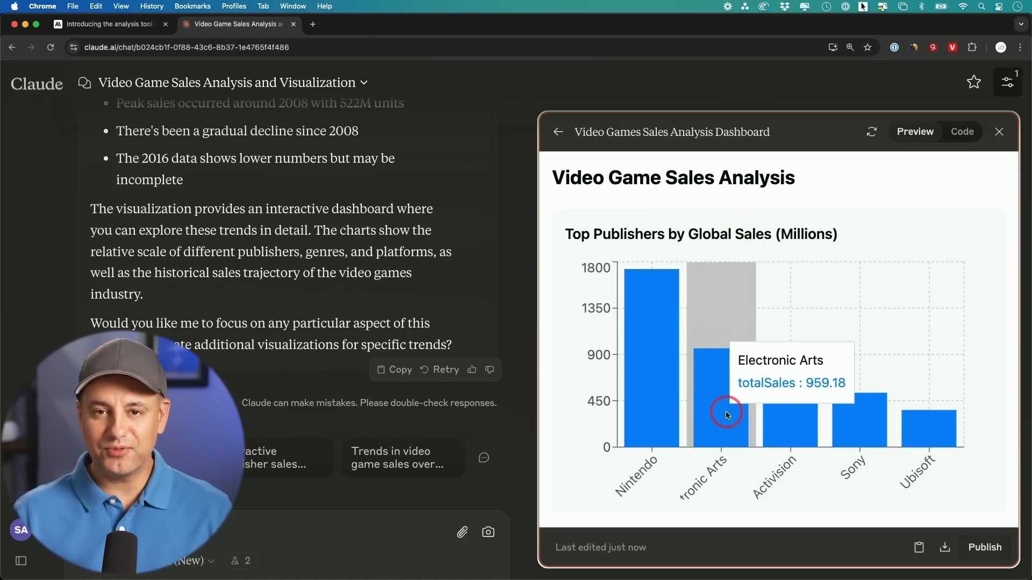
mouse_move(571, 359)
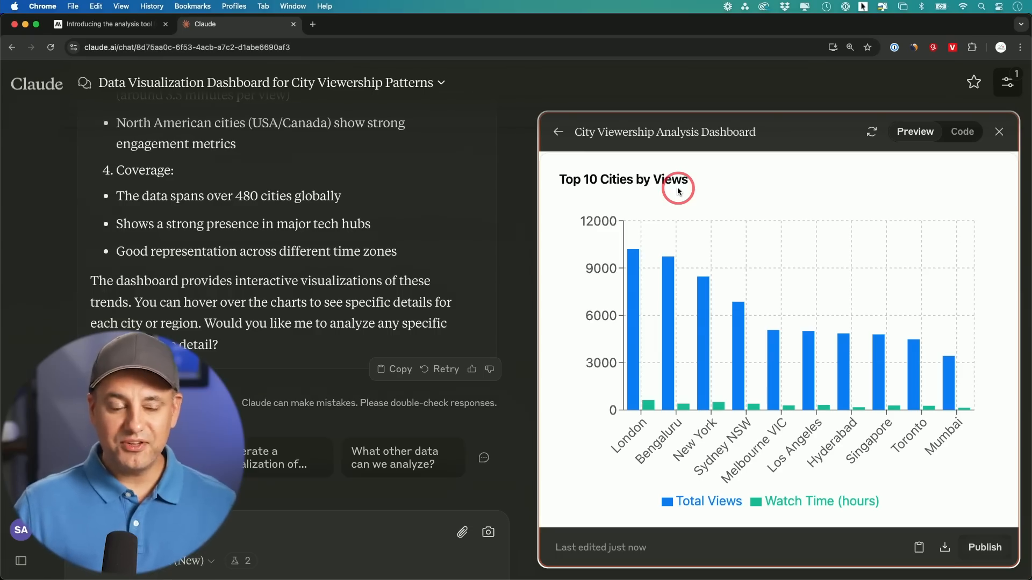
mouse_move(652, 193)
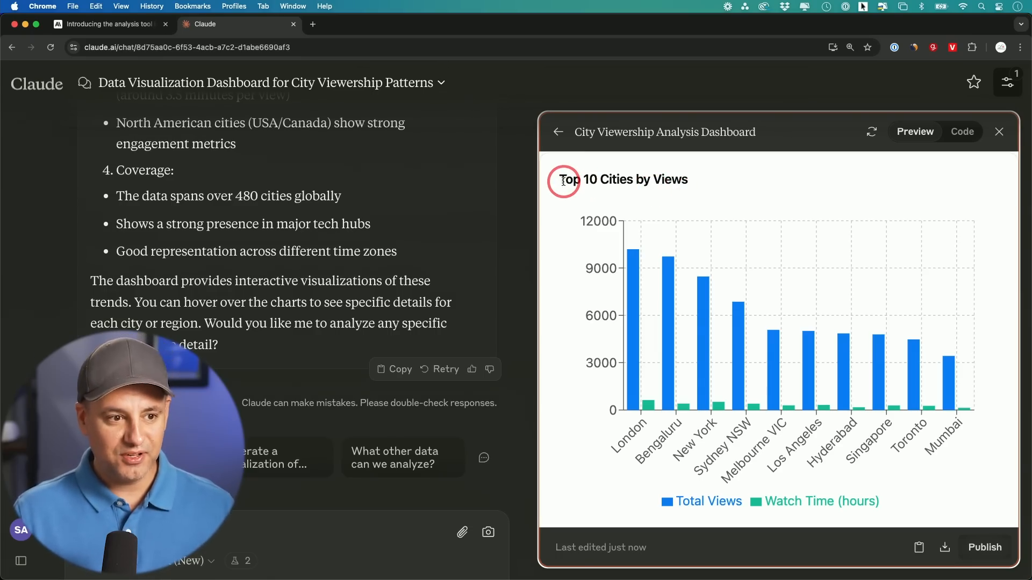
mouse_move(640, 181)
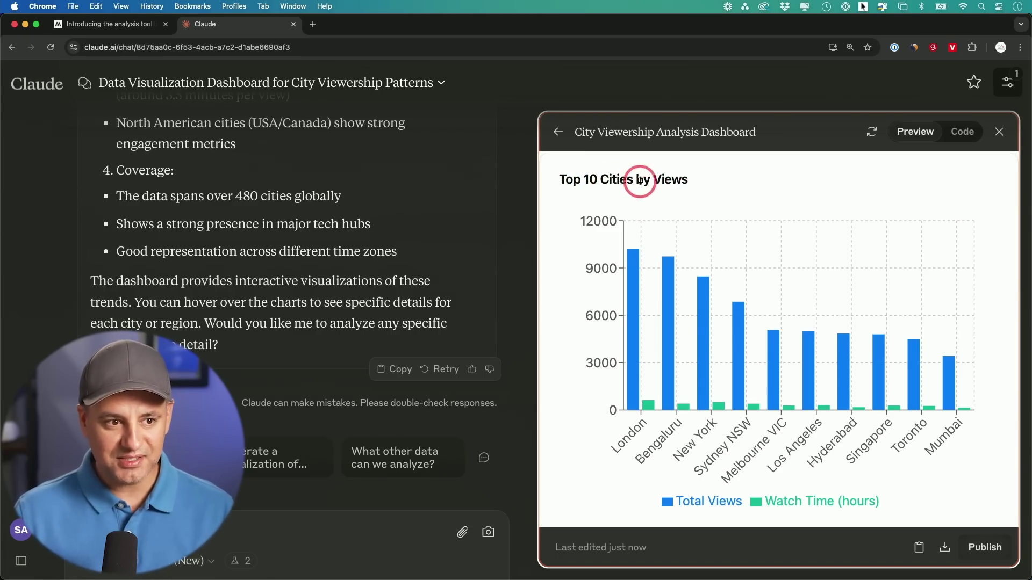
mouse_move(625, 323)
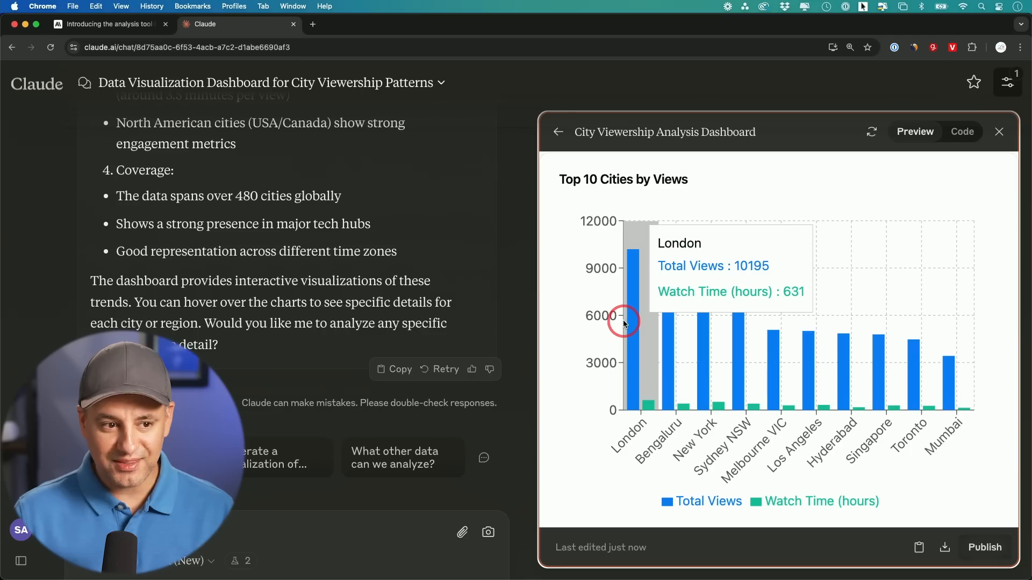
mouse_move(634, 323)
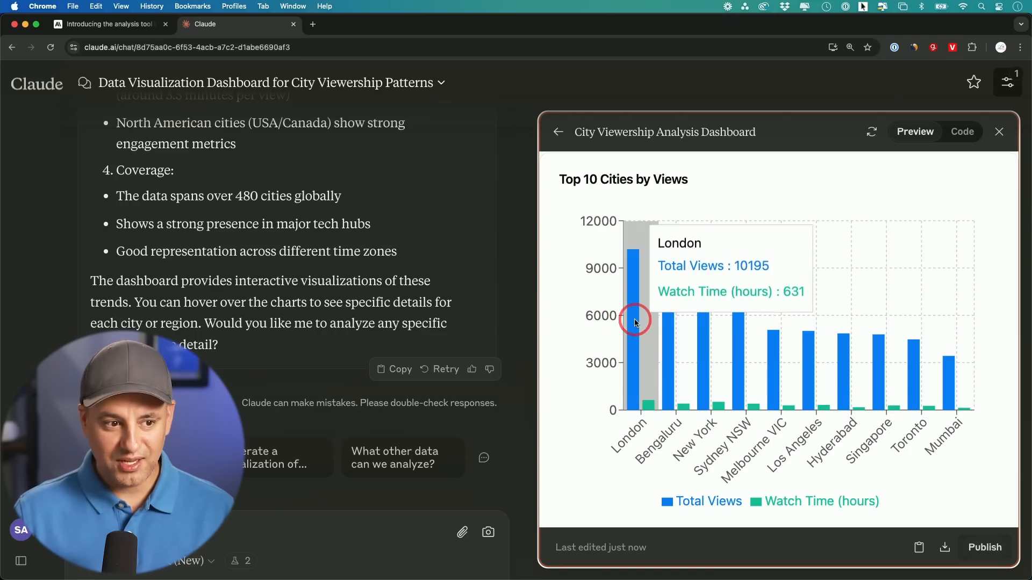
mouse_move(606, 174)
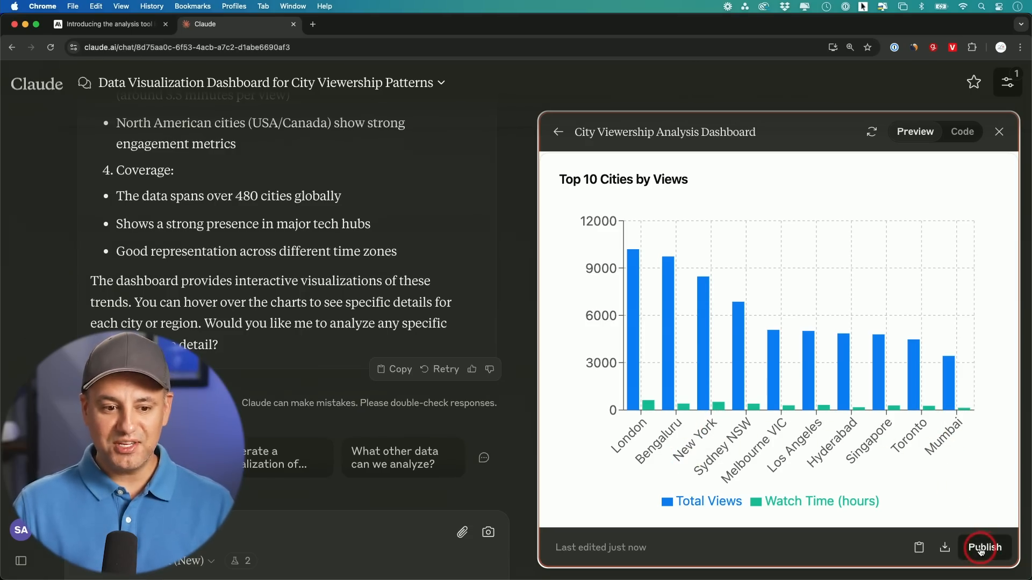
- Publish the City Viewership Analysis Dashboard artifact and copy its share link
click(985, 547)
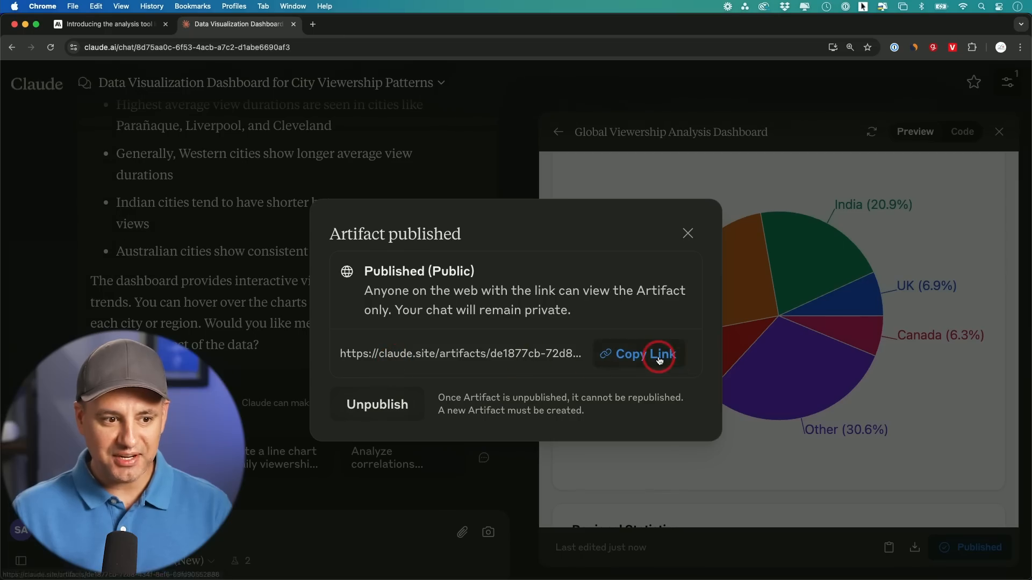
click(645, 354)
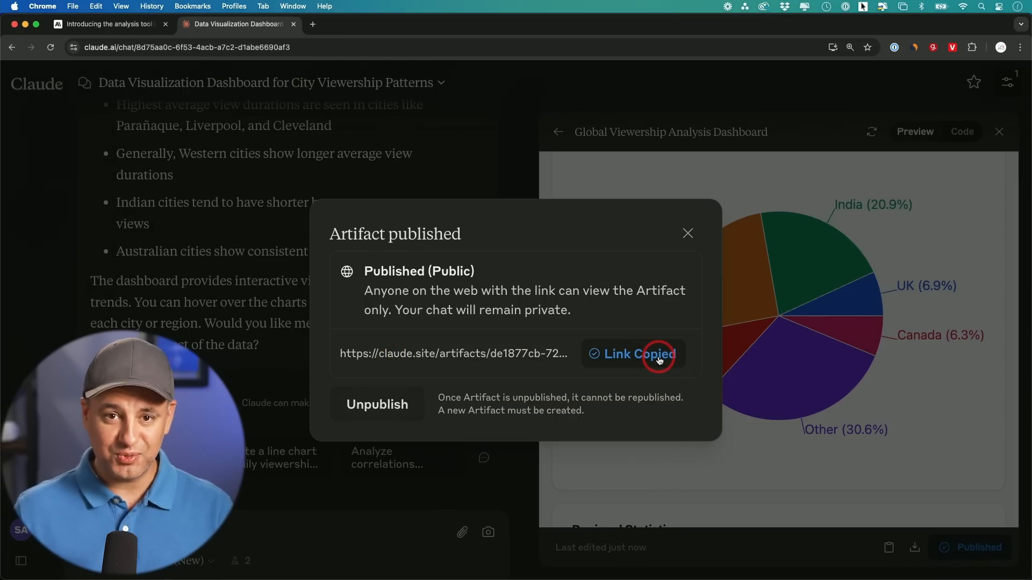